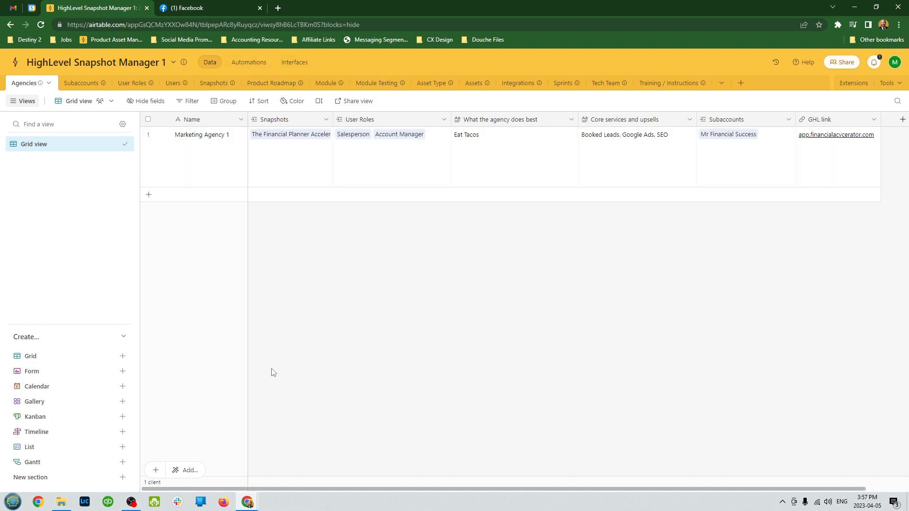
mouse_move(308, 304)
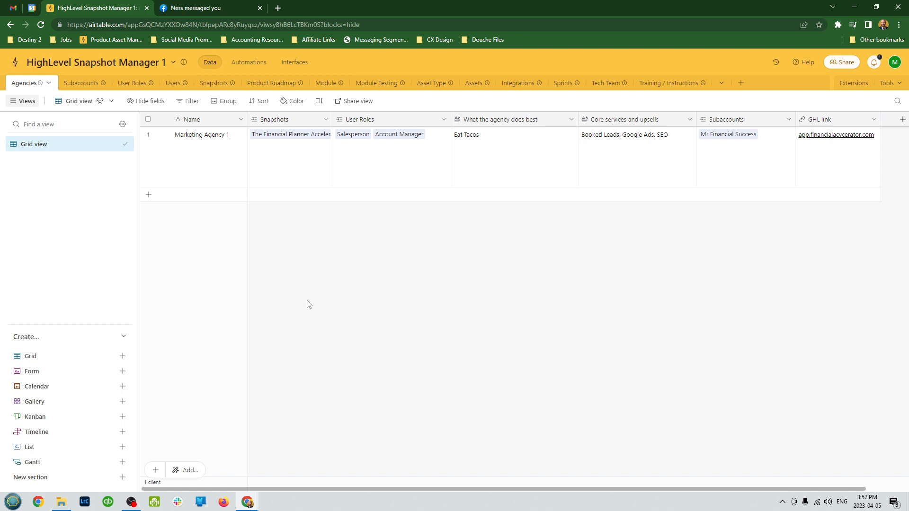
Step: Inspect the agency's 'What the agency does best' and core services and upsells entries
left_click(28, 83)
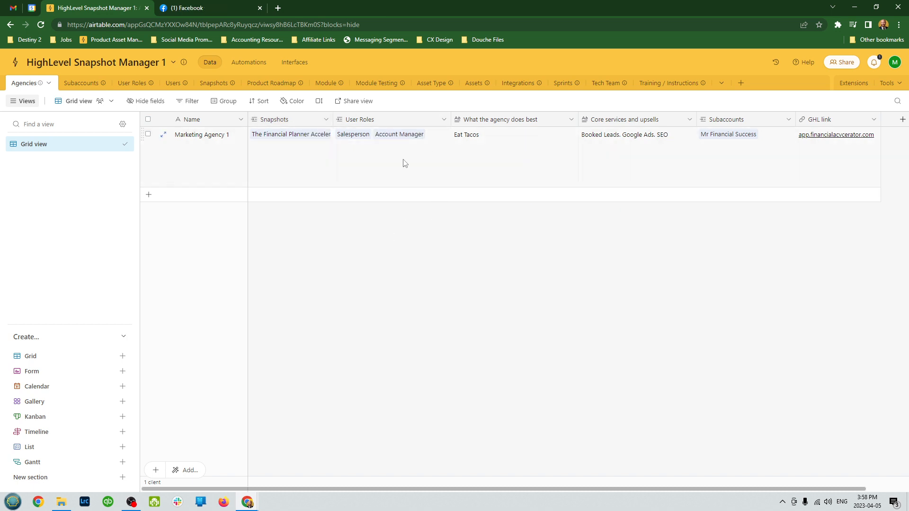
left_click(513, 135)
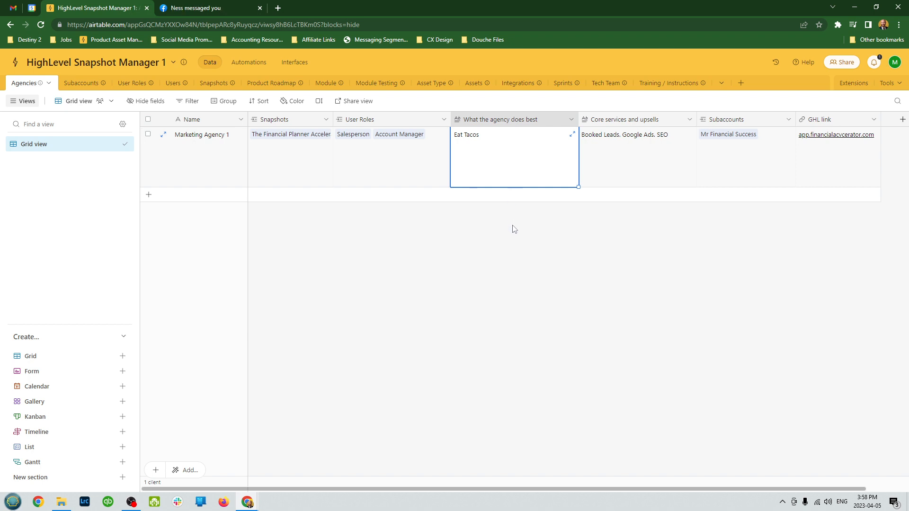
left_click(626, 134)
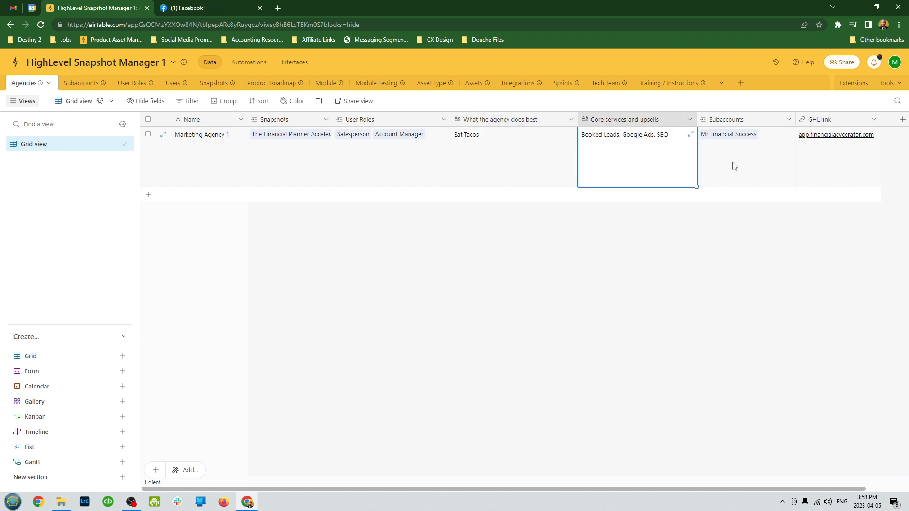
left_click(746, 134)
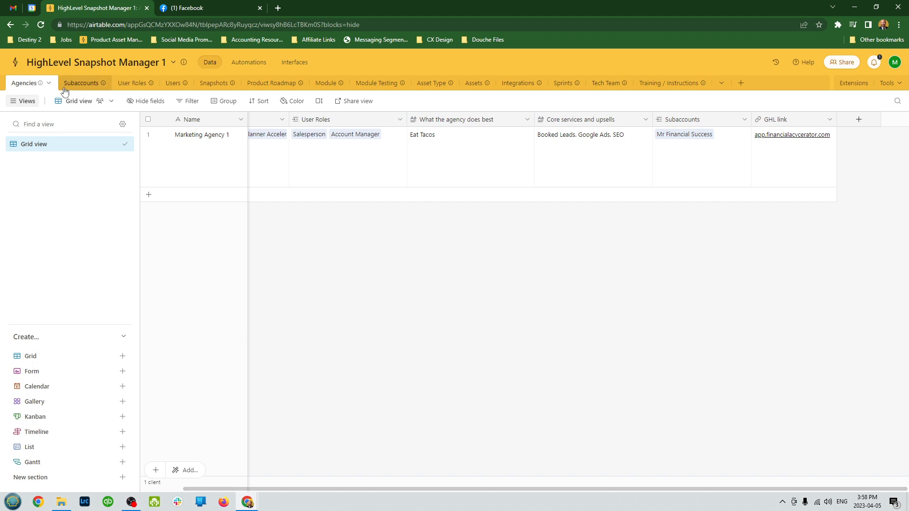
Step: Rename the Subaccounts table's Product field to Snapshot
left_click(70, 83)
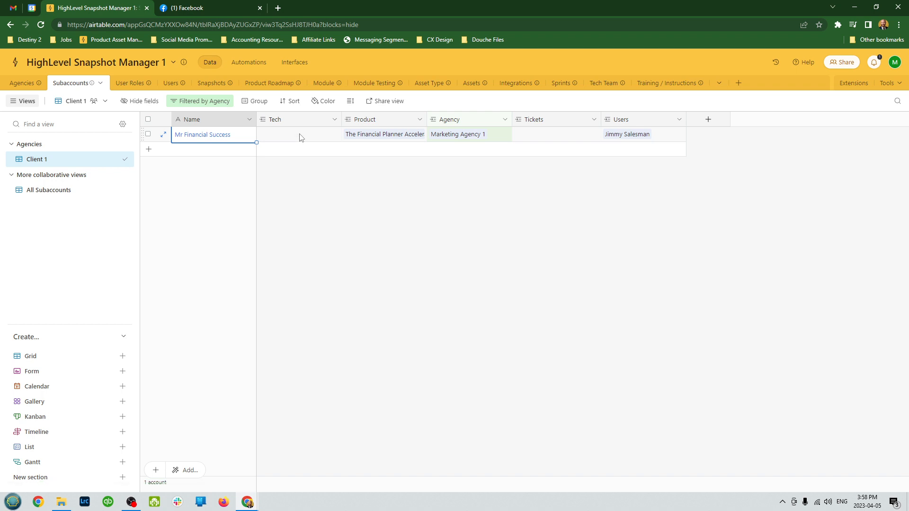
left_click(299, 134)
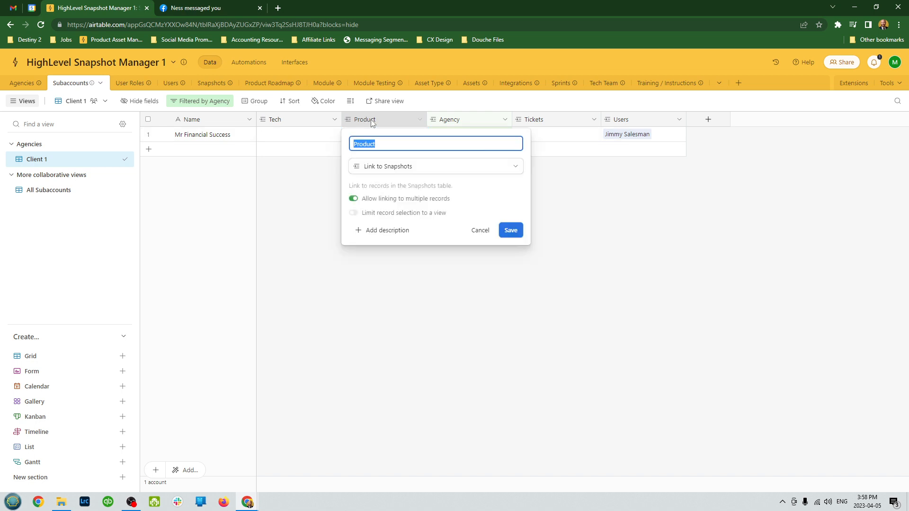
type("Snapshot")
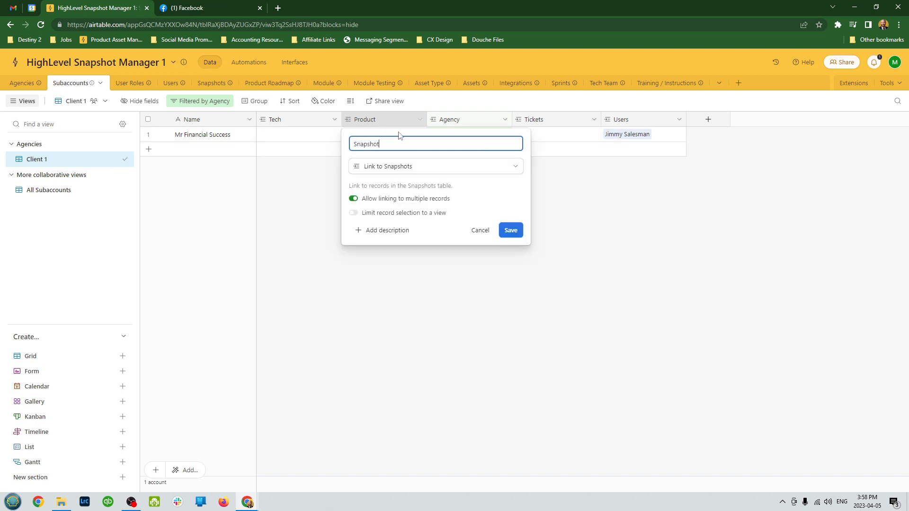
left_click(509, 230)
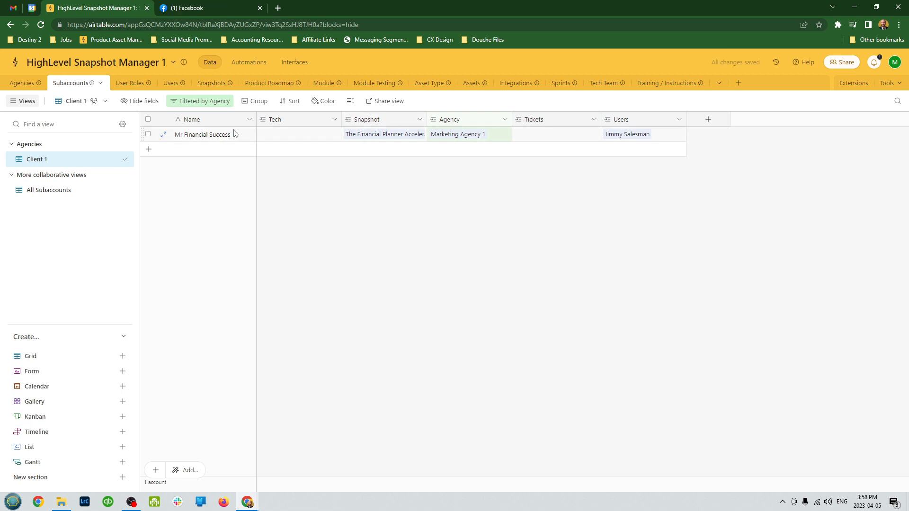
left_click(458, 134)
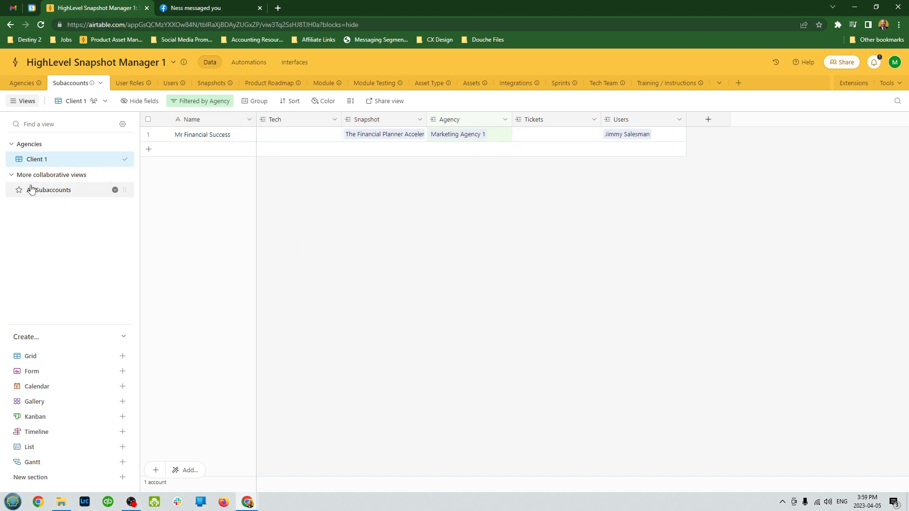
Step: Check the All Subaccounts and Client 1 views, then view the User Roles table
left_click(48, 190)
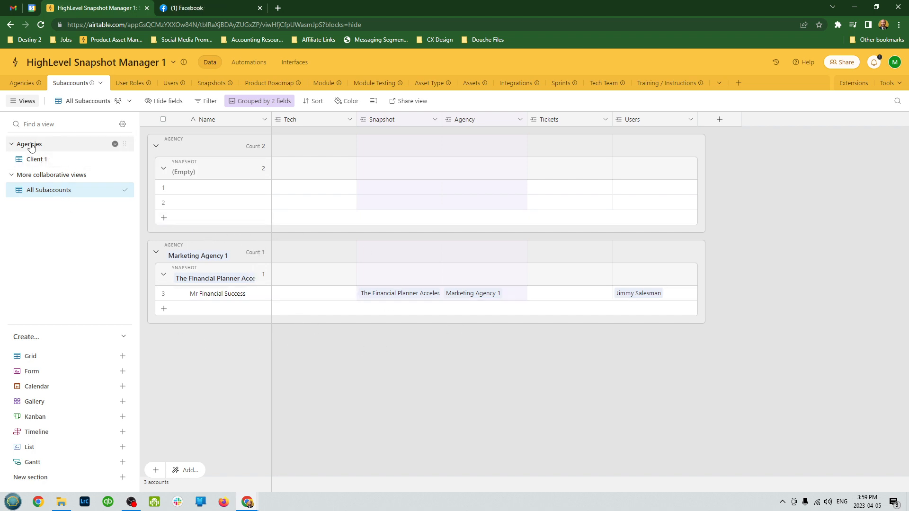
left_click(37, 159)
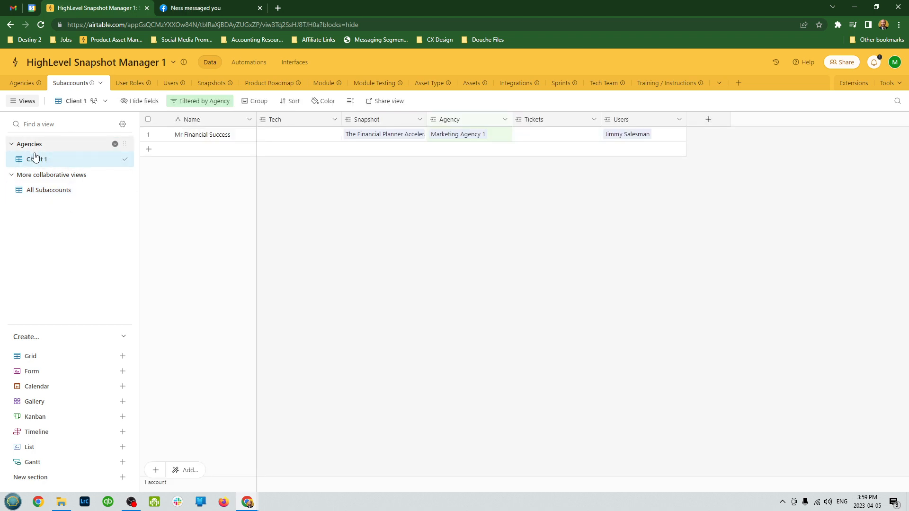
left_click(204, 100)
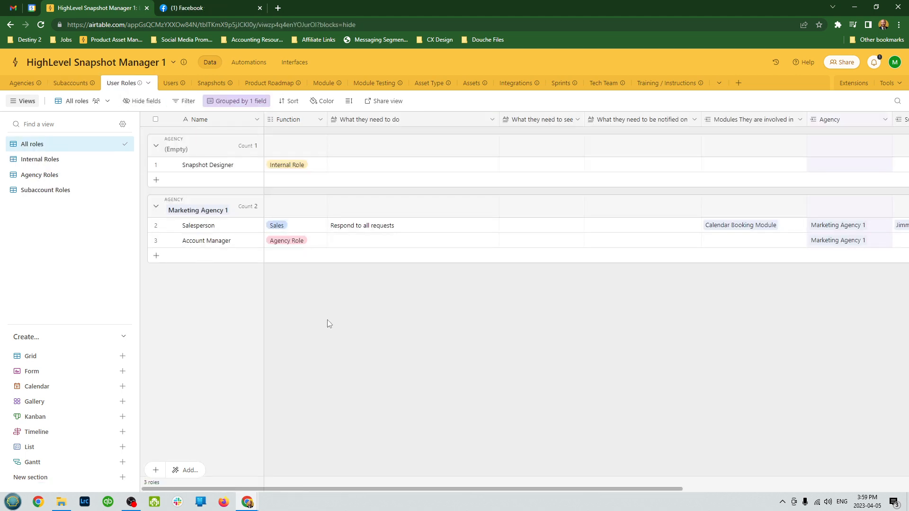
mouse_move(32, 143)
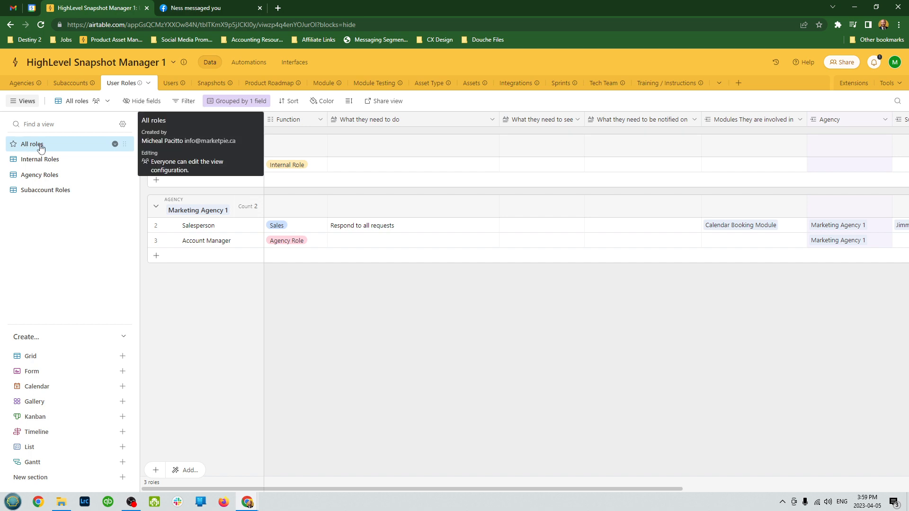
left_click(39, 159)
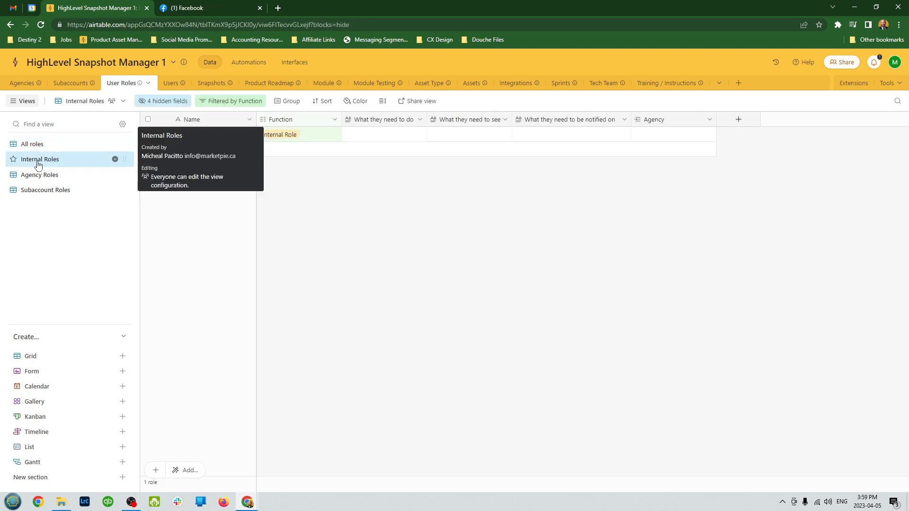
left_click(39, 174)
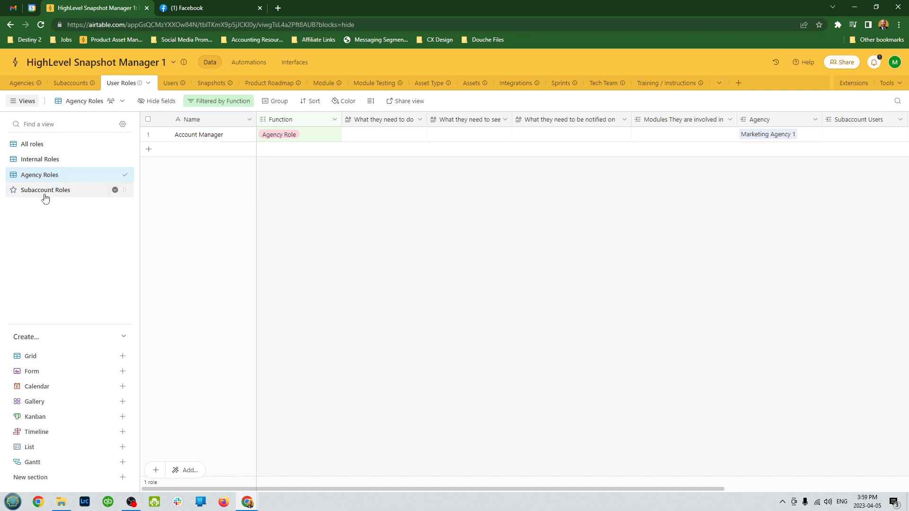
left_click(45, 190)
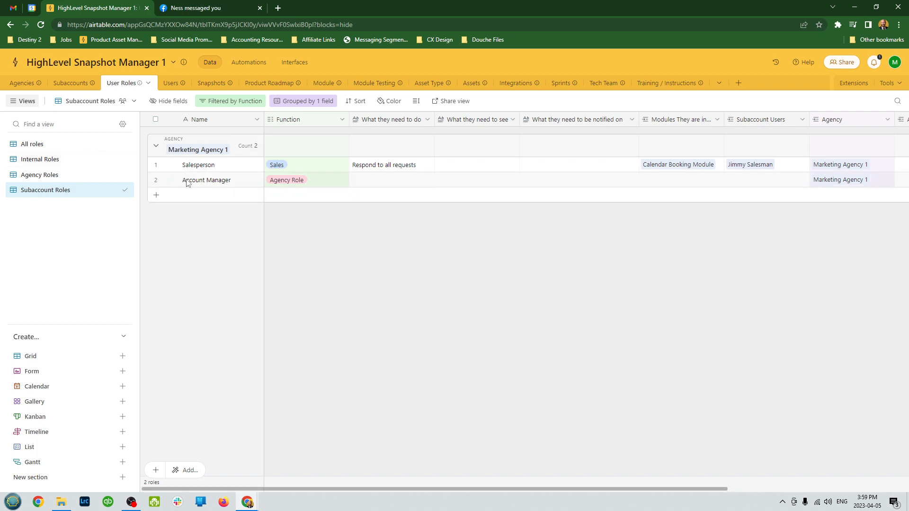
scroll("right", 3)
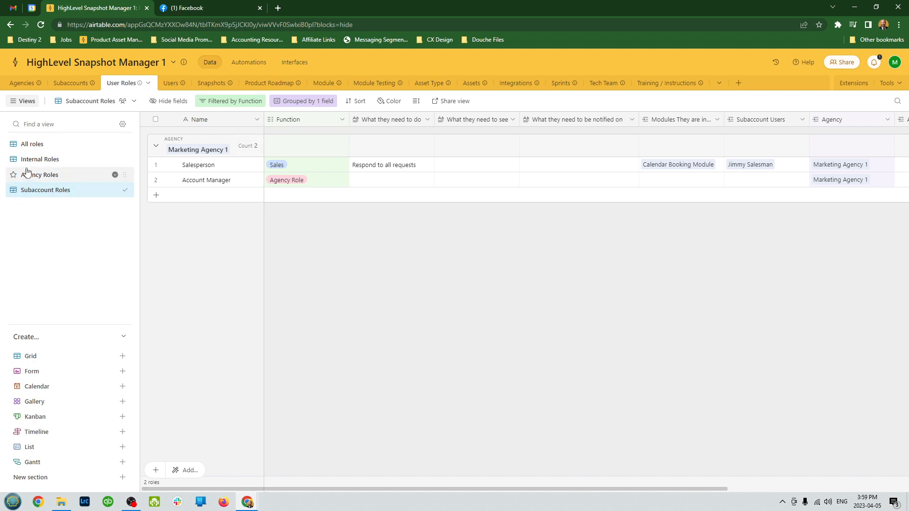
left_click(32, 144)
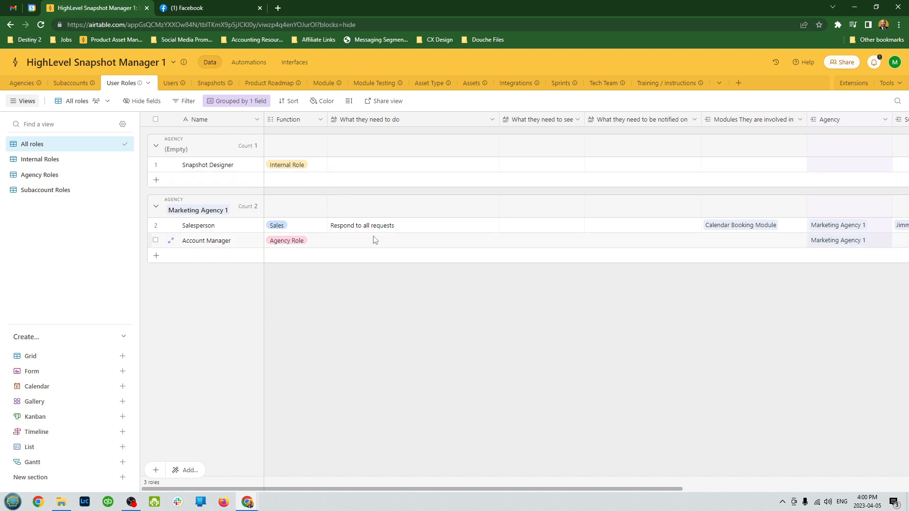
Step: Give Snapshot Designer 'Manages the snapshot' to do and 'Client feedback' to see
left_click(413, 164)
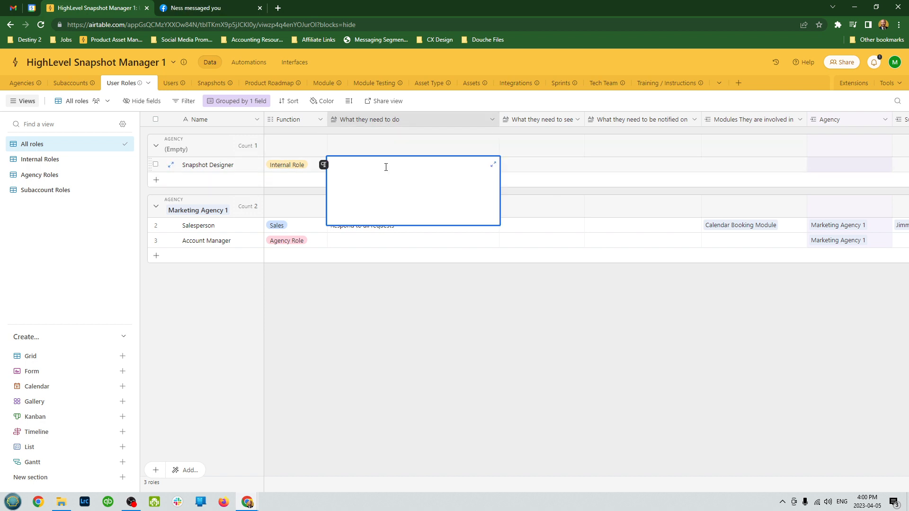
type("M")
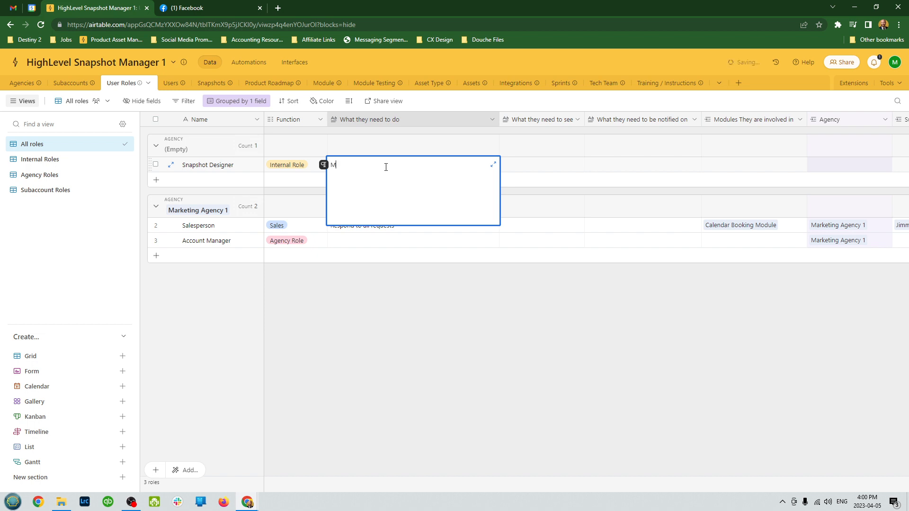
type("anages the snapshot")
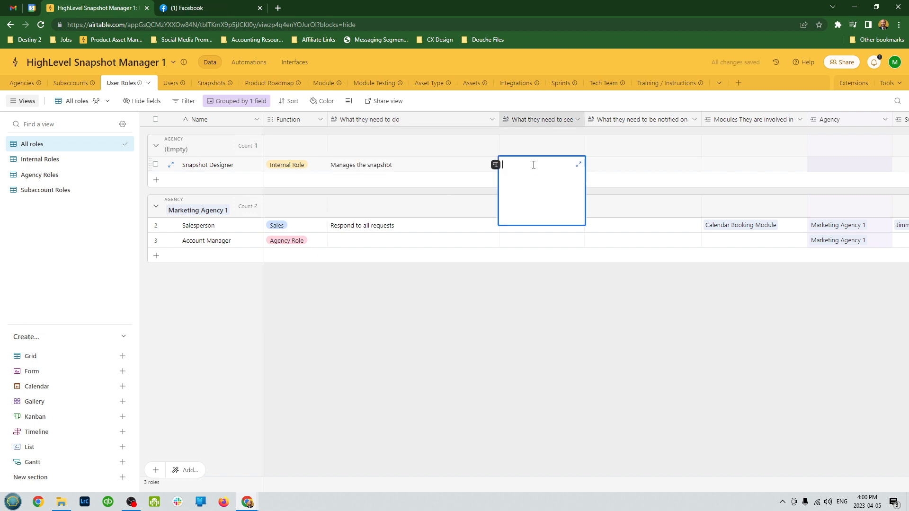
type("Client feedback")
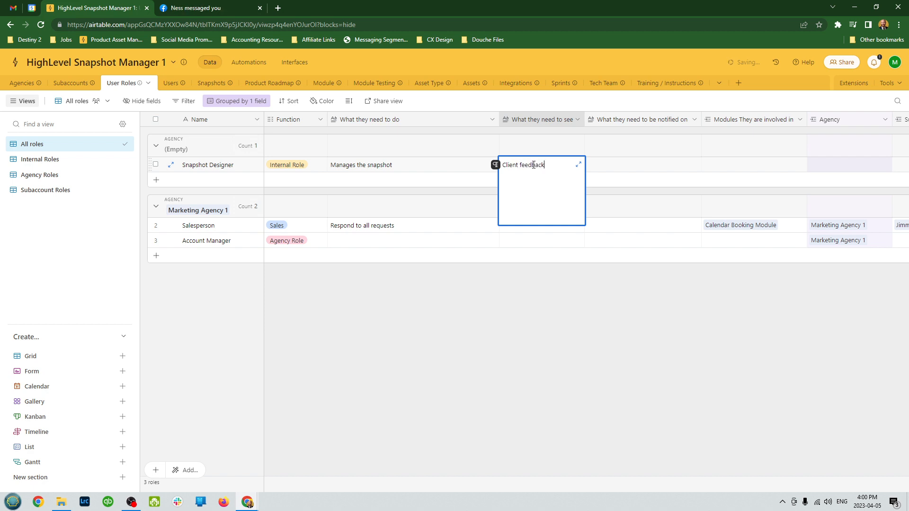
left_click(631, 171)
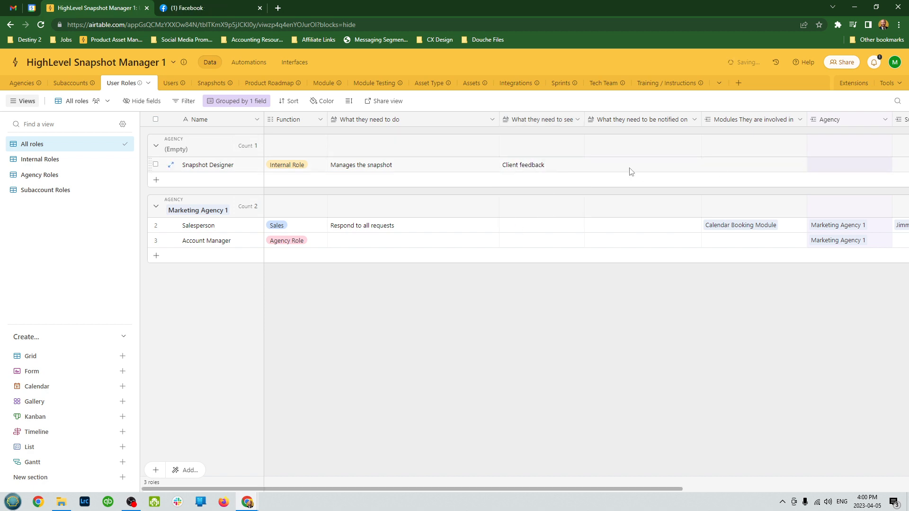
scroll("right", 3)
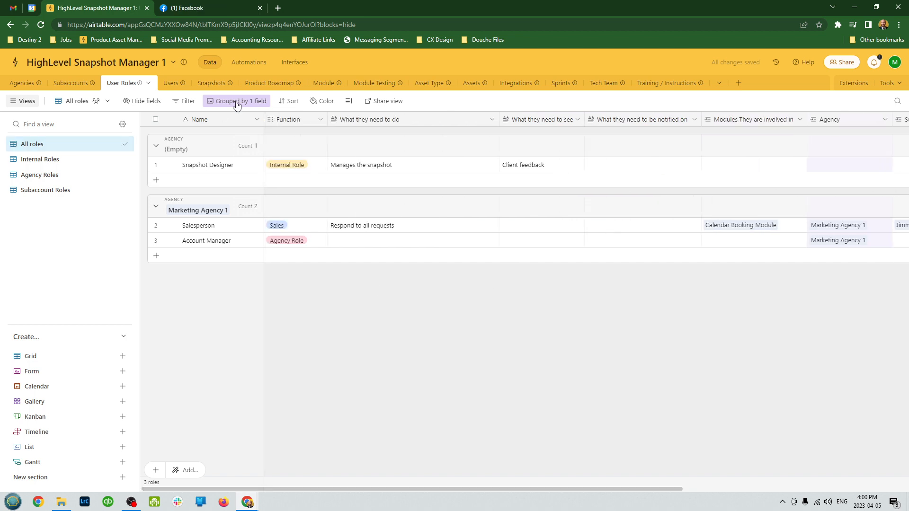
Step: Browse the Users table's Builders and Product Designers views
left_click(163, 83)
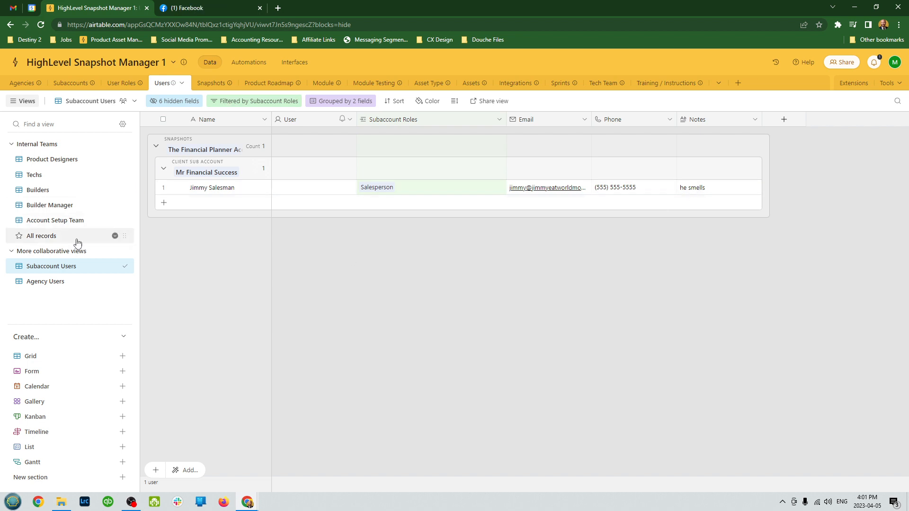
left_click(51, 159)
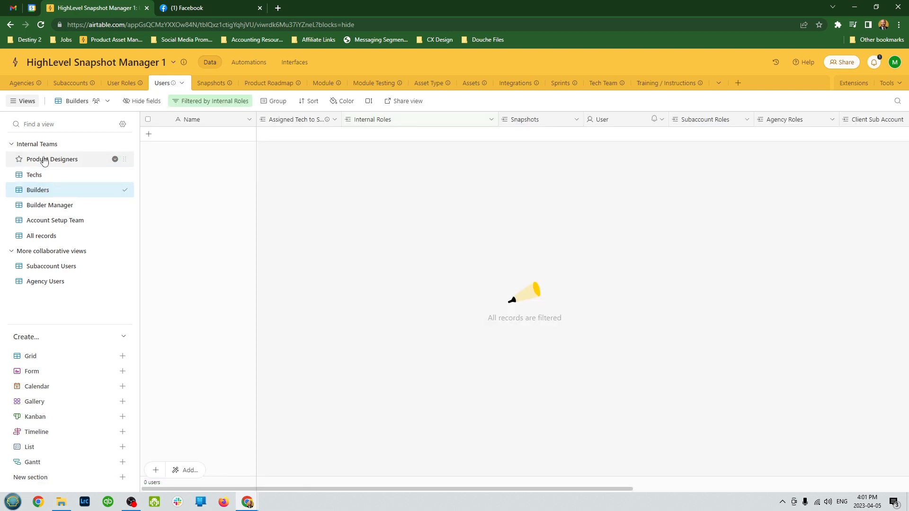
left_click(52, 159)
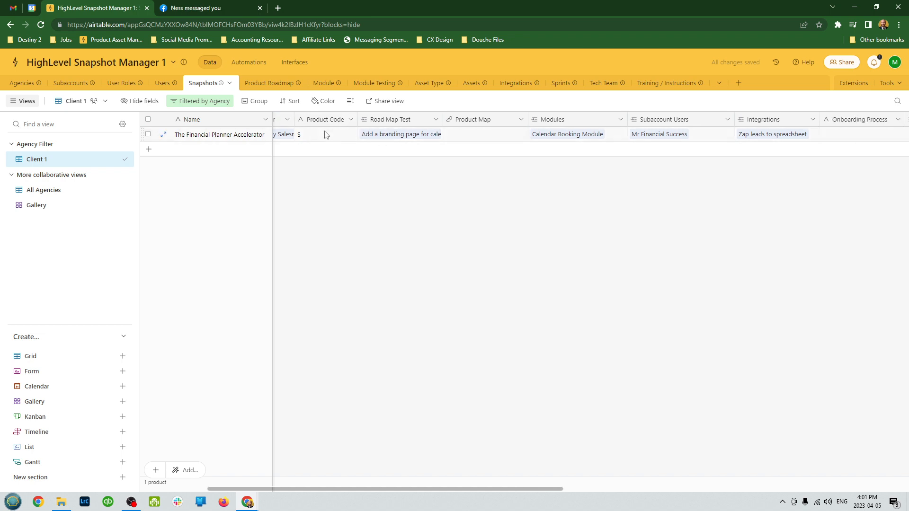
Step: Scroll the Snapshots Client 1 grid, then switch to the Gallery view
left_click(325, 134)
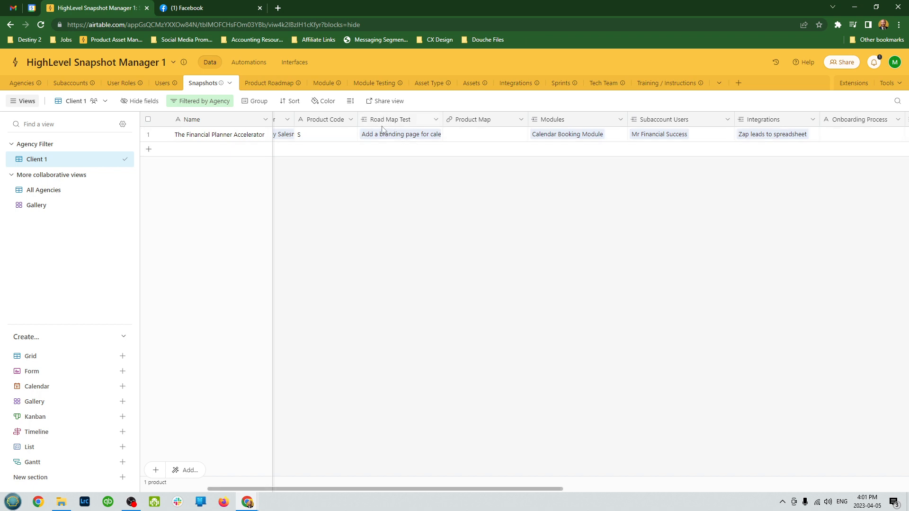
left_click(400, 119)
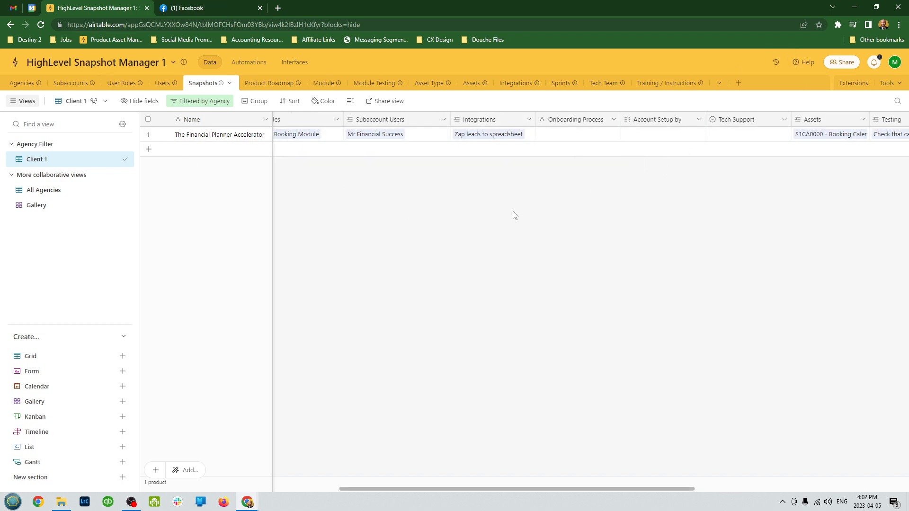
scroll("right", 3)
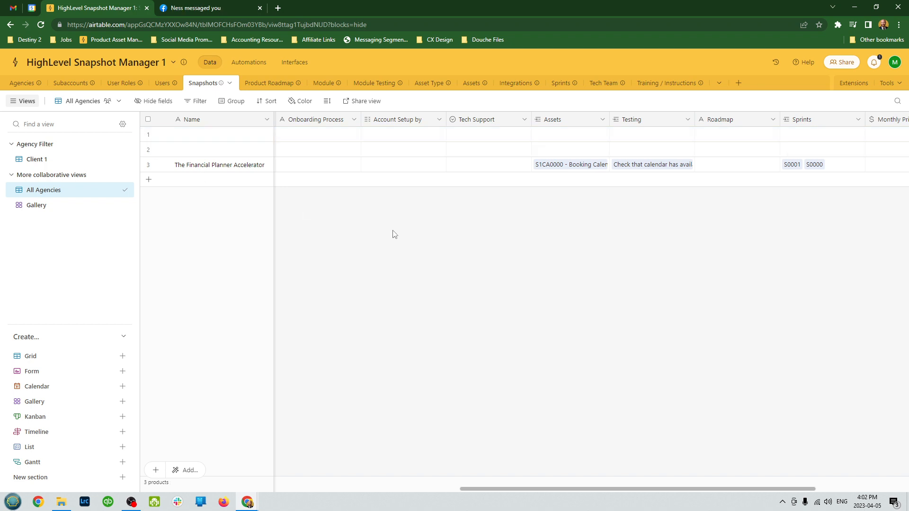
left_click(36, 204)
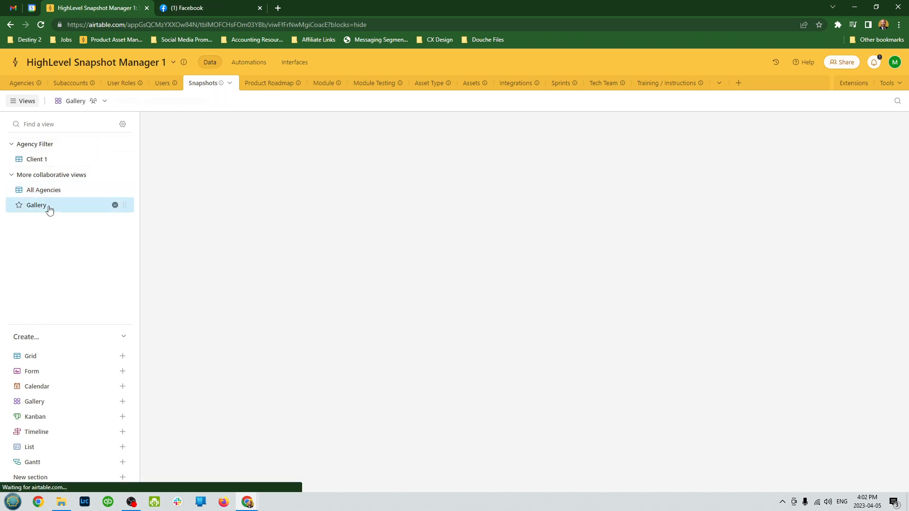
left_click(36, 205)
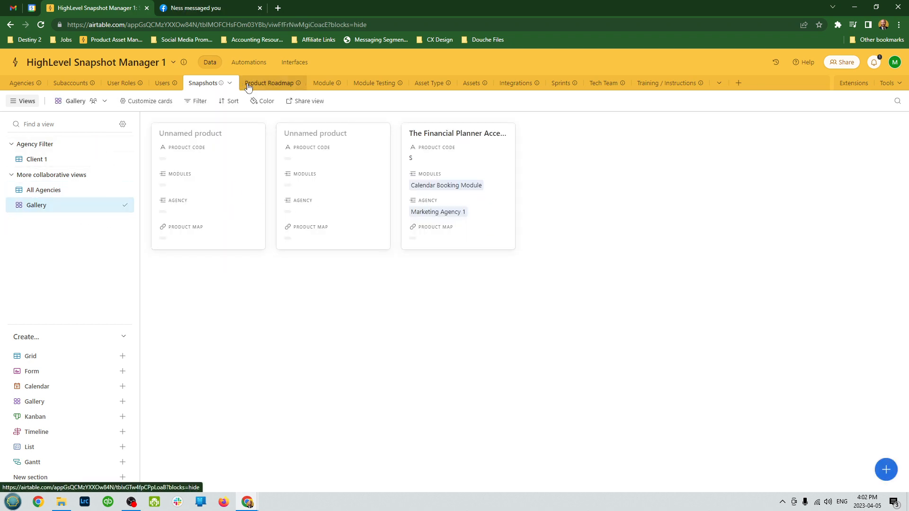
Step: Open the Product Roadmap All Projects grid and the branding-page item's name
left_click(268, 83)
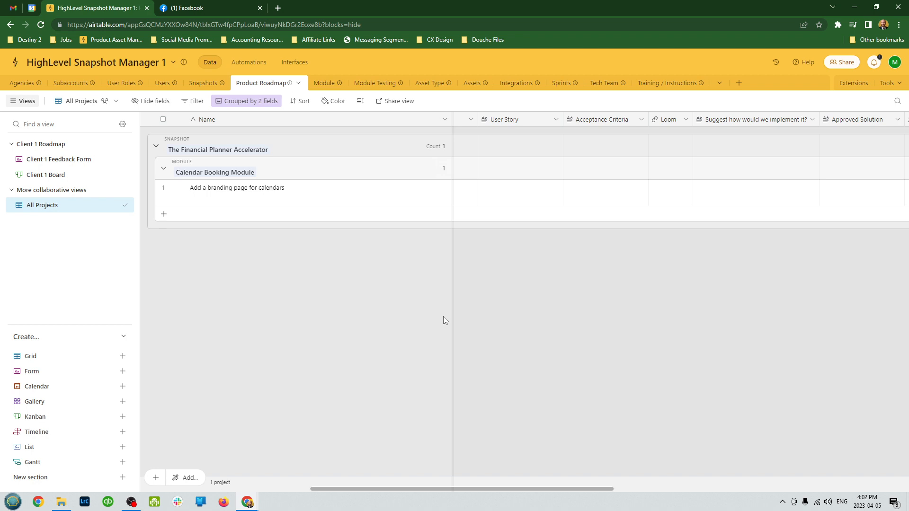
mouse_move(509, 322)
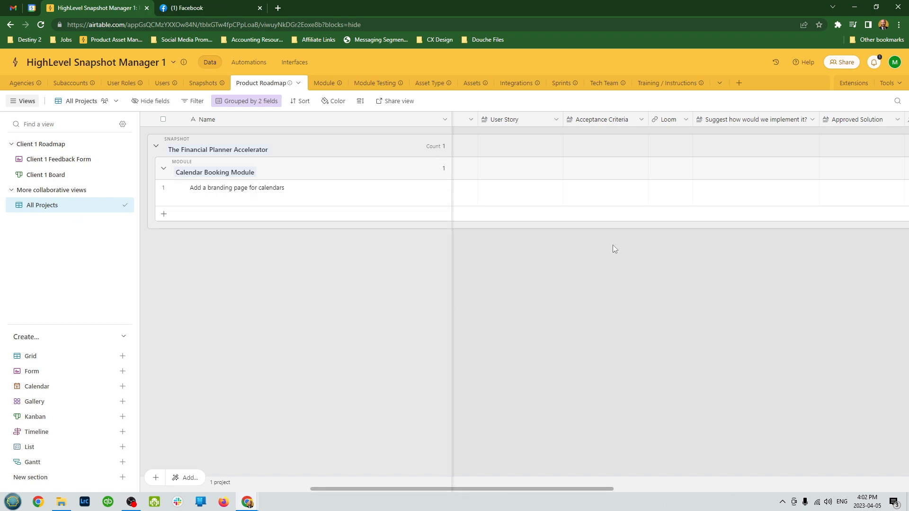
scroll("right", 3)
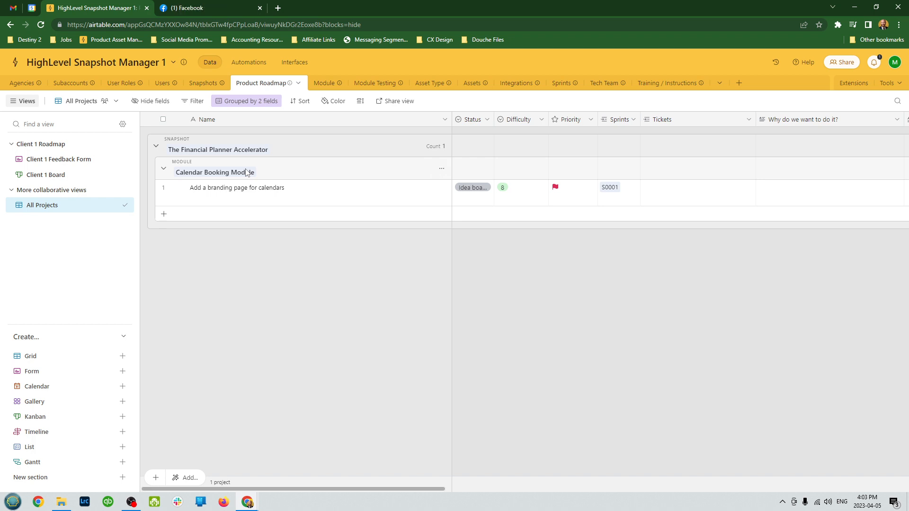
left_click(261, 187)
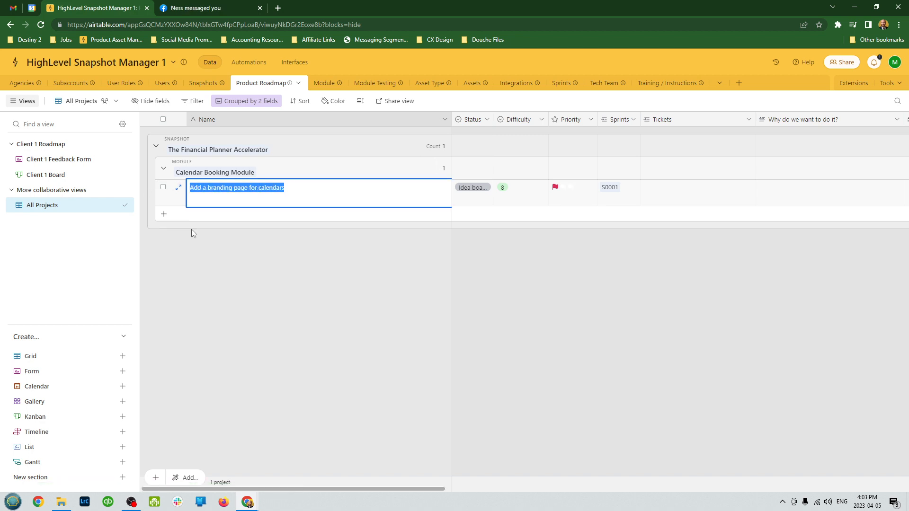
Step: Review the item's status options, keeping Idea board and difficulty 8
left_click(472, 187)
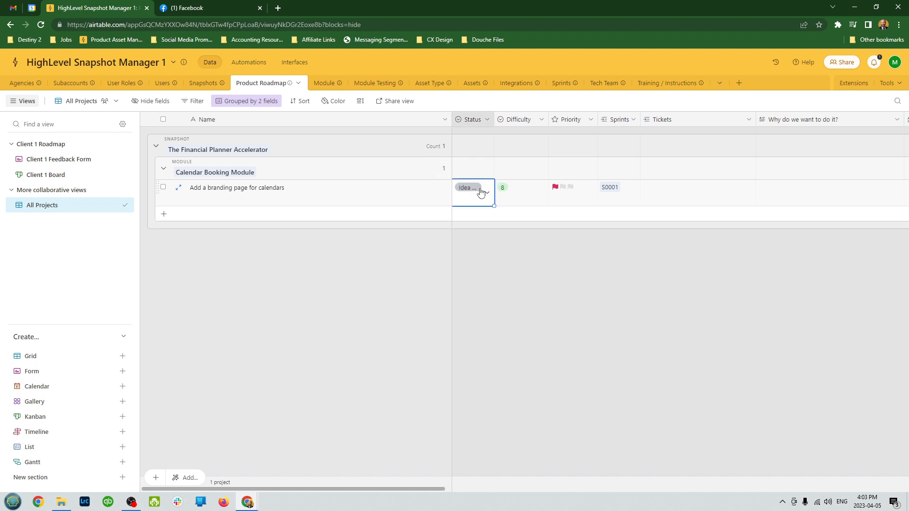
left_click(487, 192)
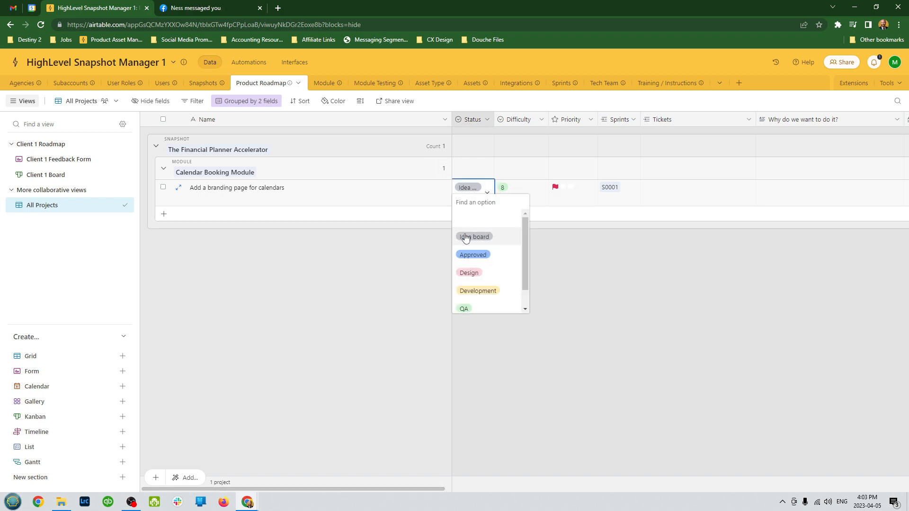
left_click(519, 187)
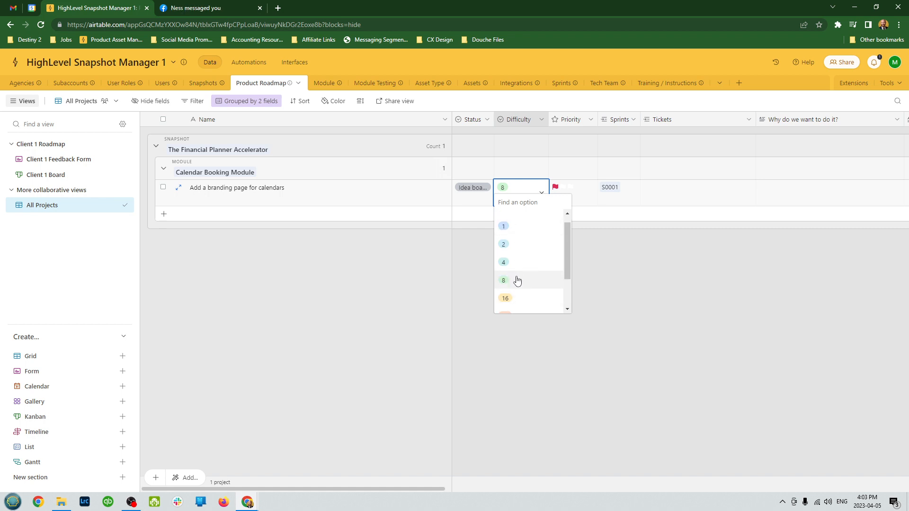
left_click(503, 280)
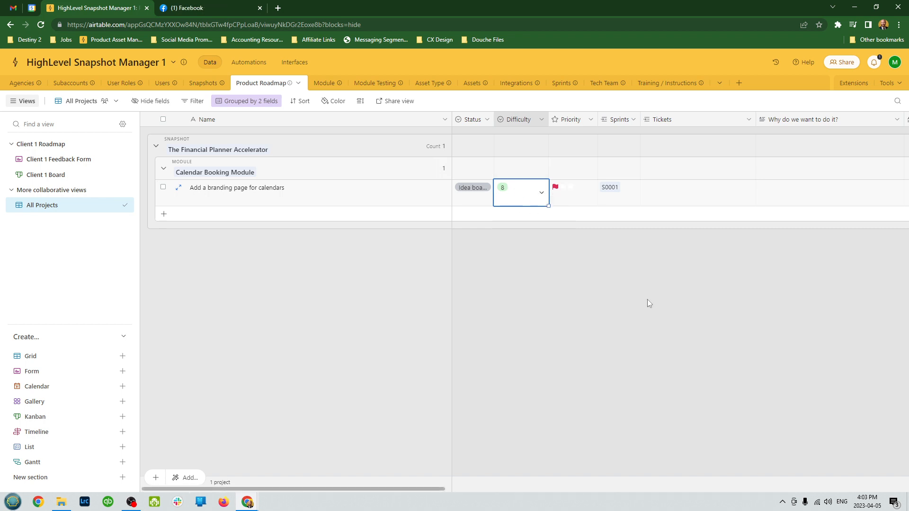
left_click(520, 192)
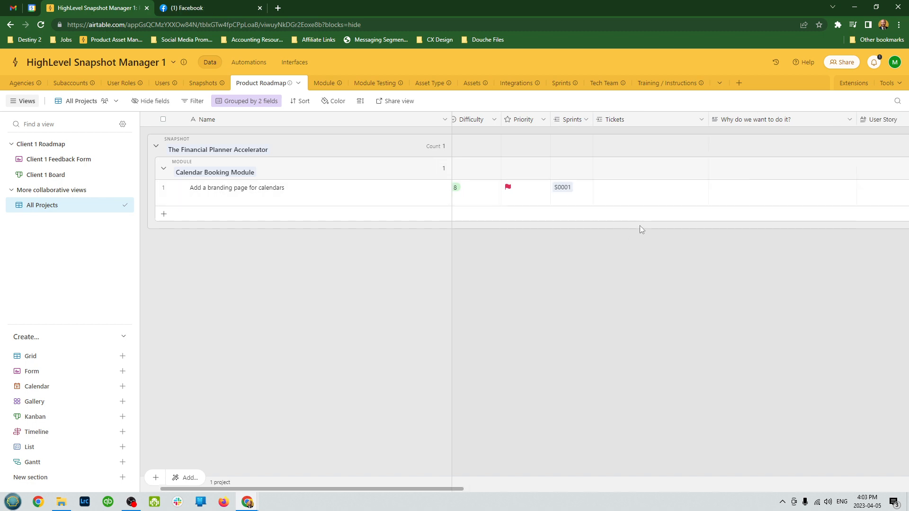
scroll("right", 3)
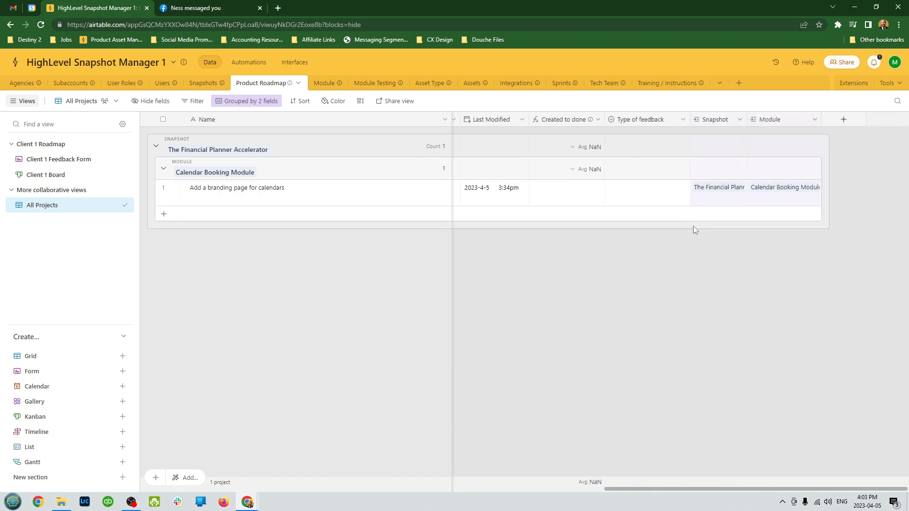
scroll("right", 3)
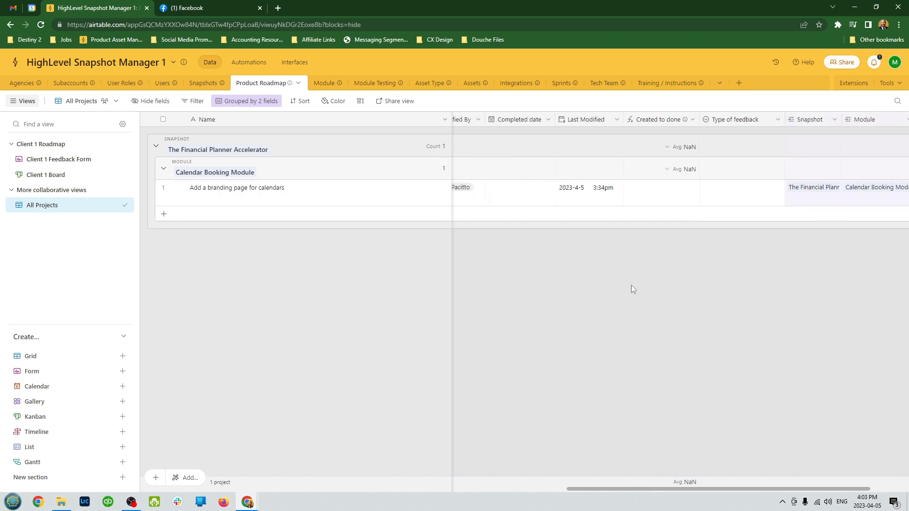
scroll("right", 3)
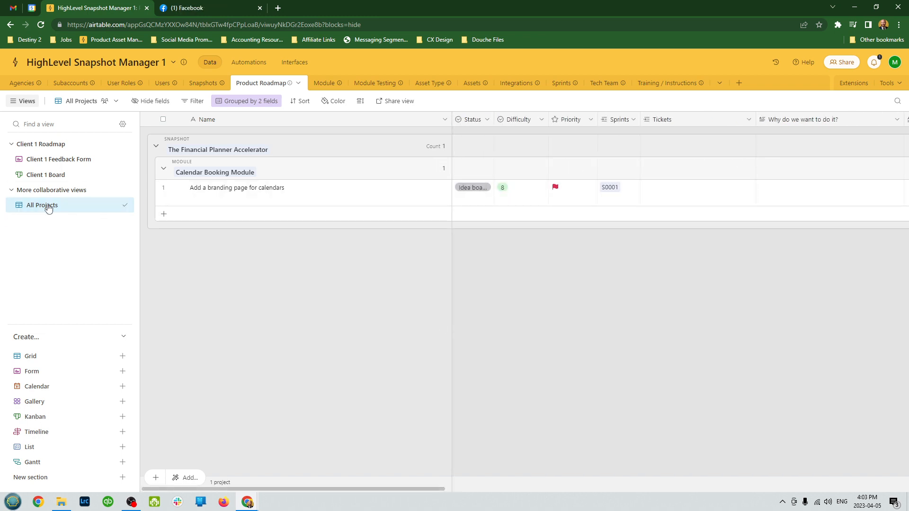
Step: Switch to the Client 1 Feedback Form view, then the Client 1 Board view
left_click(58, 159)
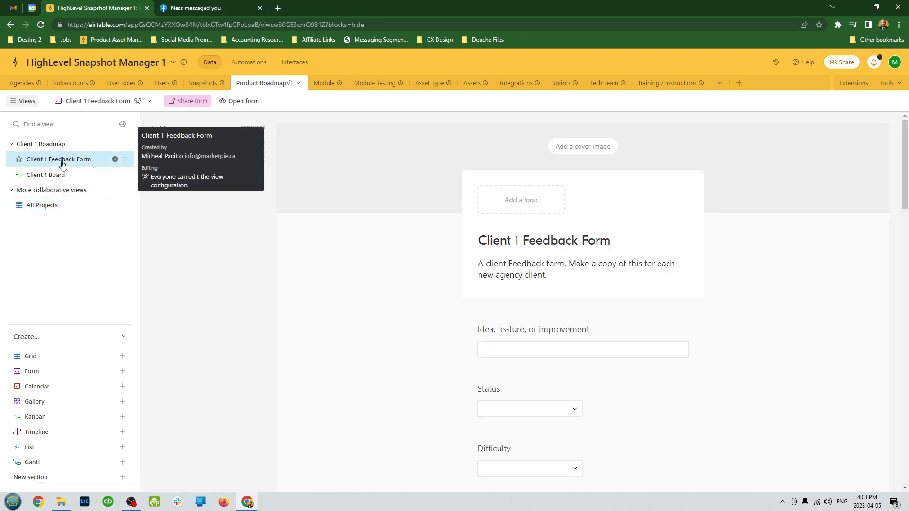
left_click(46, 174)
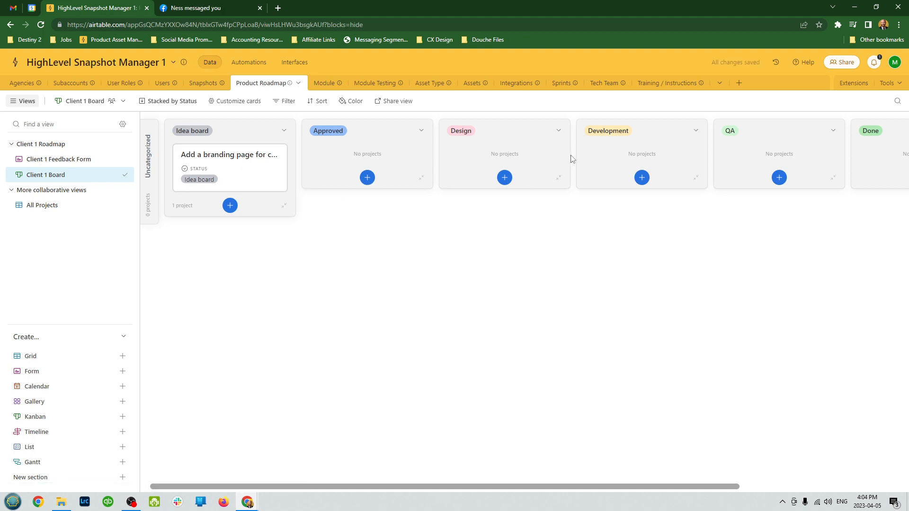
scroll("right", 3)
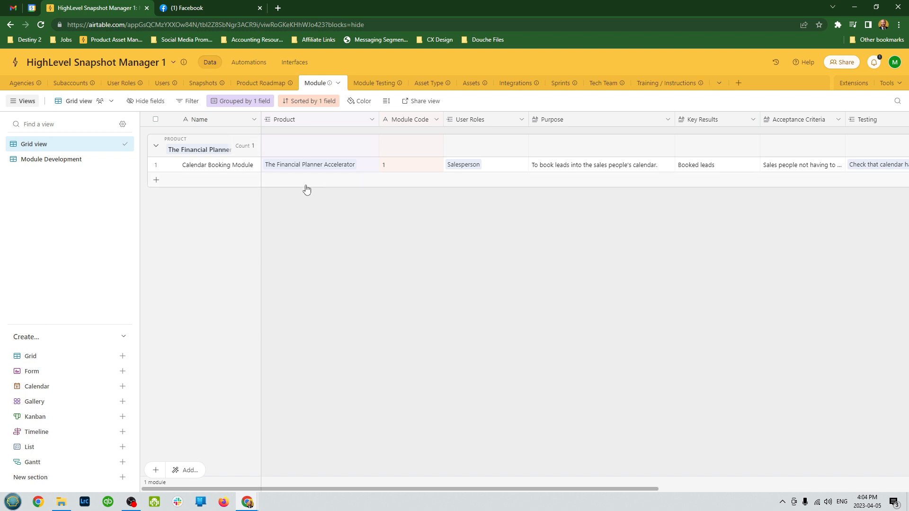
mouse_move(227, 211)
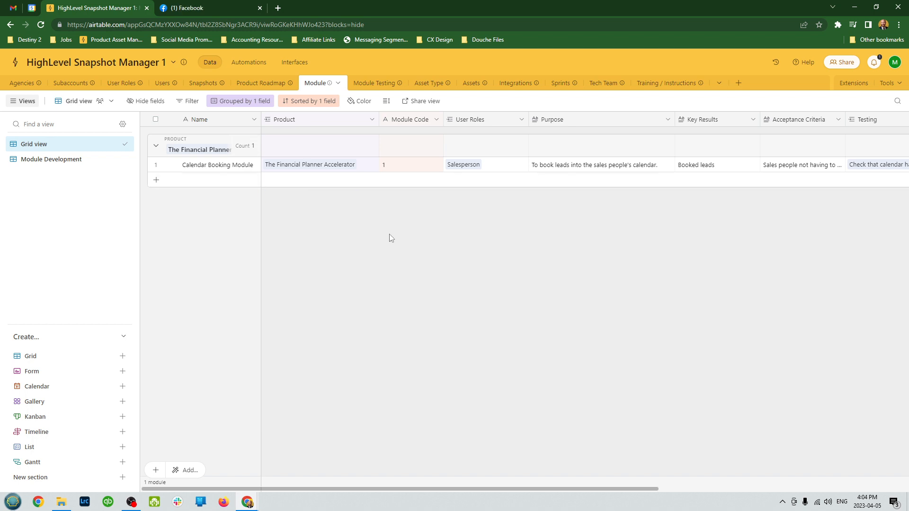
mouse_move(171, 242)
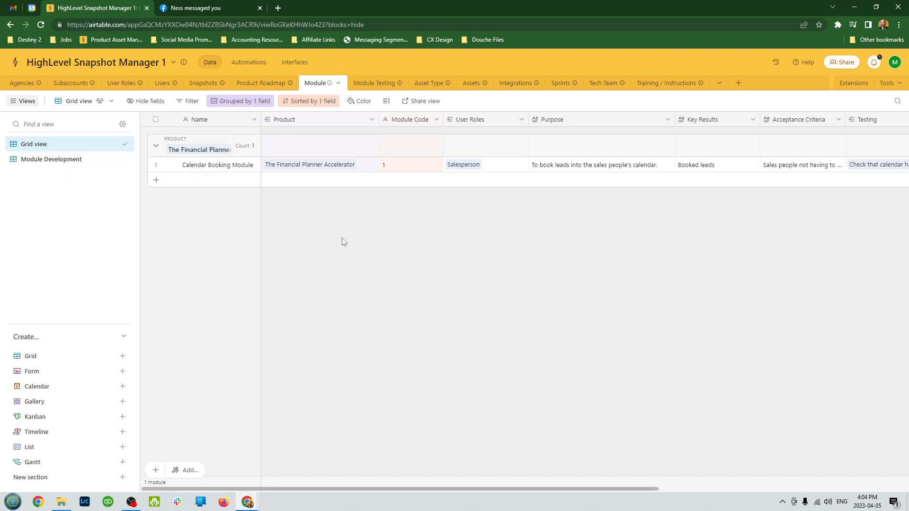
left_click(240, 101)
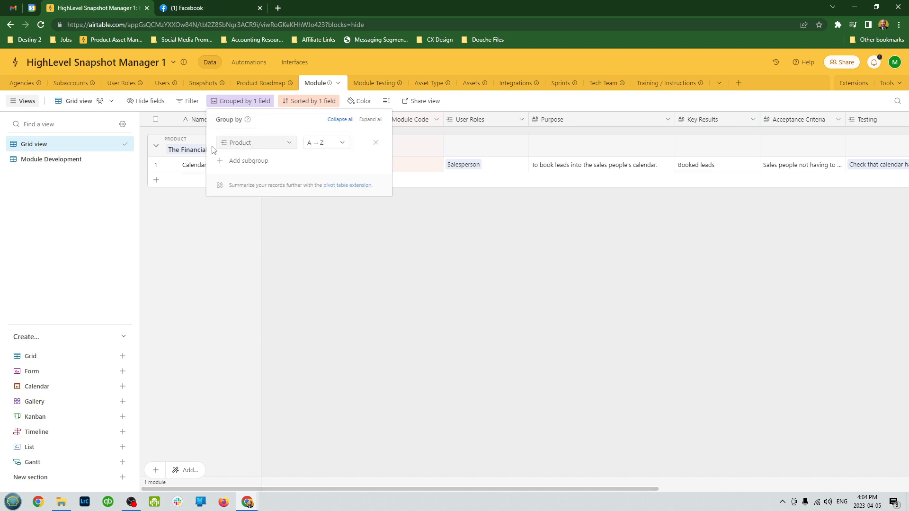
left_click(387, 265)
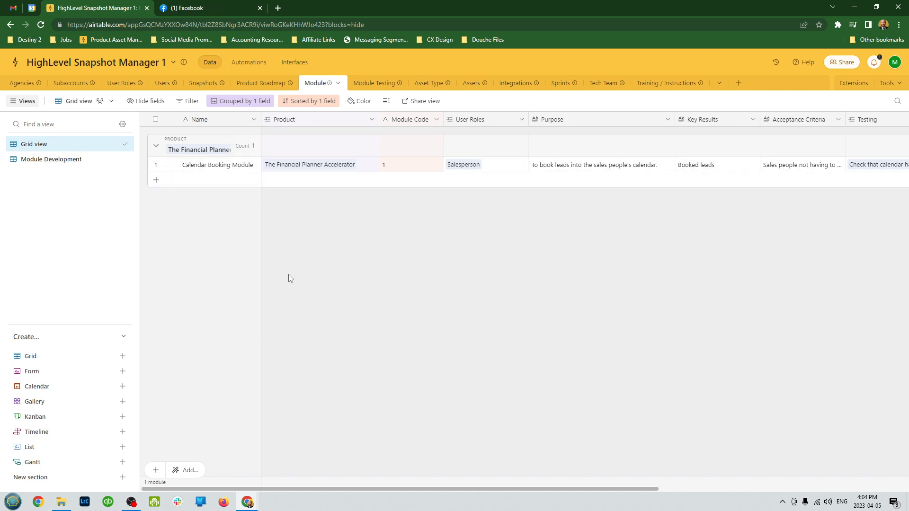
left_click(410, 165)
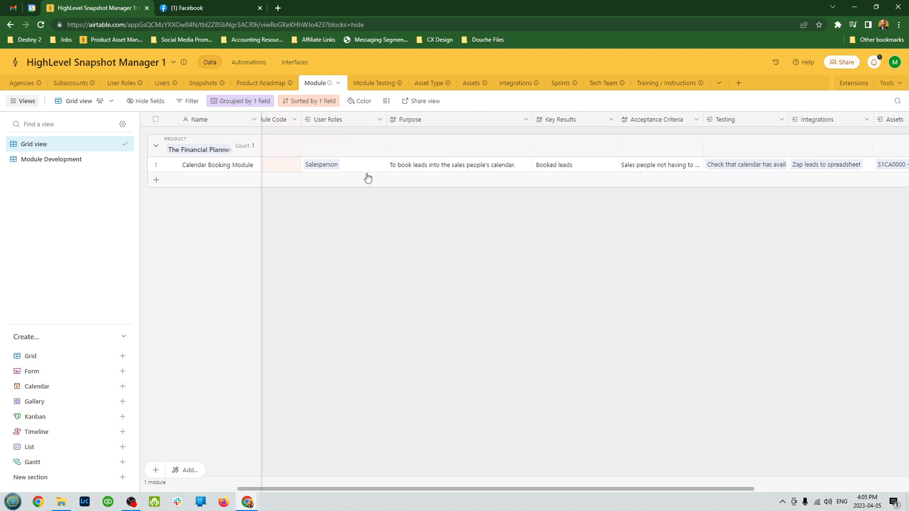
mouse_move(413, 238)
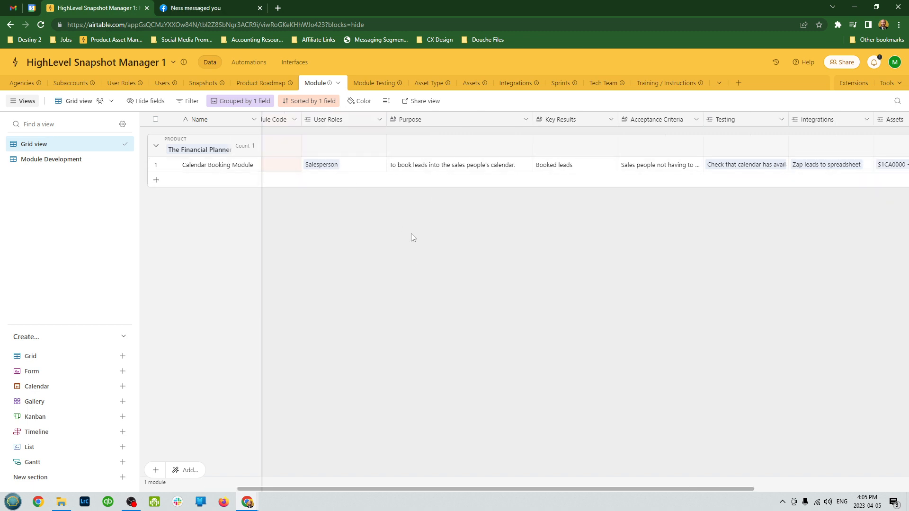
scroll("right", 3)
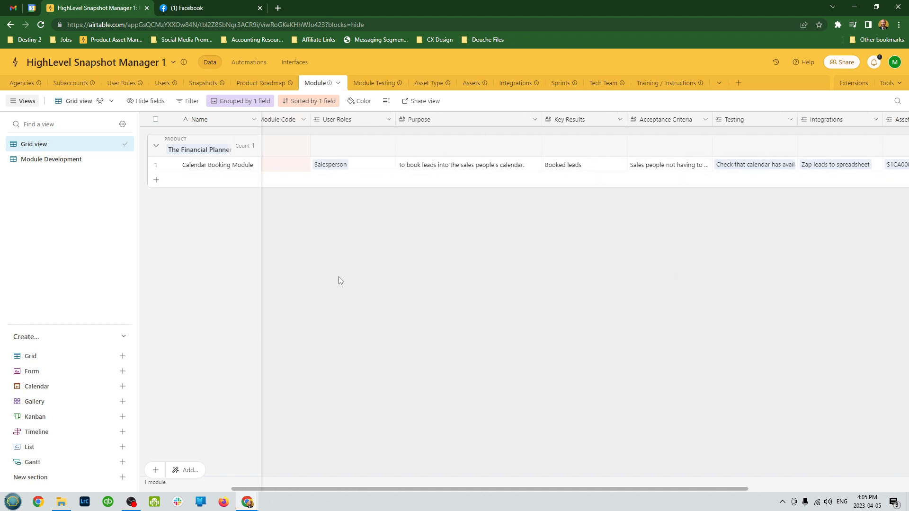
left_click(367, 82)
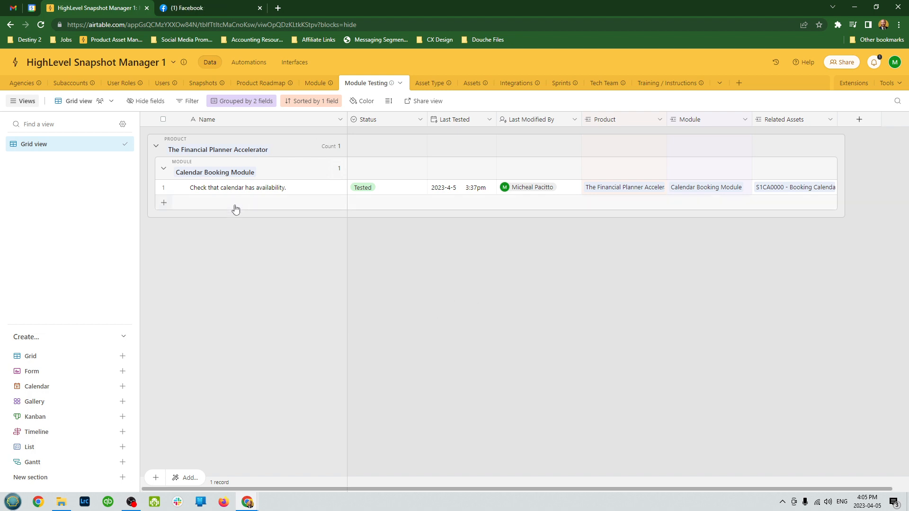
Step: Name the second Calendar Booking Module test 'Conversion rate'
type("c")
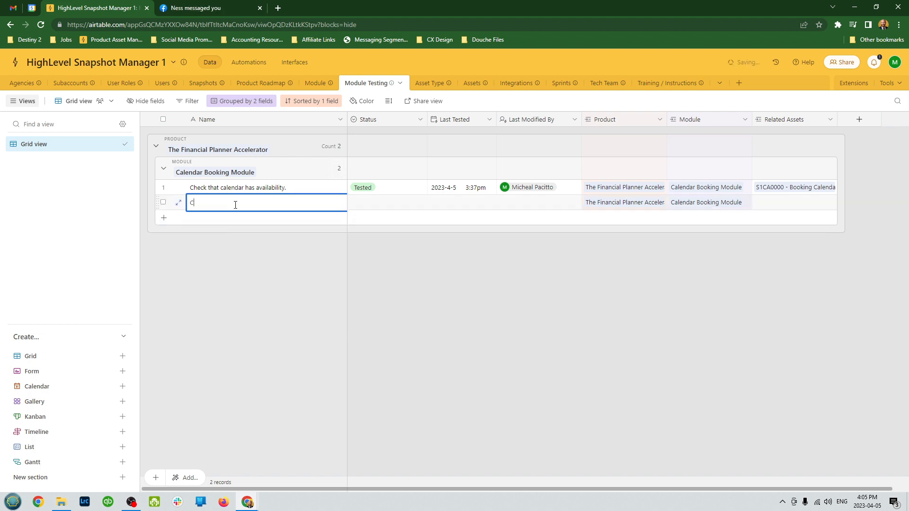
type("onversion rate")
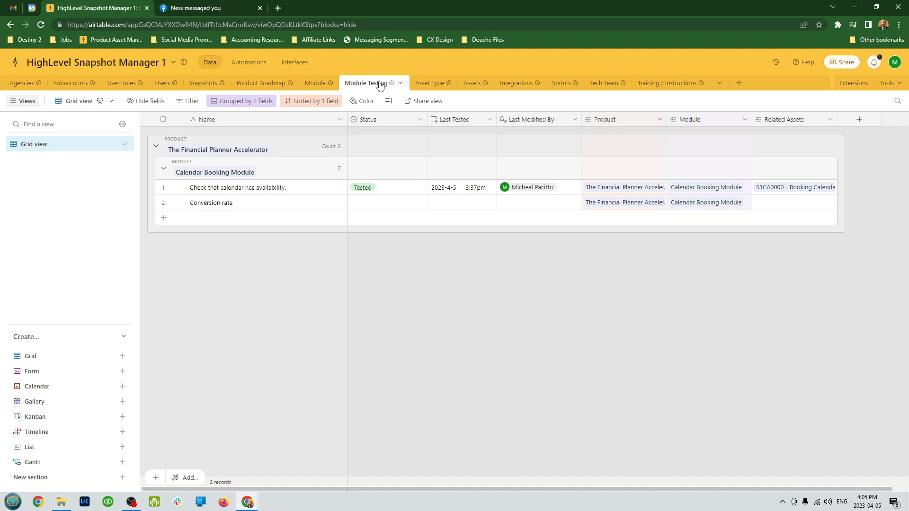
Step: Select all 19 asset type names in the Asset Type table, then switch to Assets
left_click(429, 83)
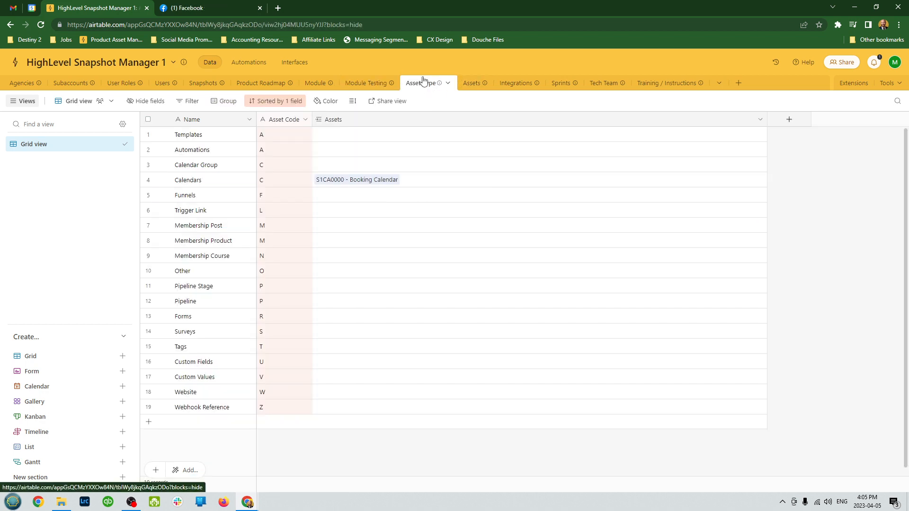
mouse_move(192, 149)
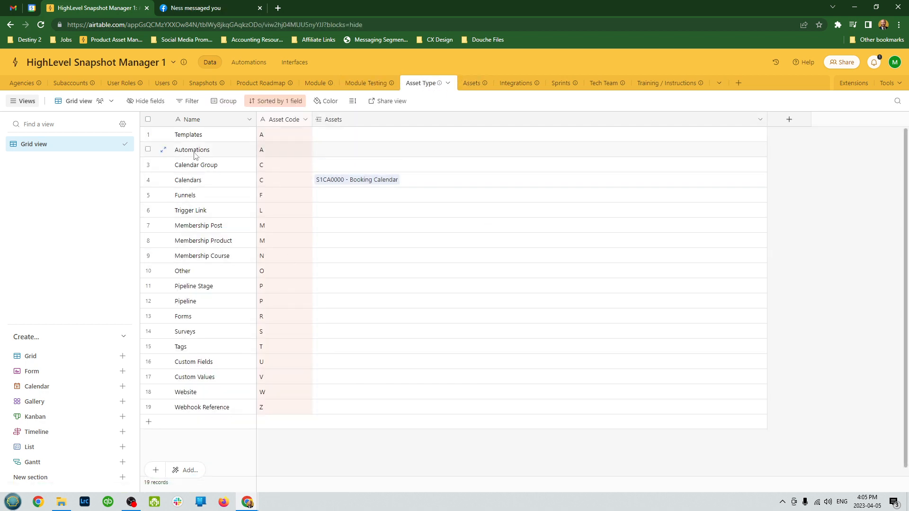
left_click_drag(188, 134, 284, 398)
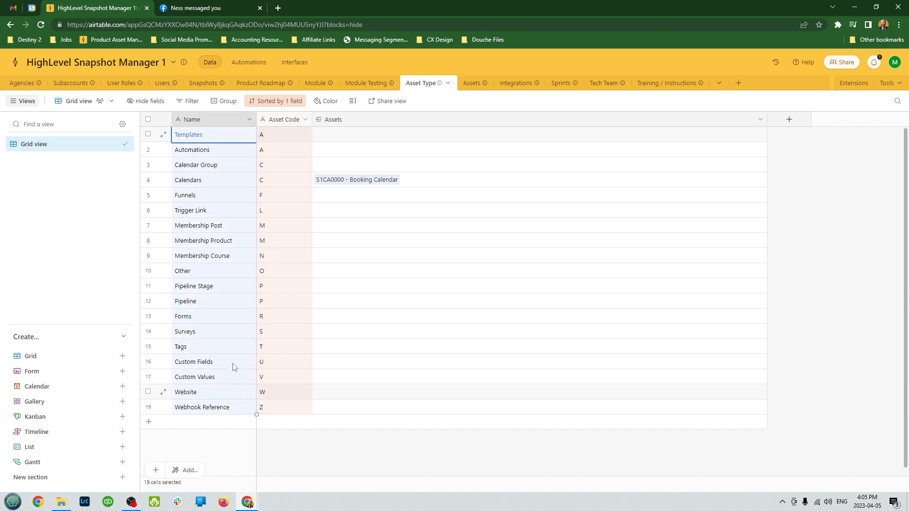
left_click(464, 83)
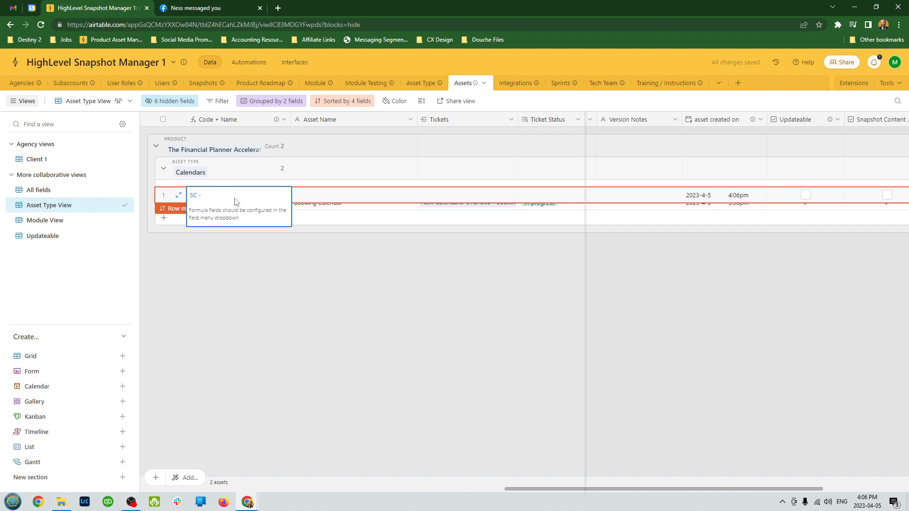
Step: Name the new asset Booked and enter its description
left_click(353, 194)
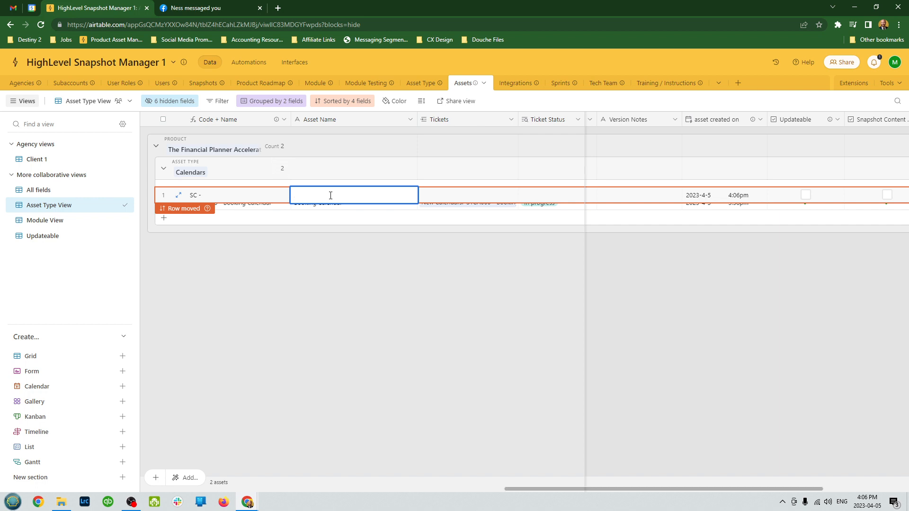
type("Booked")
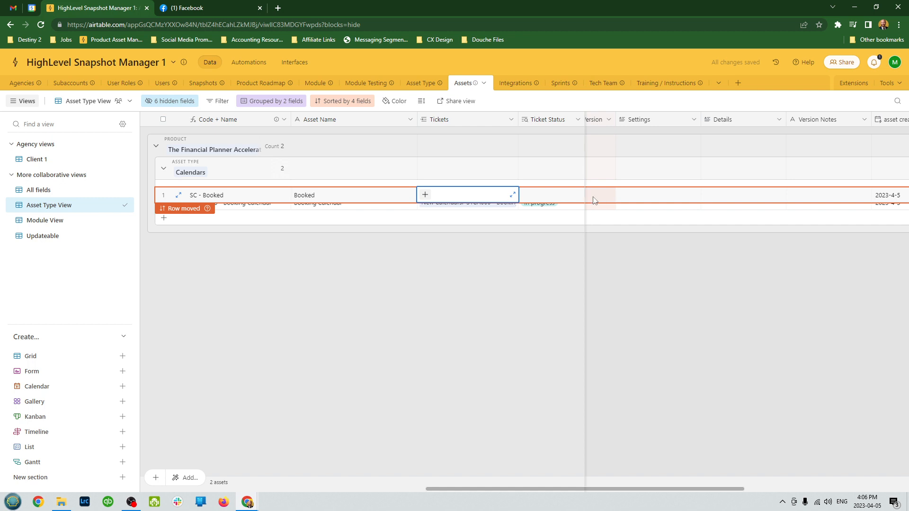
scroll("right", 3)
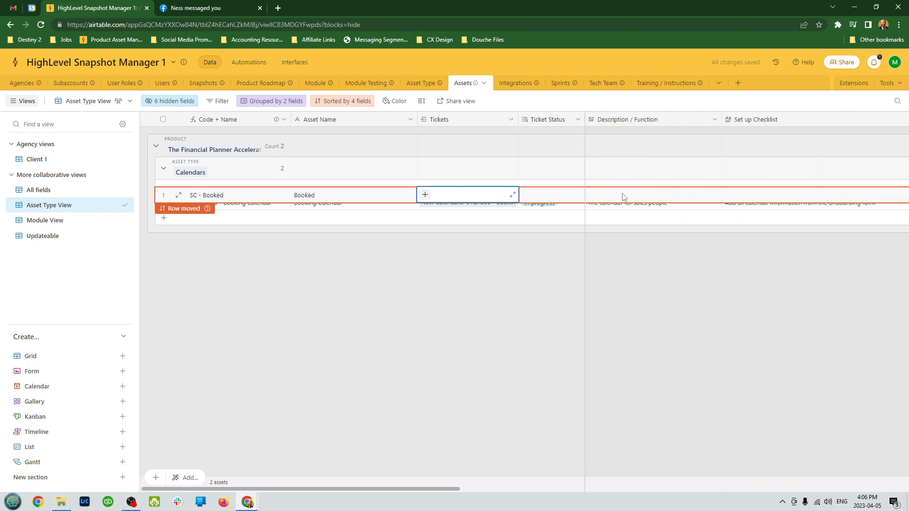
left_click(623, 194)
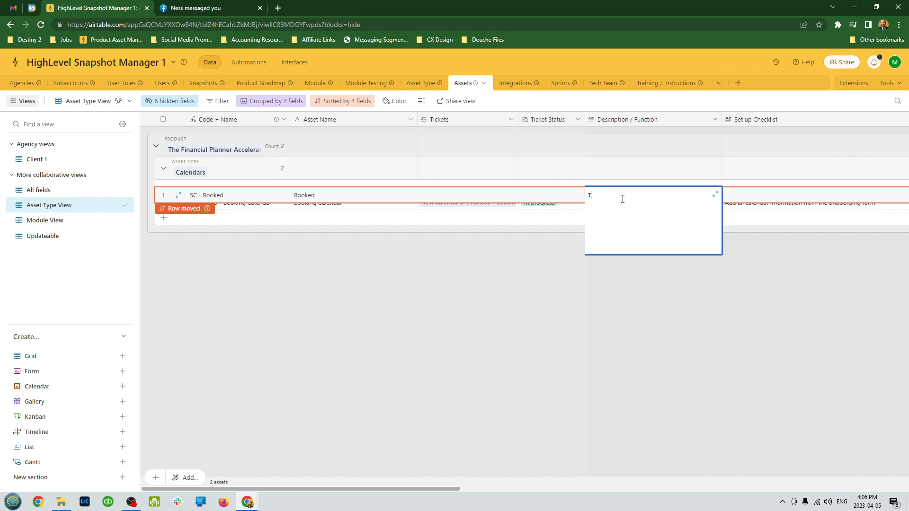
type("Tells us that this clie")
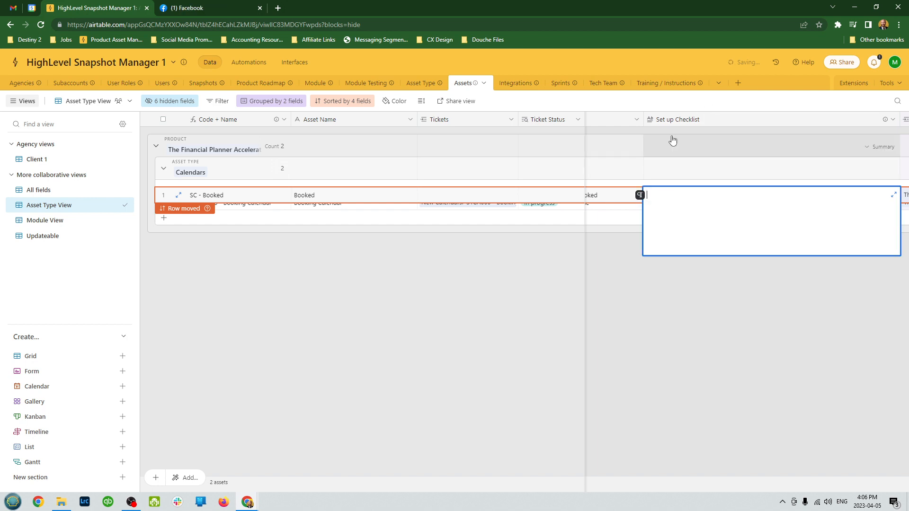
type("none")
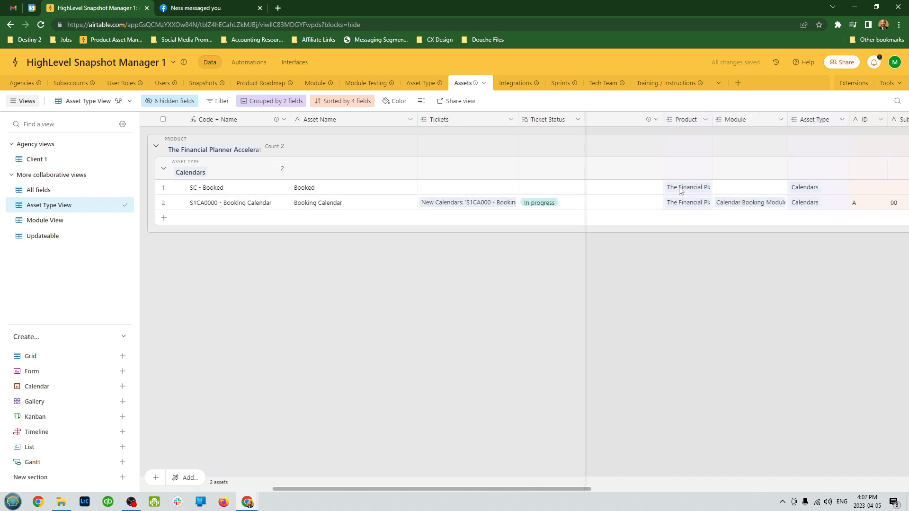
Step: Link Booked to its module and change its asset type to Tags
left_click(686, 186)
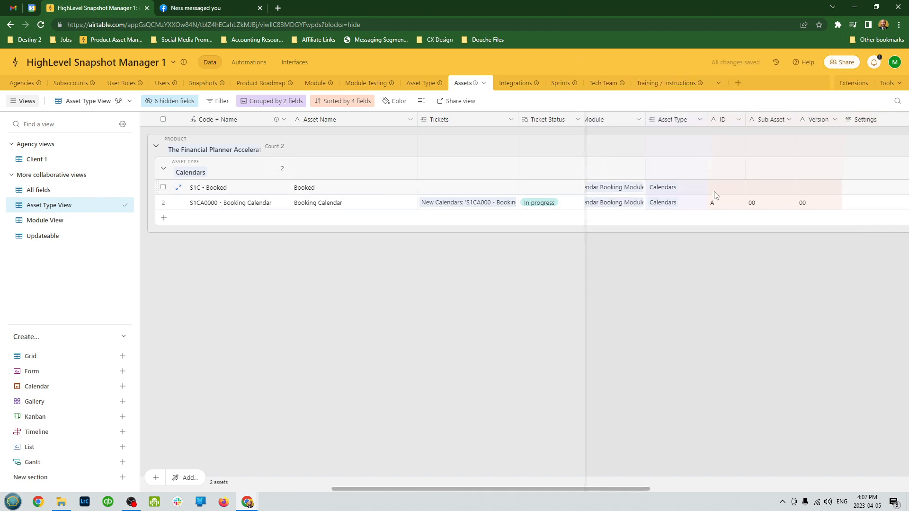
left_click(191, 172)
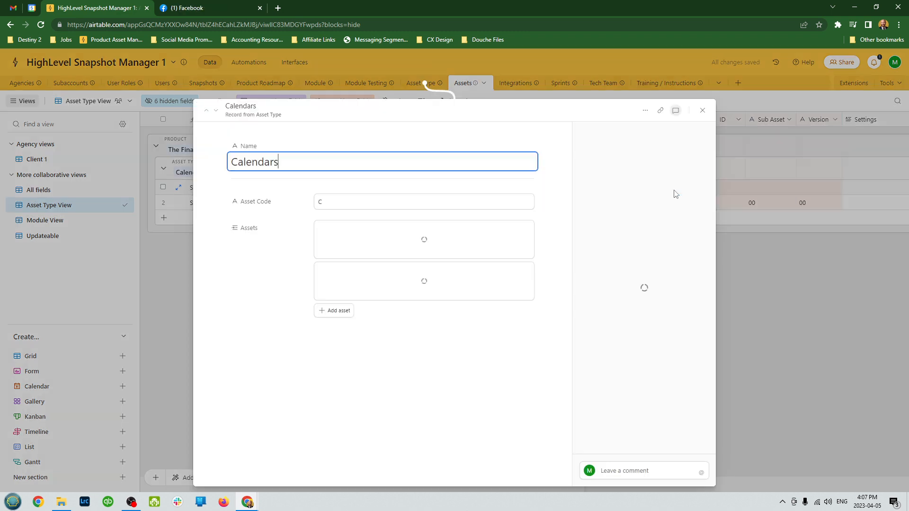
left_click(674, 110)
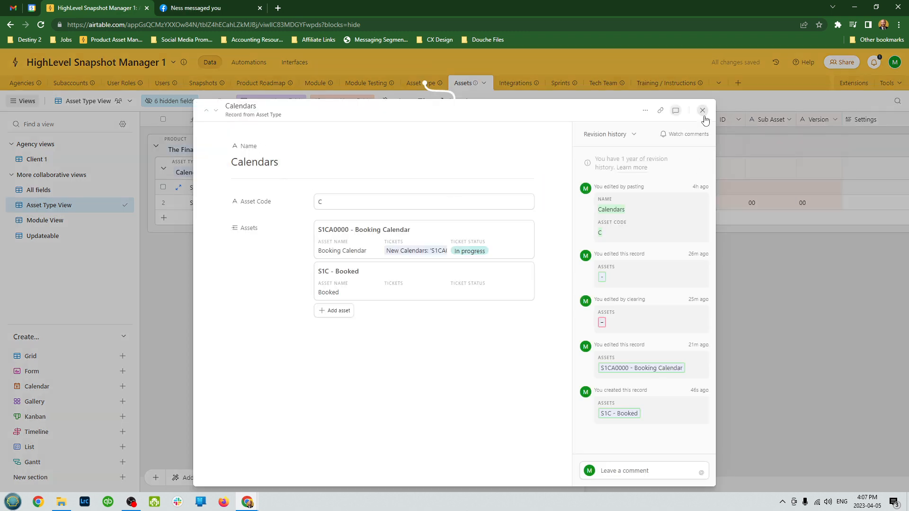
left_click(702, 111)
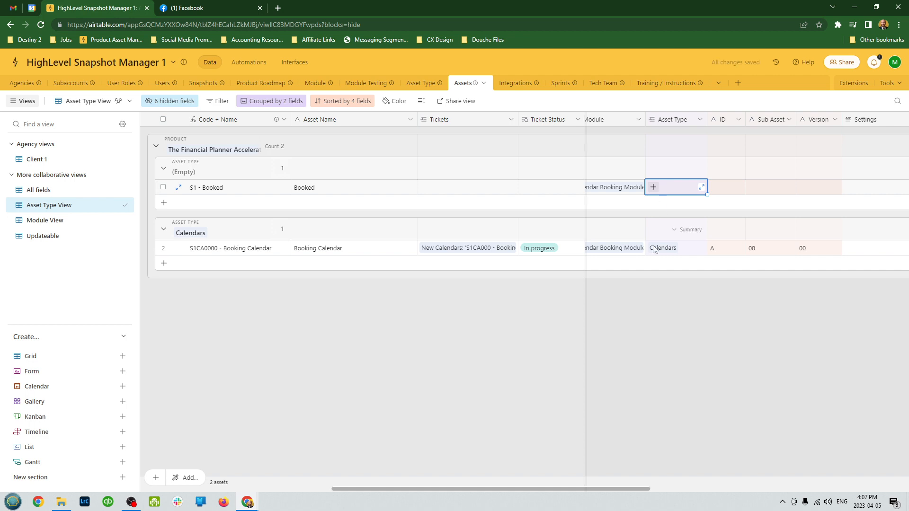
left_click(652, 186)
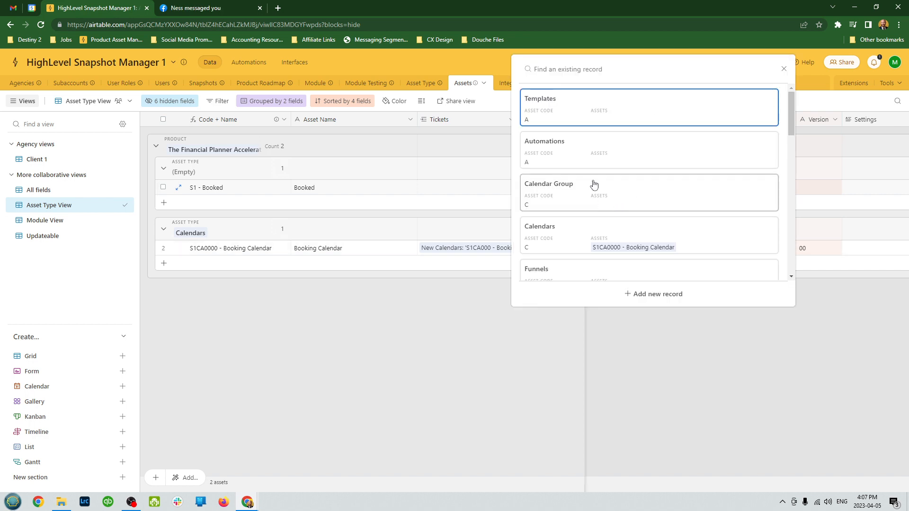
type("Tag")
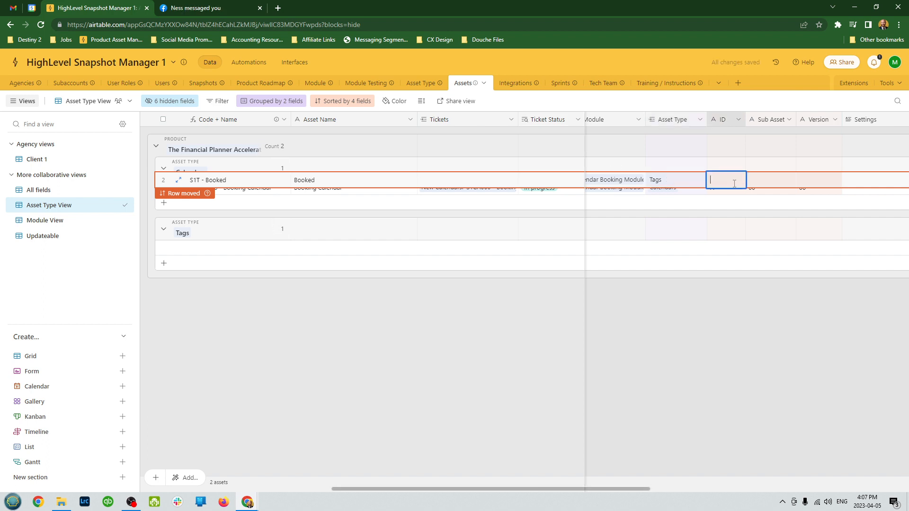
type("A")
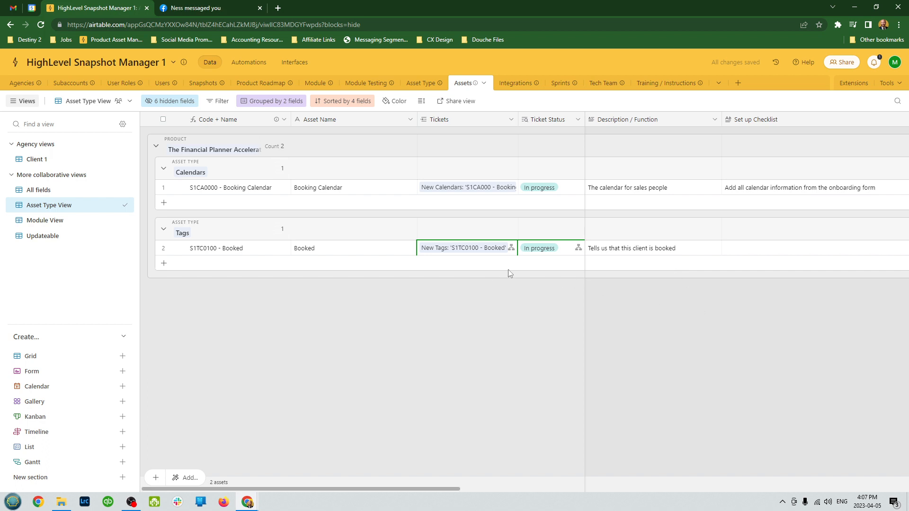
scroll("right", 3)
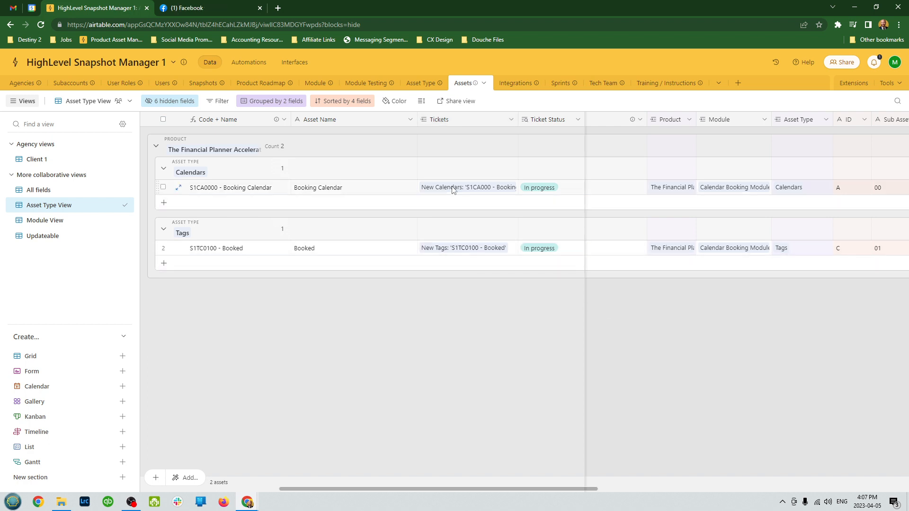
left_click(467, 188)
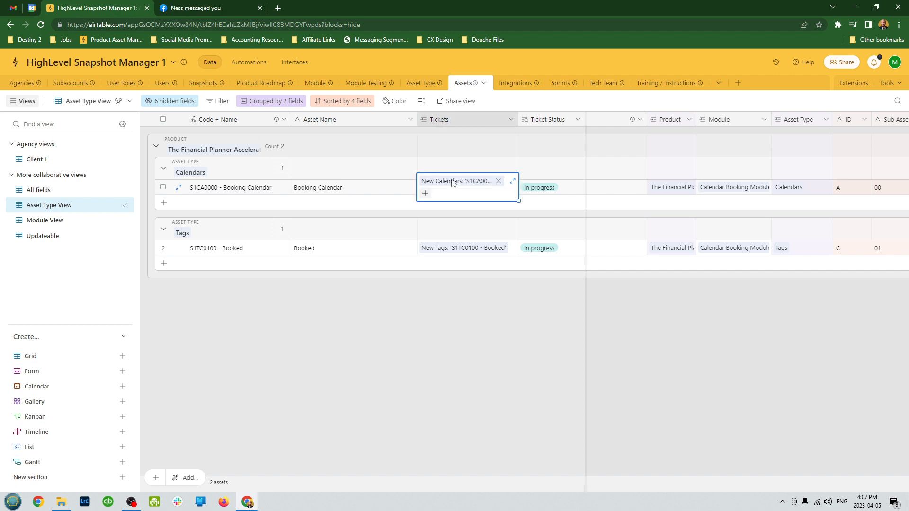
left_click(512, 181)
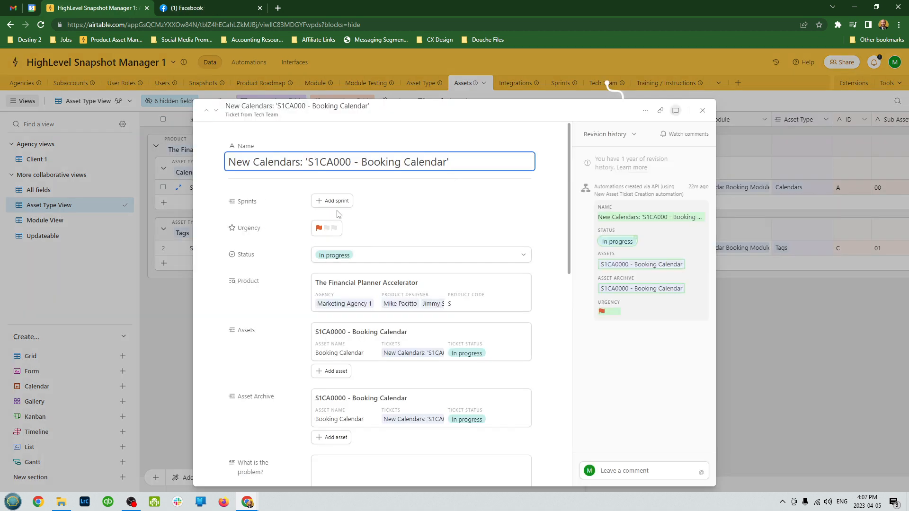
scroll("down", 3)
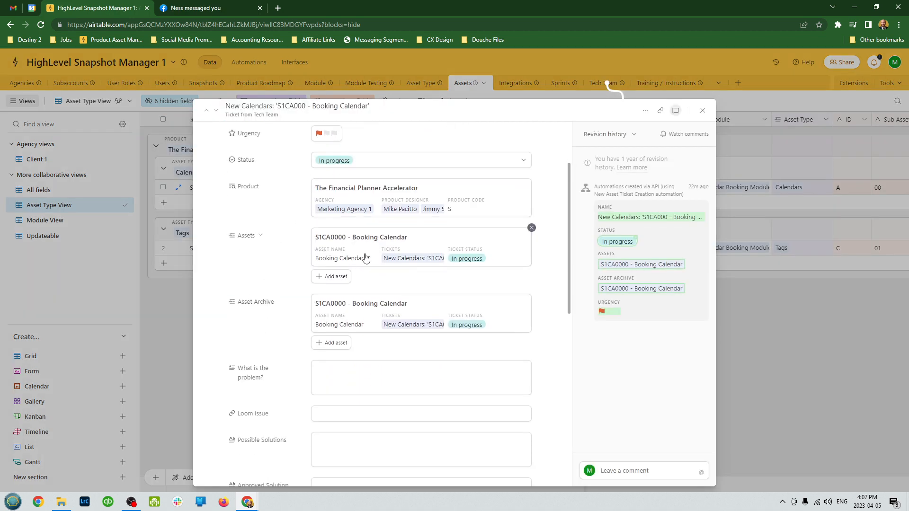
left_click(702, 111)
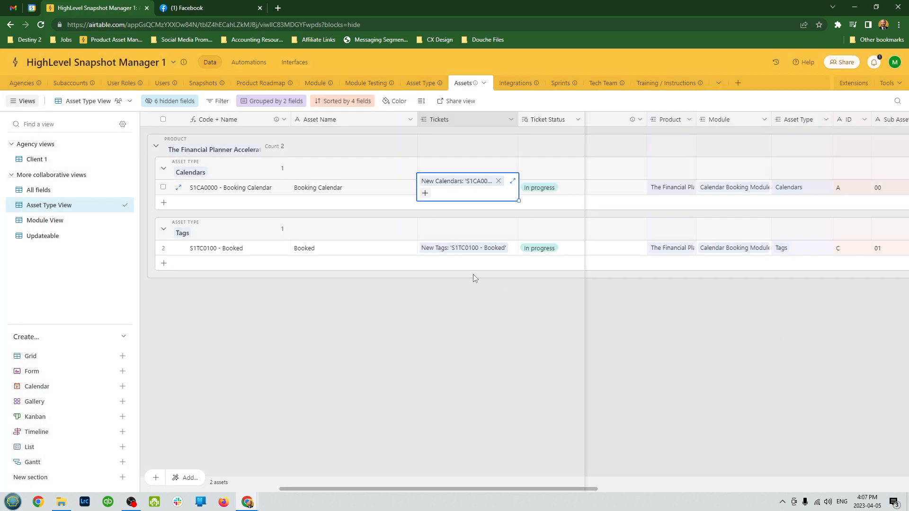
left_click(382, 272)
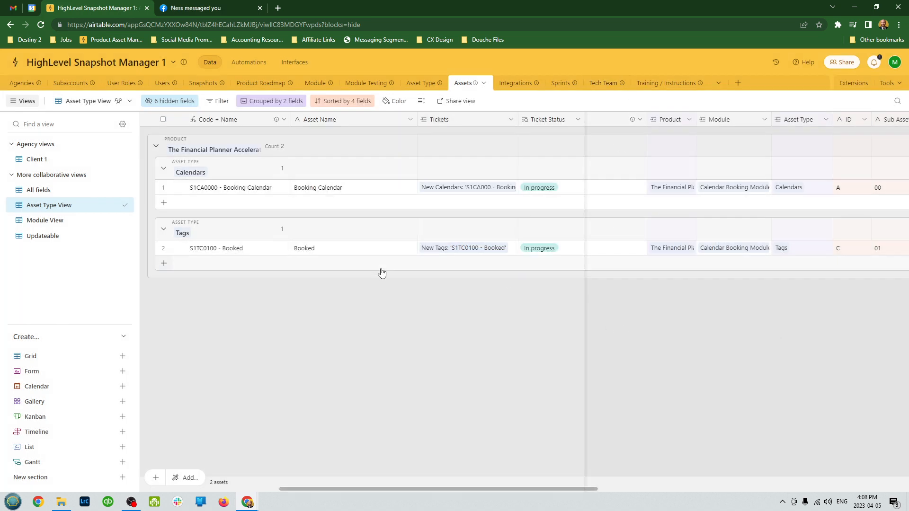
left_click(464, 248)
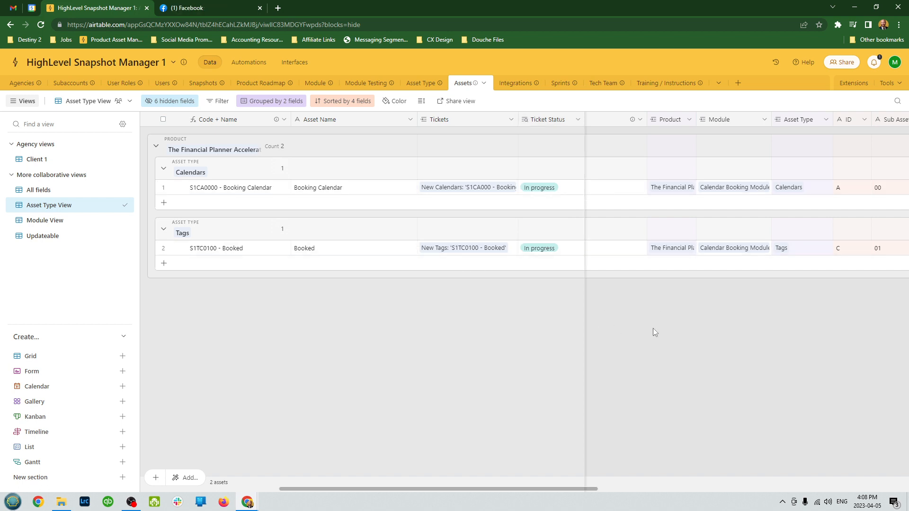
scroll("right", 3)
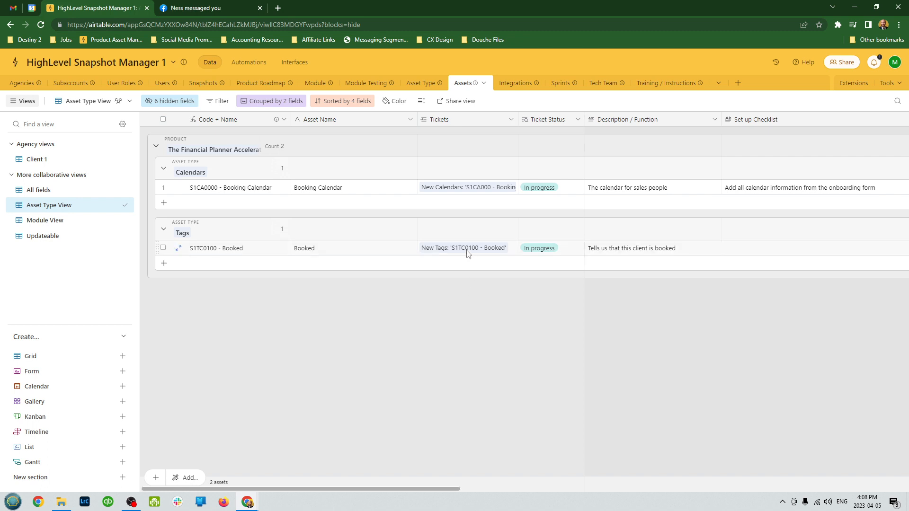
left_click(549, 247)
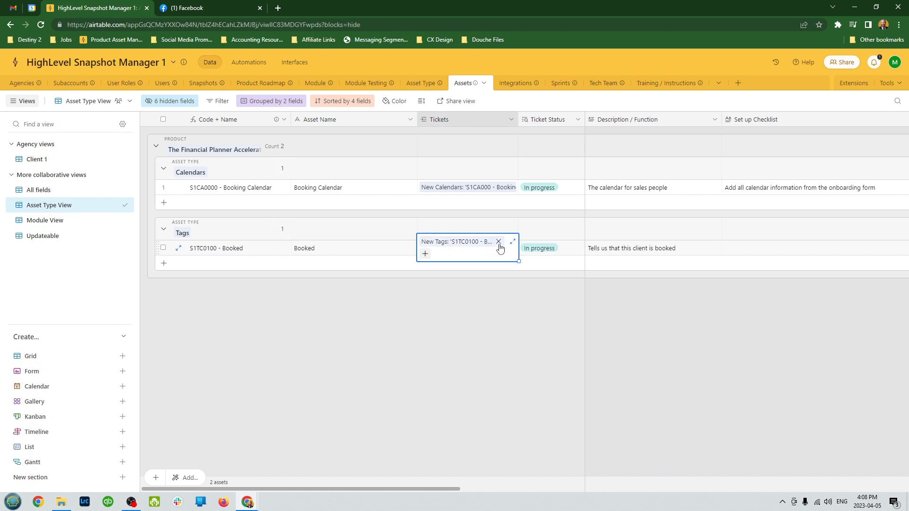
Step: Link a new ticket 'tag doesn't get added' to Booked with status Solution Needed
left_click(497, 241)
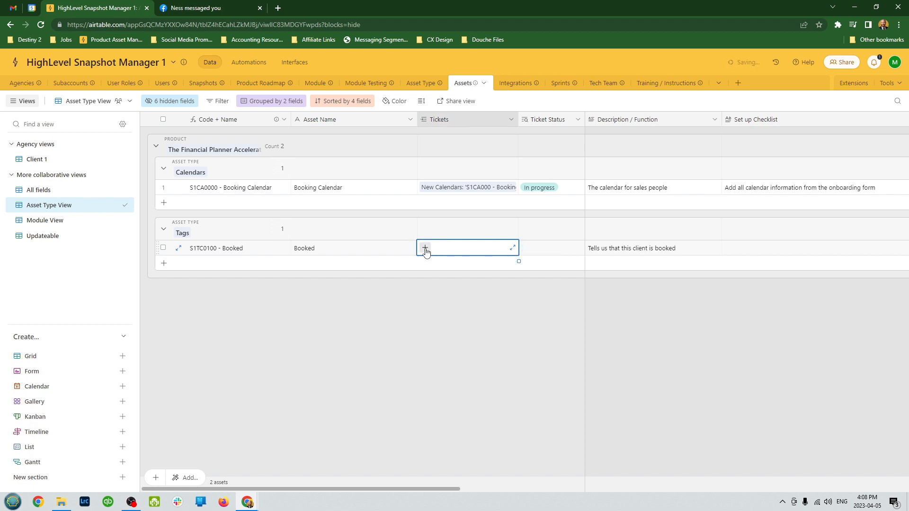
left_click(425, 248)
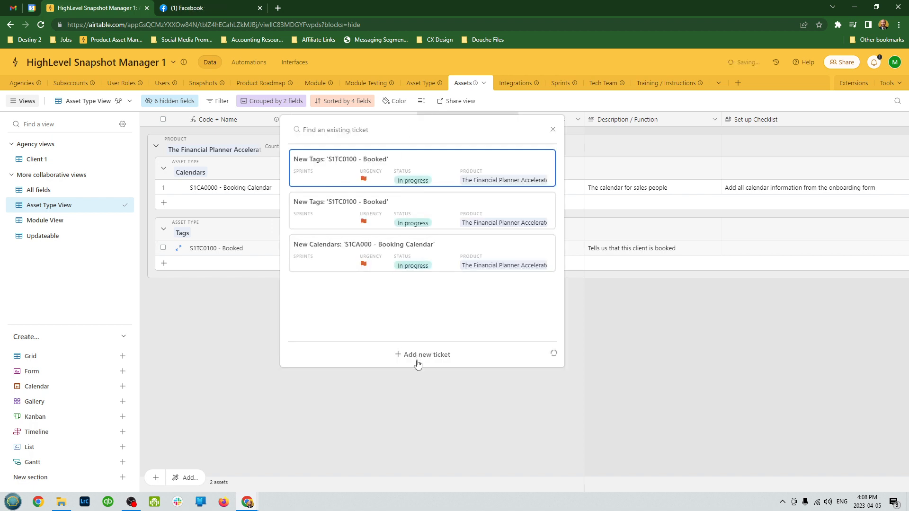
left_click(427, 354)
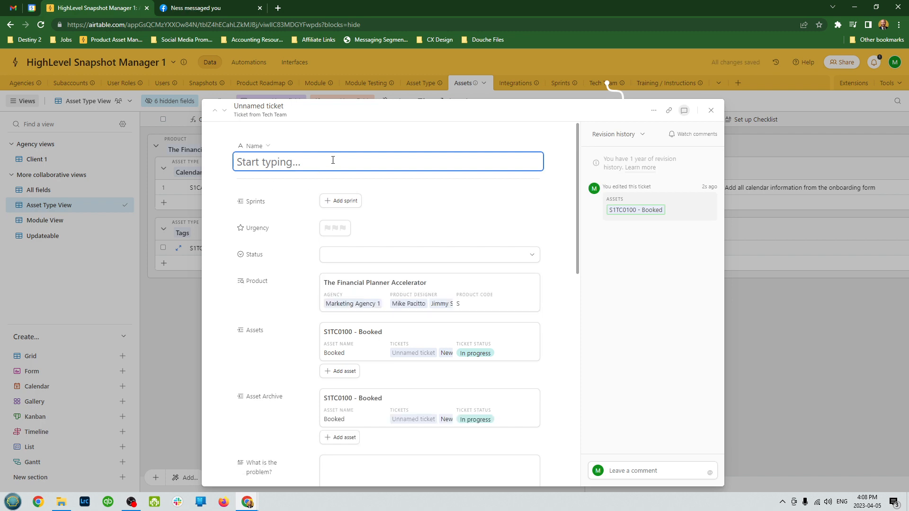
type("tag doesn't get a")
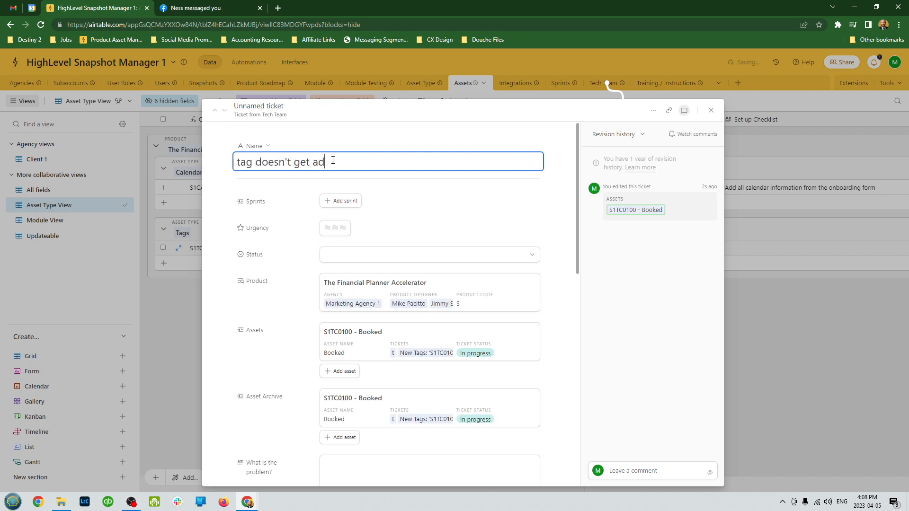
type("ded")
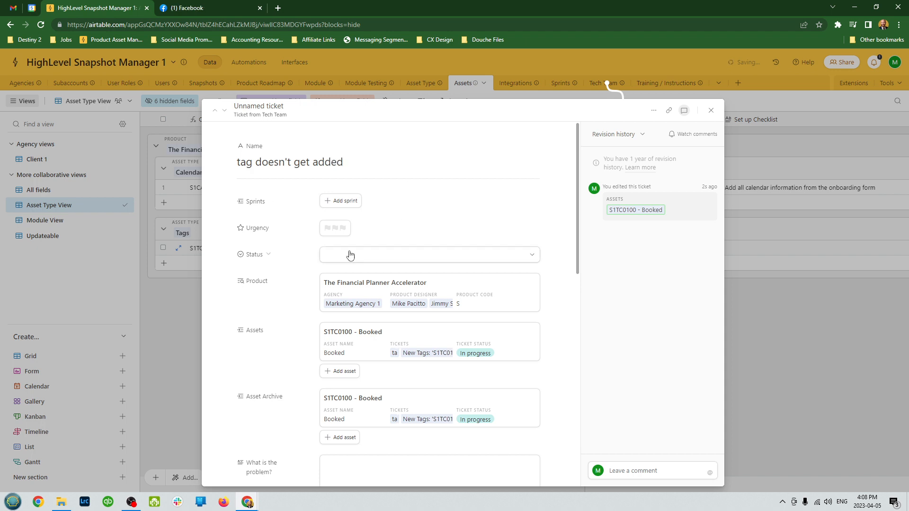
left_click(429, 254)
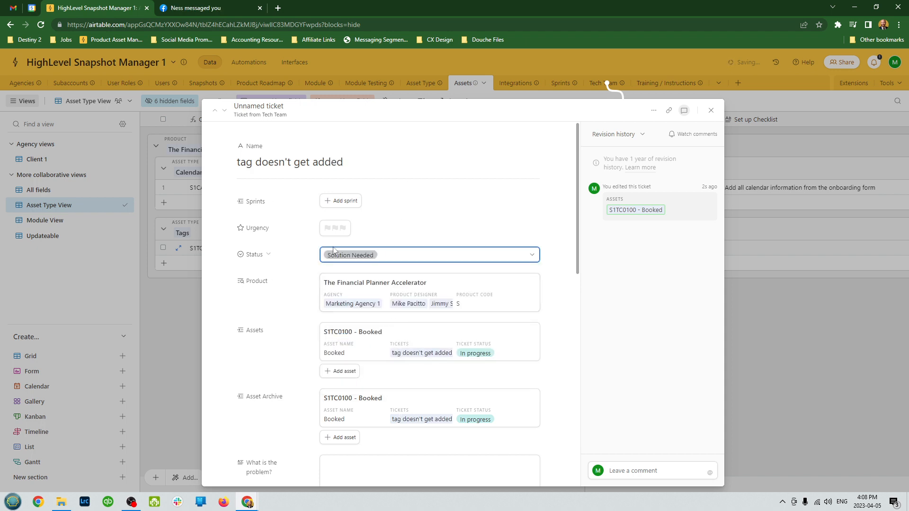
scroll("down", 3)
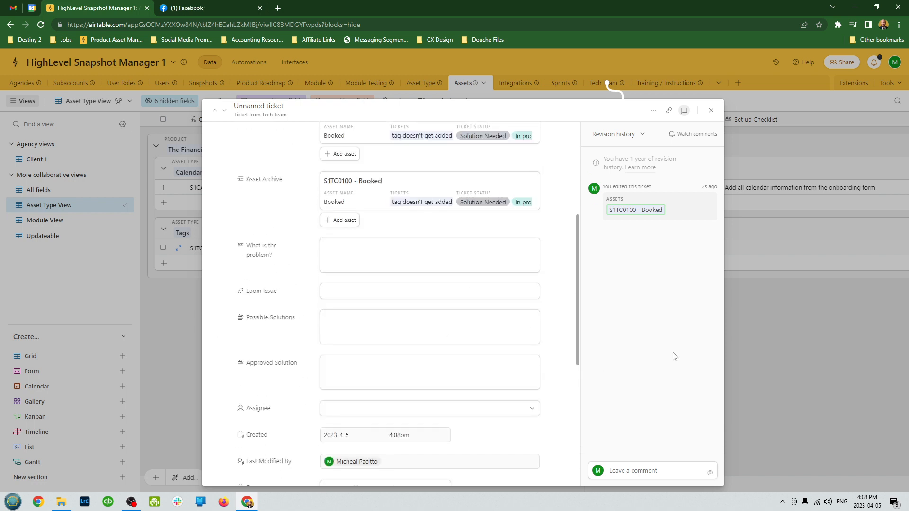
left_click(710, 111)
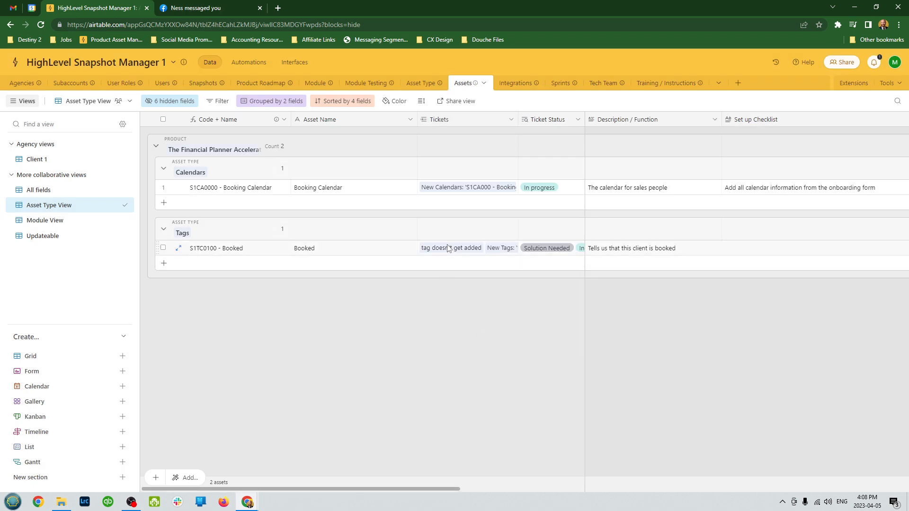
left_click(232, 248)
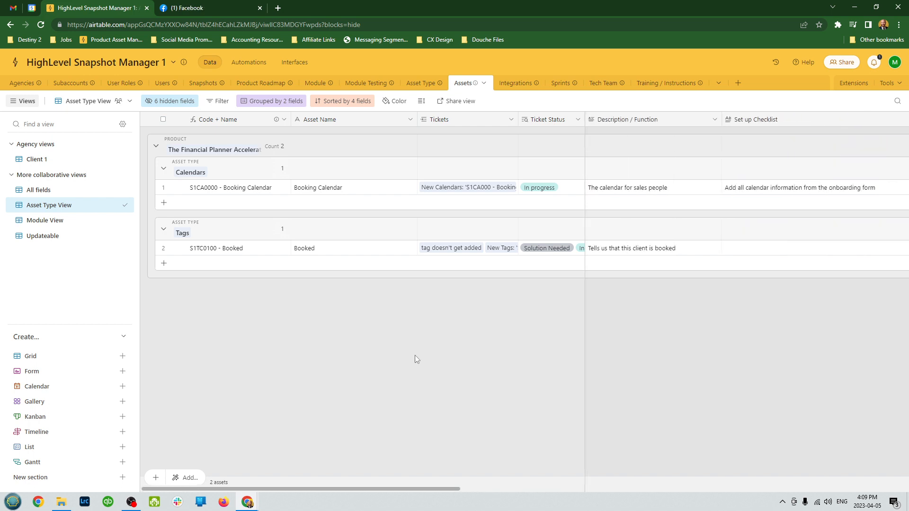
Step: In Assets, clear Booking Calendar's Updateable checkbox and mark the Booked asset Updateable
left_click(508, 83)
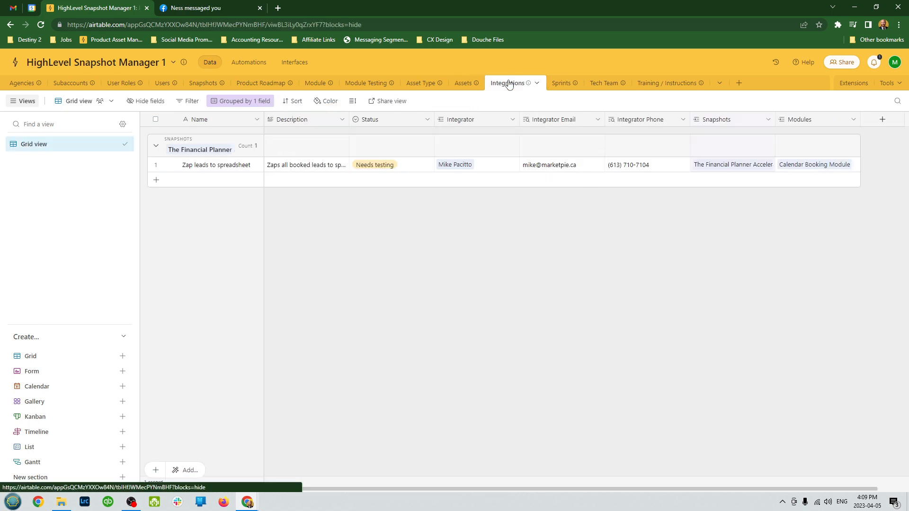
left_click(465, 83)
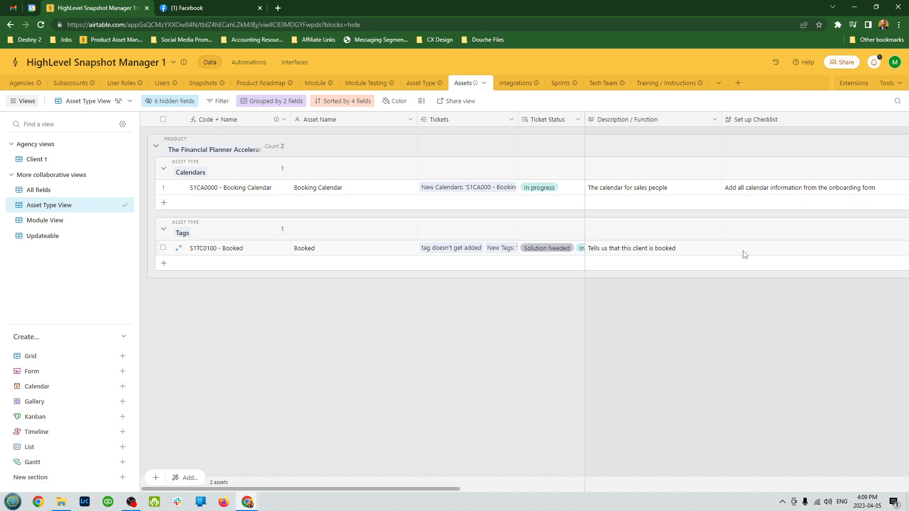
scroll("right", 3)
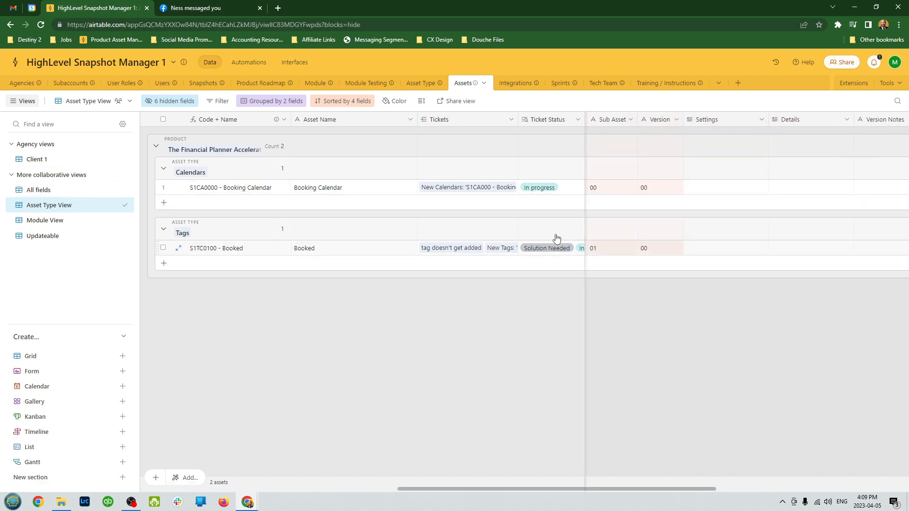
scroll("right", 3)
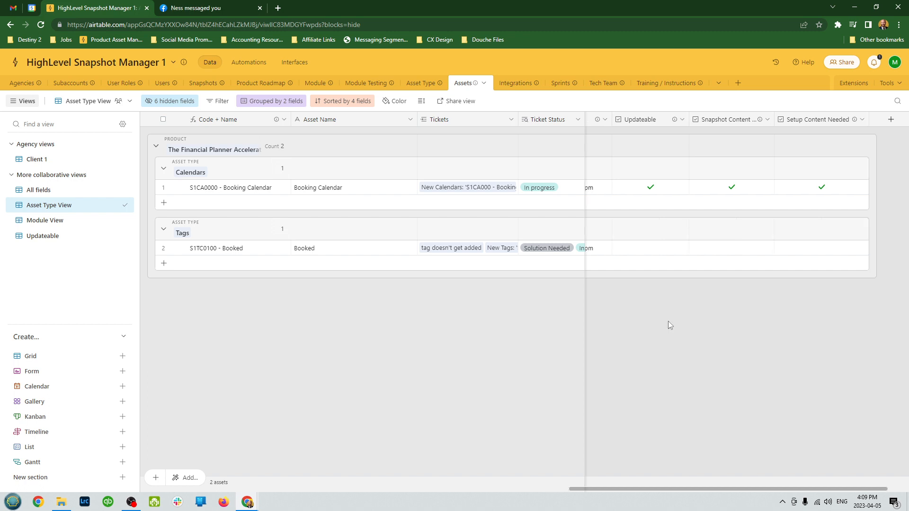
left_click(650, 188)
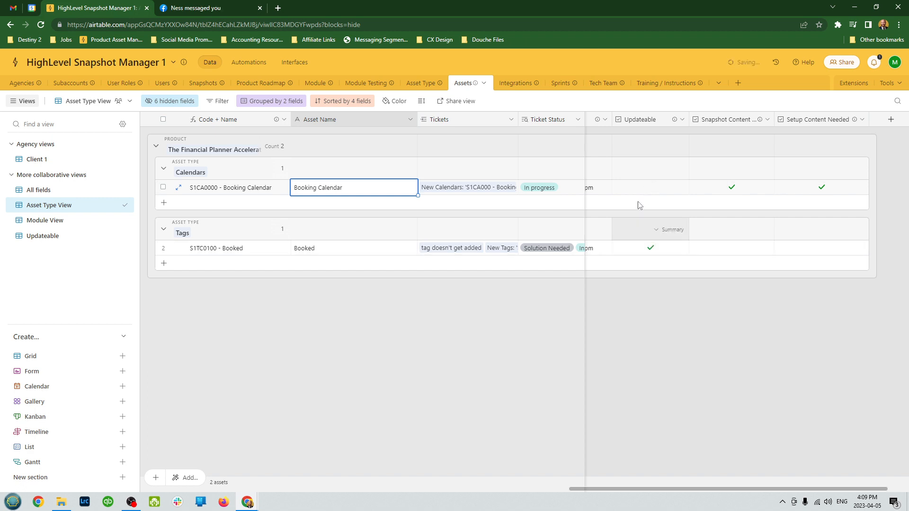
left_click(650, 186)
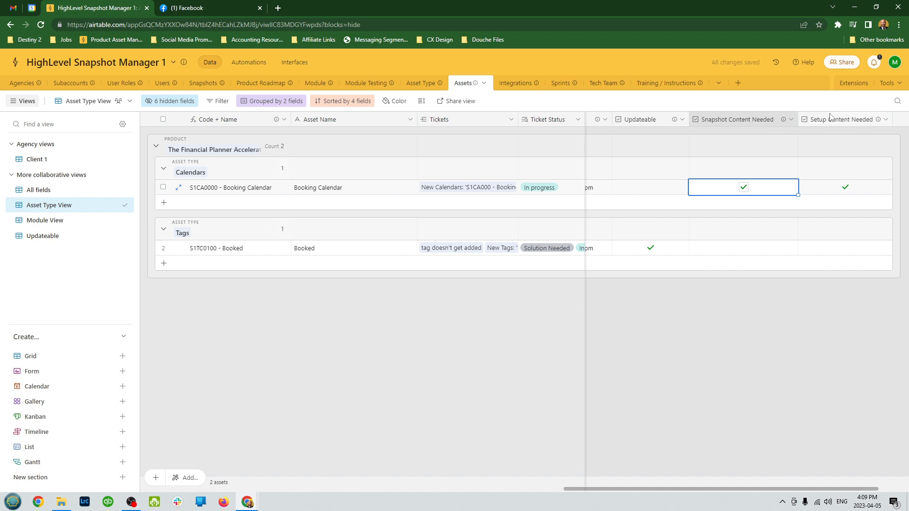
left_click(844, 186)
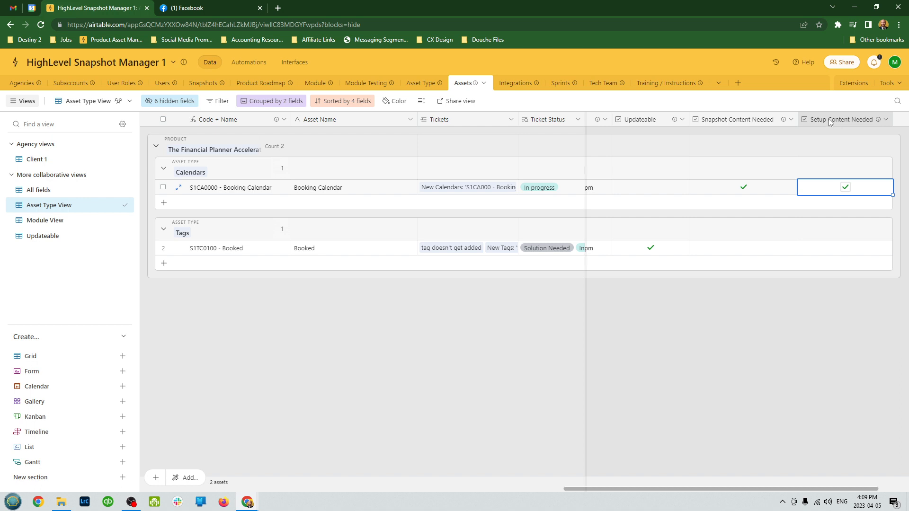
mouse_move(375, 217)
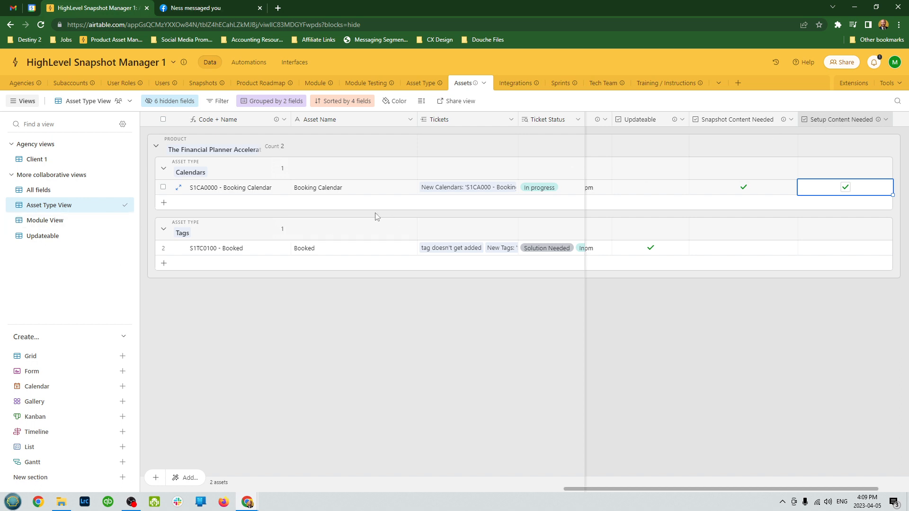
left_click(508, 82)
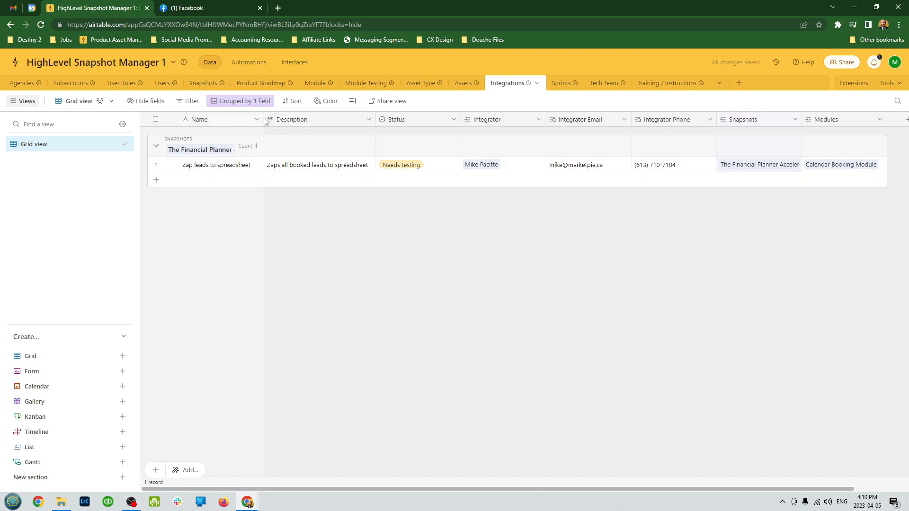
Step: Inspect the Integrator linked to the 'Zap leads to spreadsheet' integration
left_click(501, 165)
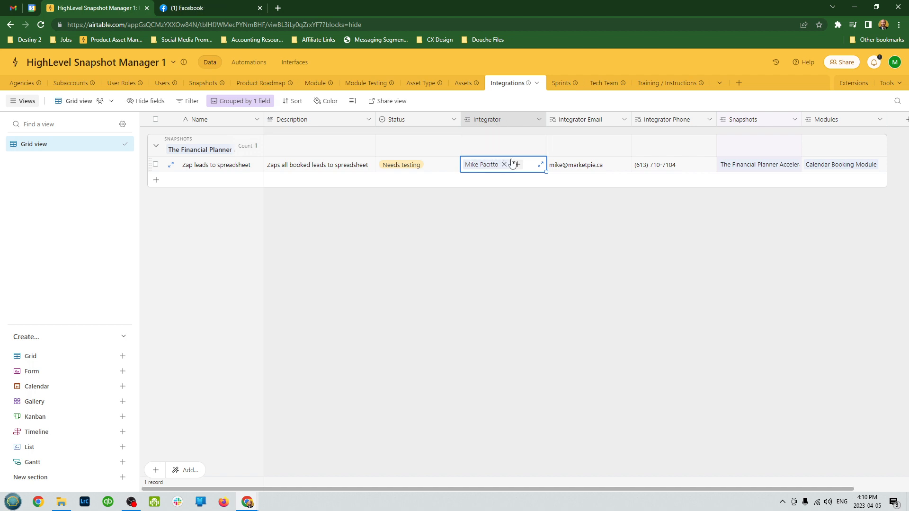
left_click(563, 280)
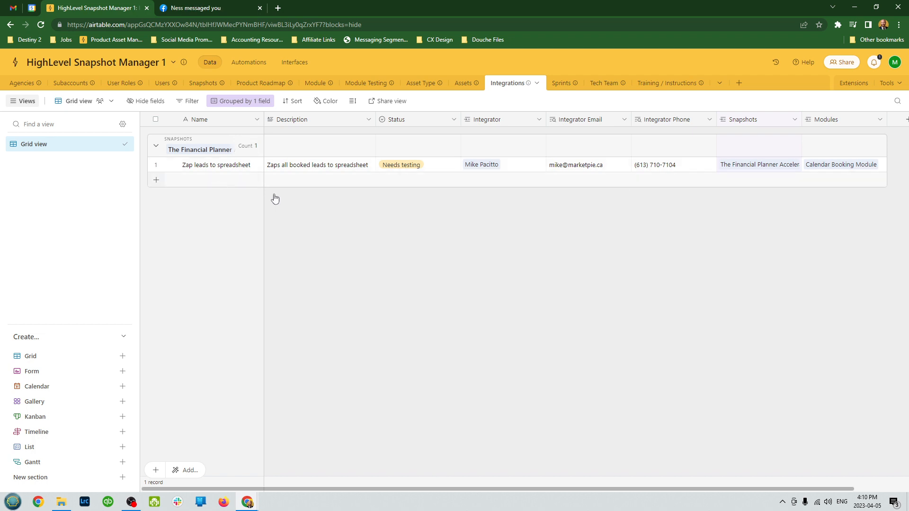
left_click(553, 83)
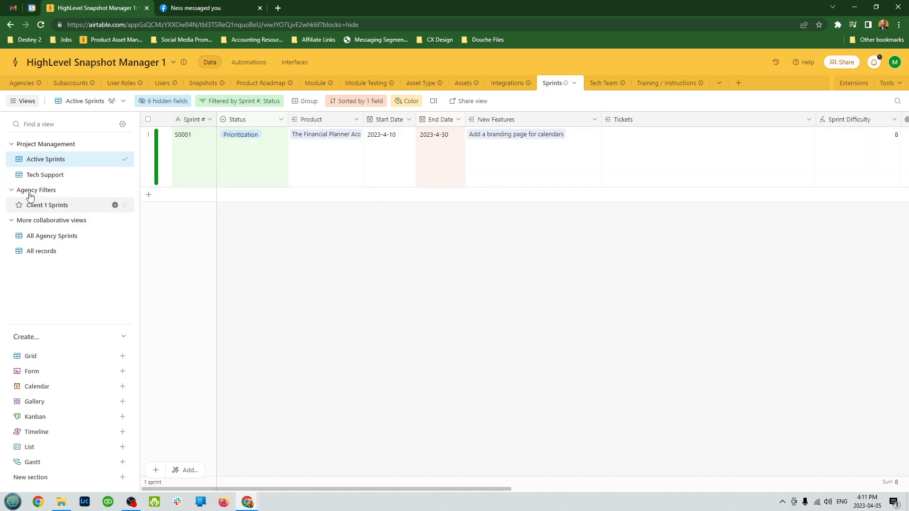
Step: Switch the Sprints table to its Tech Support view showing sprint S0000
left_click(45, 175)
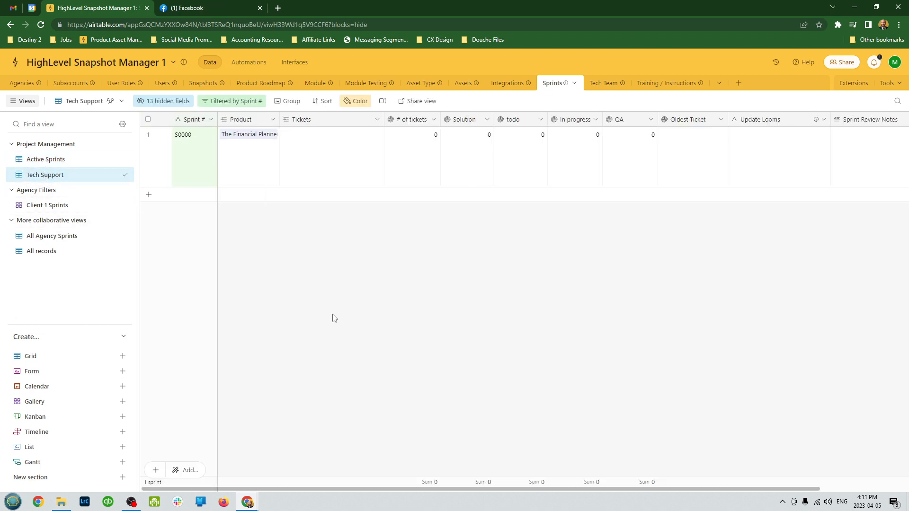
mouse_move(45, 159)
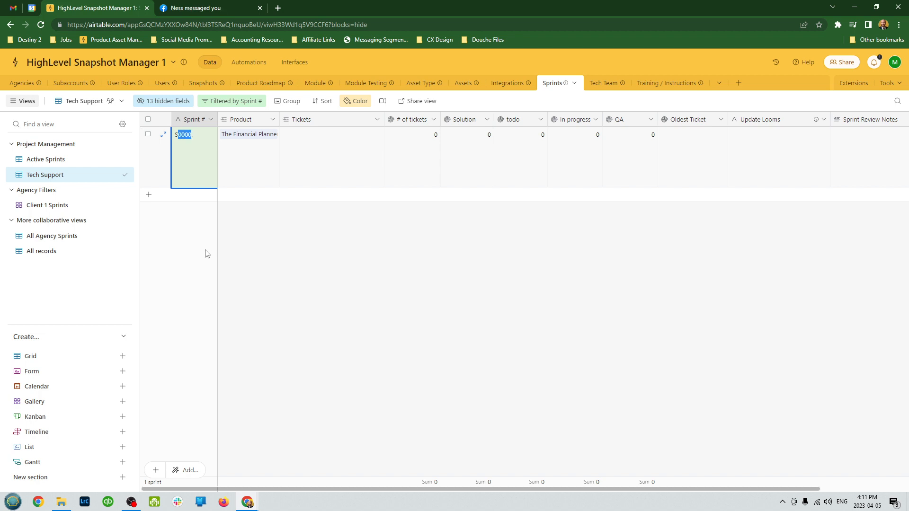
left_click(194, 134)
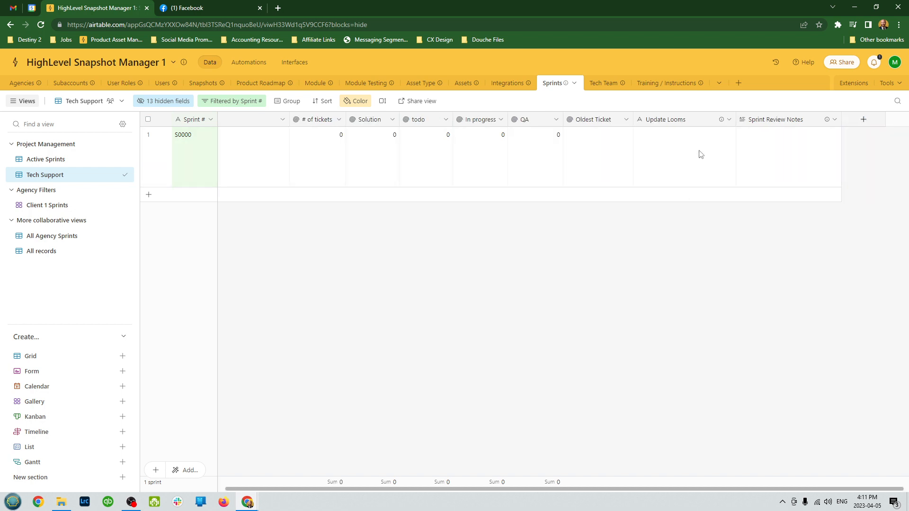
left_click(592, 157)
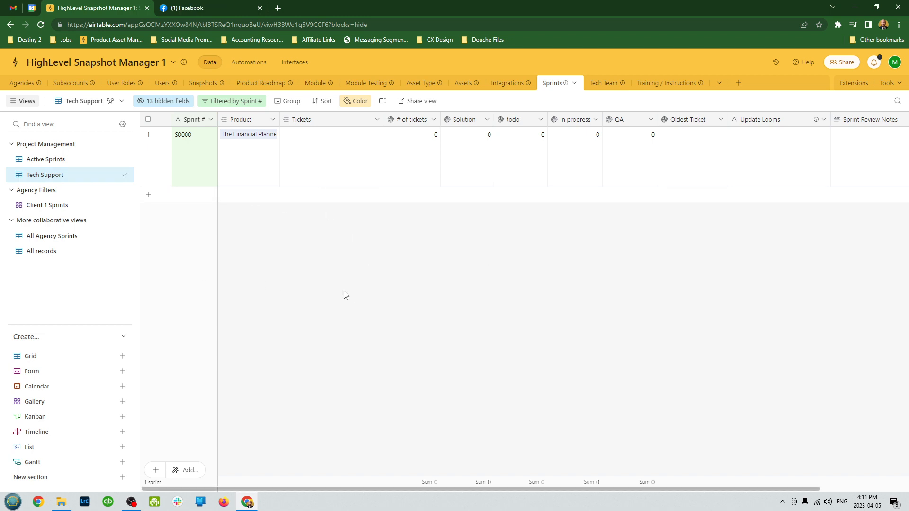
left_click(45, 159)
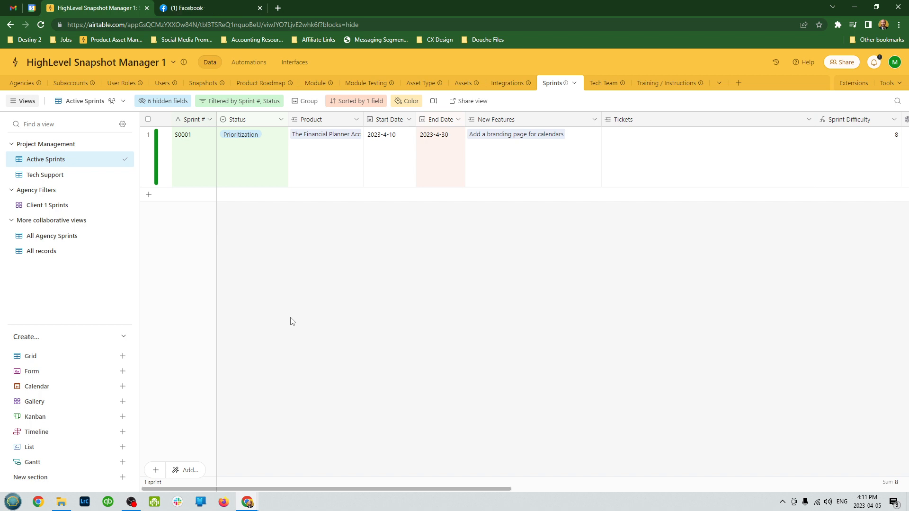
mouse_move(371, 305)
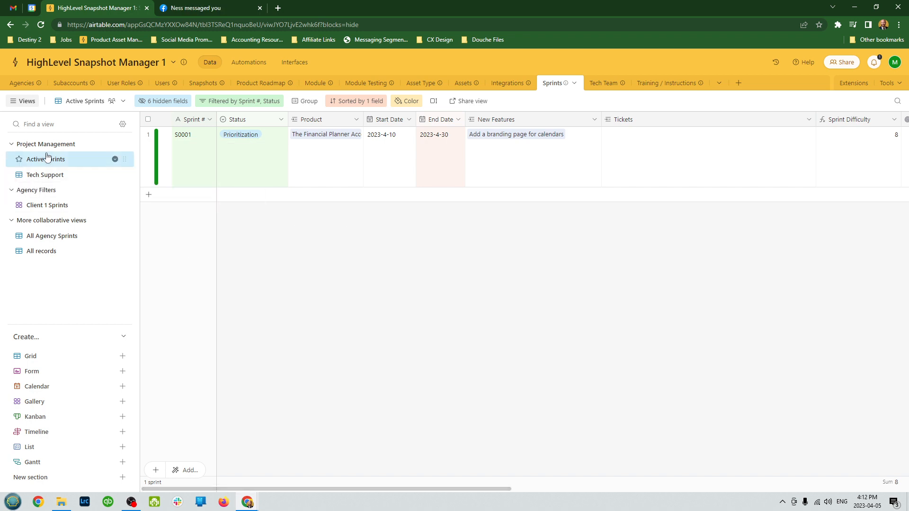
mouse_move(45, 159)
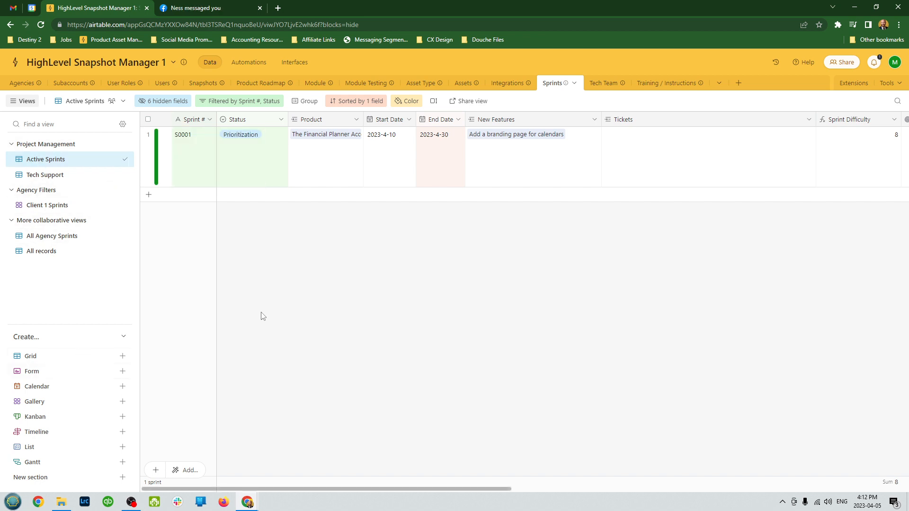
left_click(252, 158)
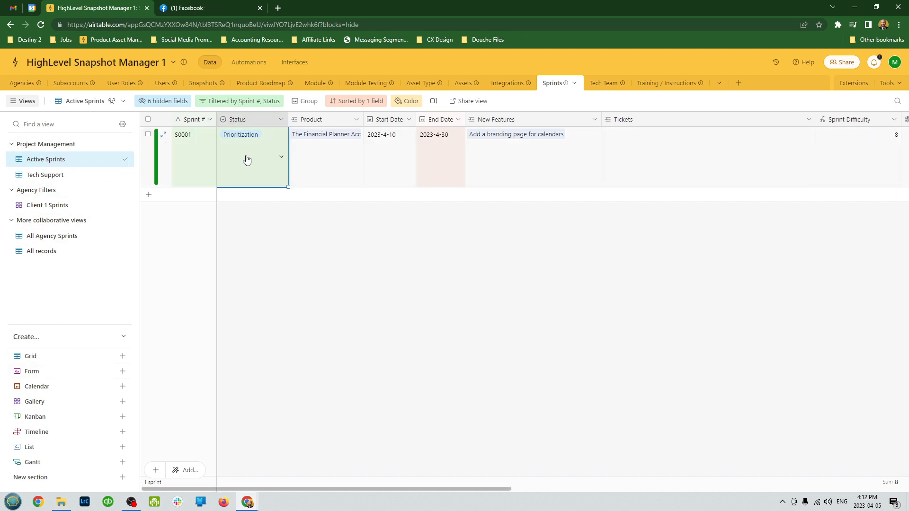
left_click(252, 157)
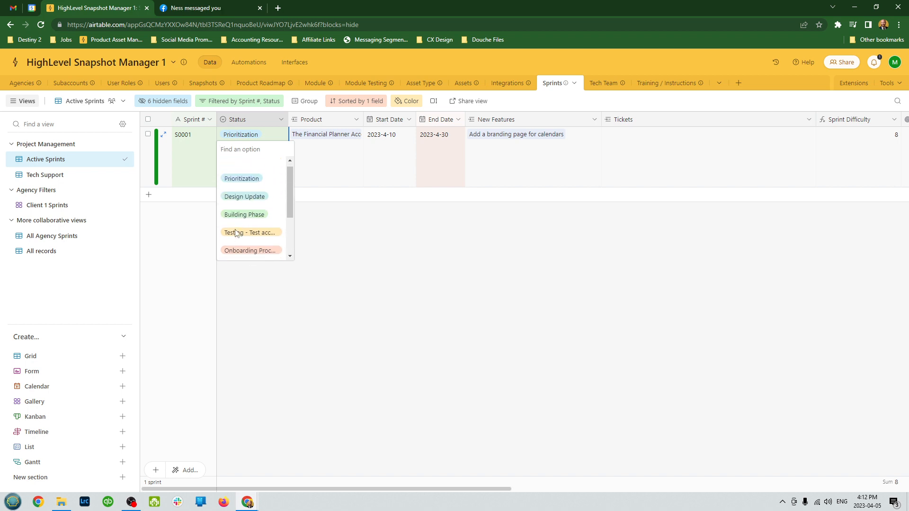
left_click(328, 155)
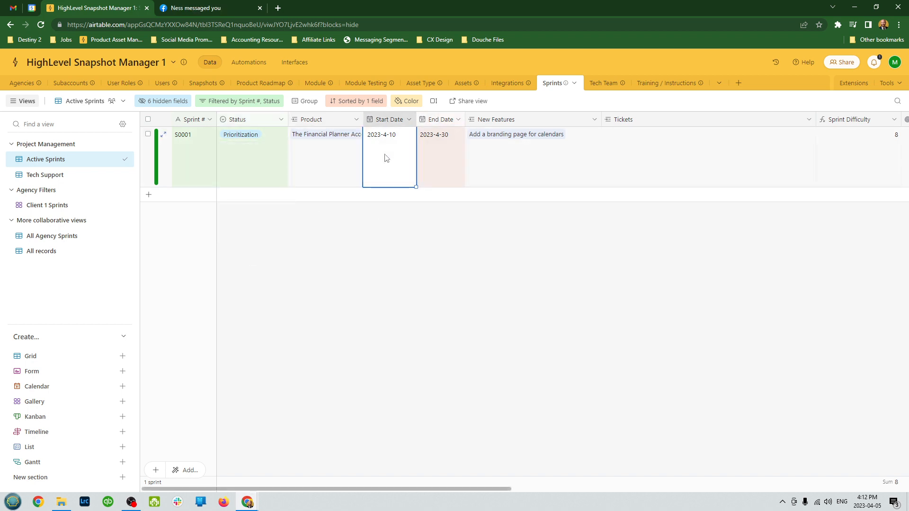
left_click(438, 134)
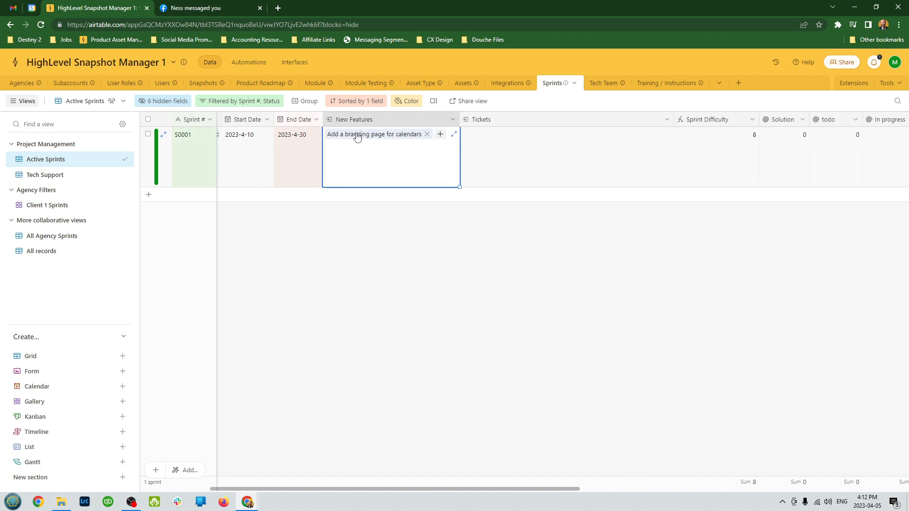
left_click(565, 134)
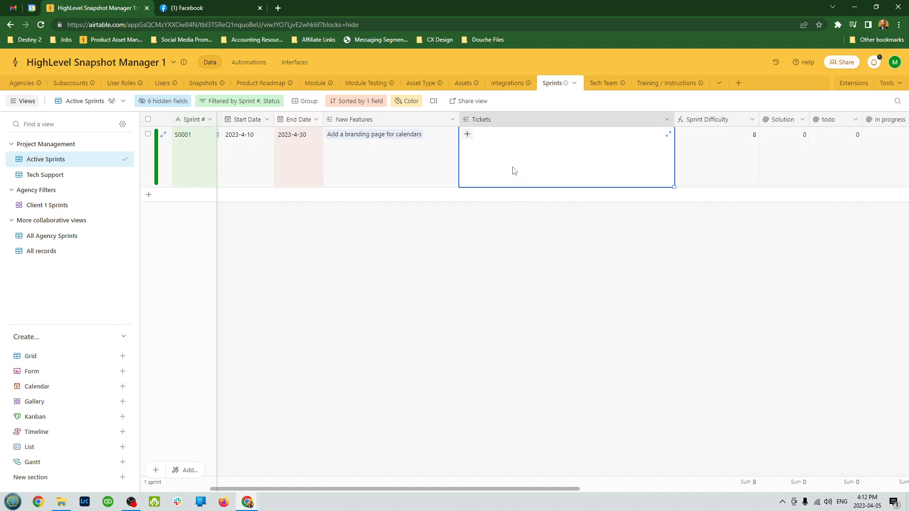
scroll("right", 3)
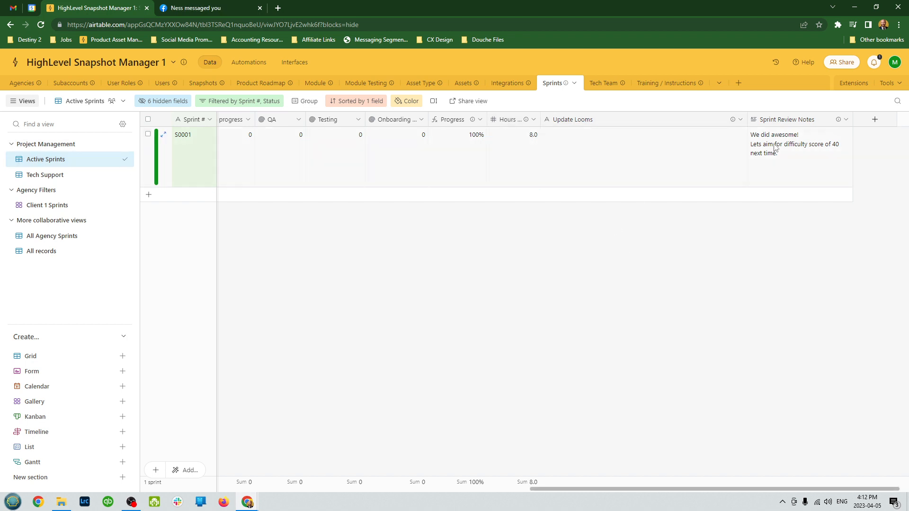
left_click(609, 157)
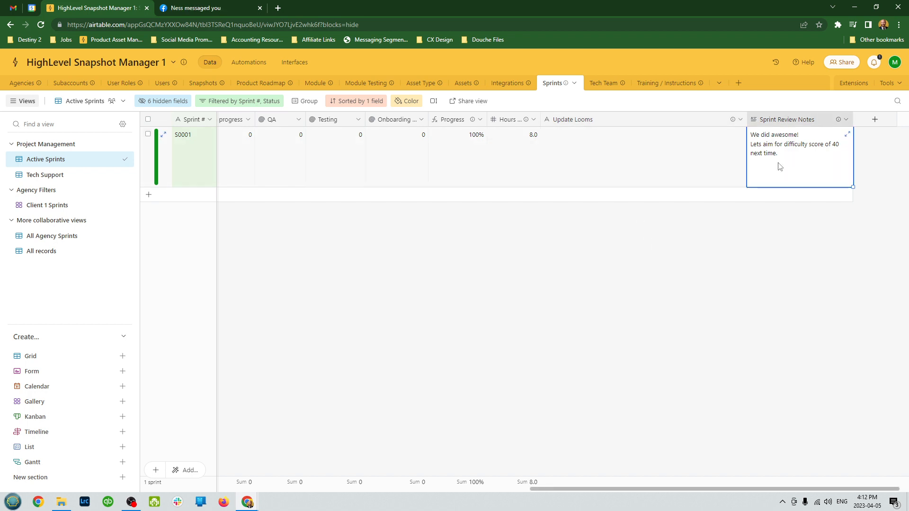
double_click(774, 134)
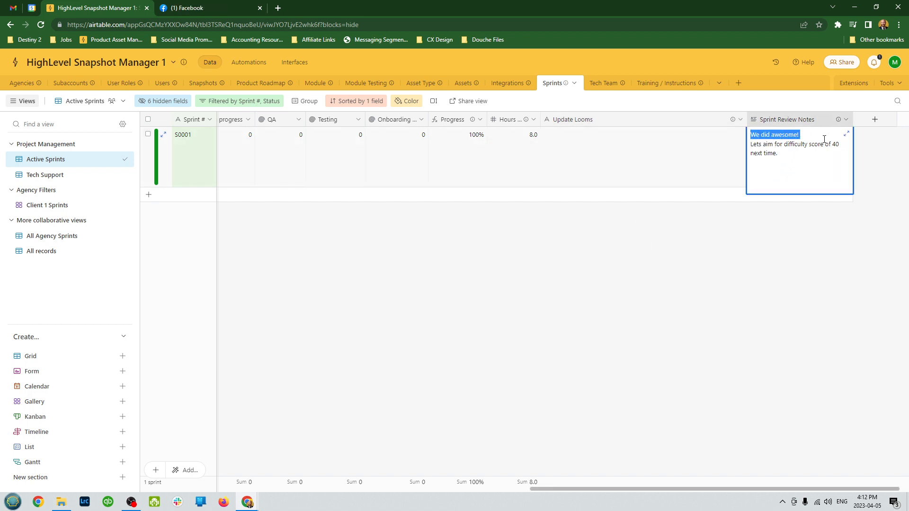
left_click_drag(798, 135, 777, 153)
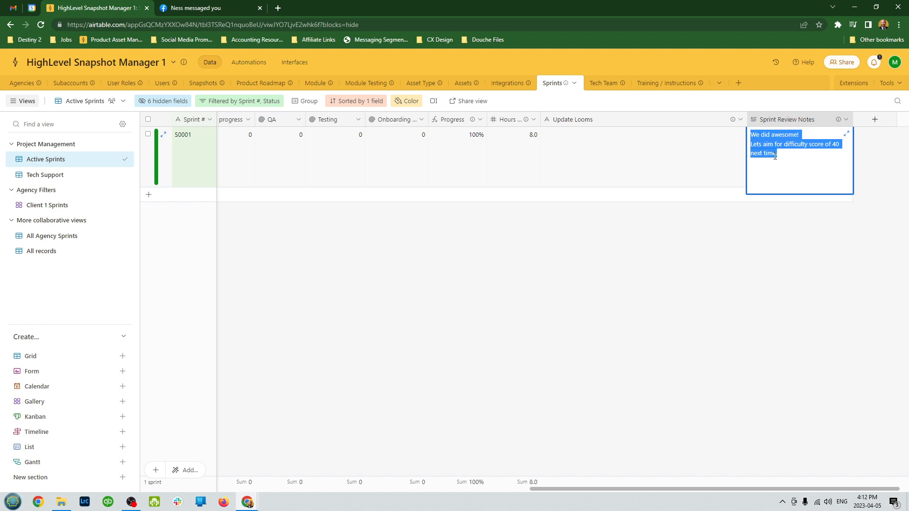
left_click(311, 266)
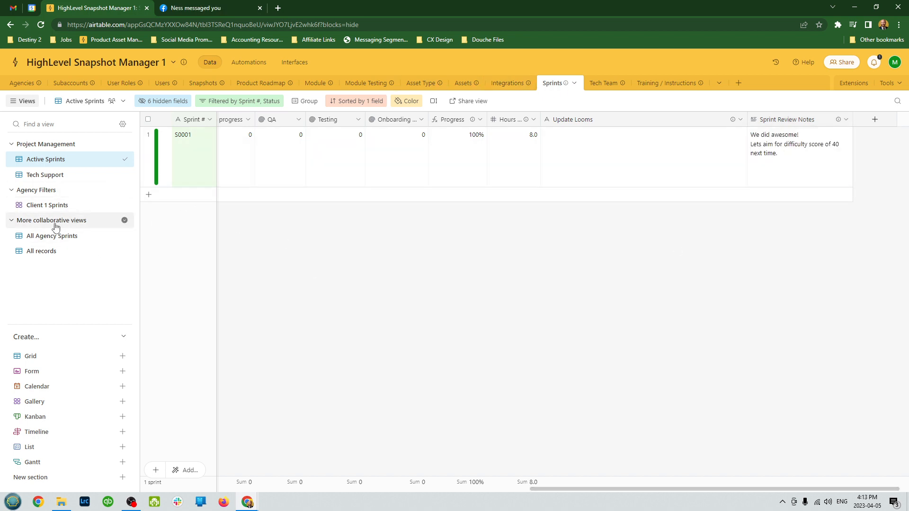
left_click(51, 235)
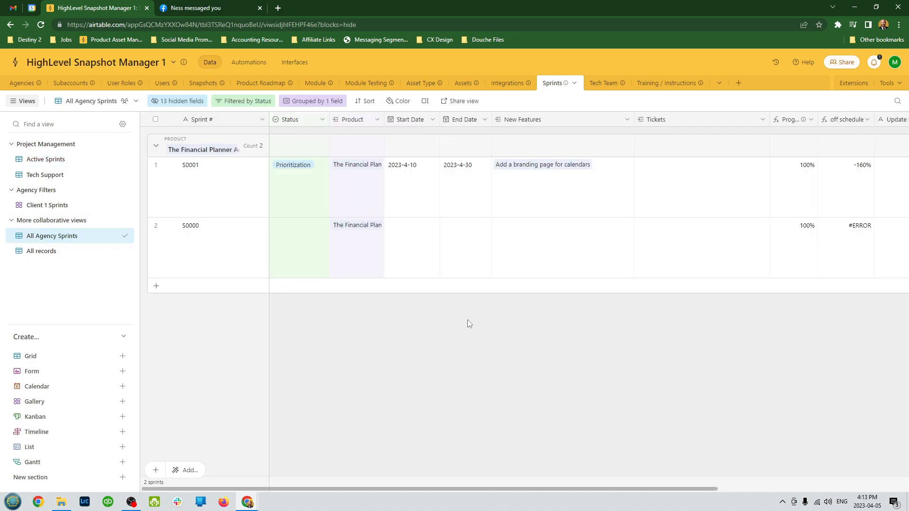
left_click(42, 251)
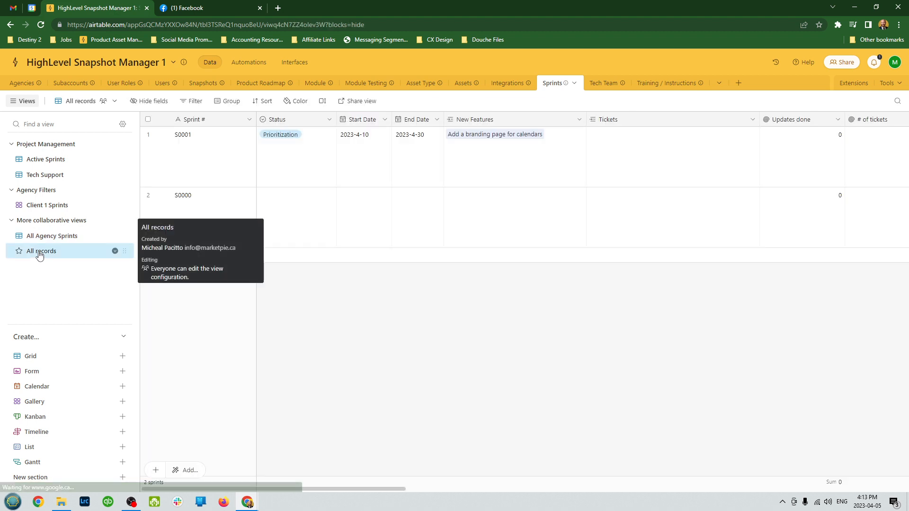
left_click(47, 204)
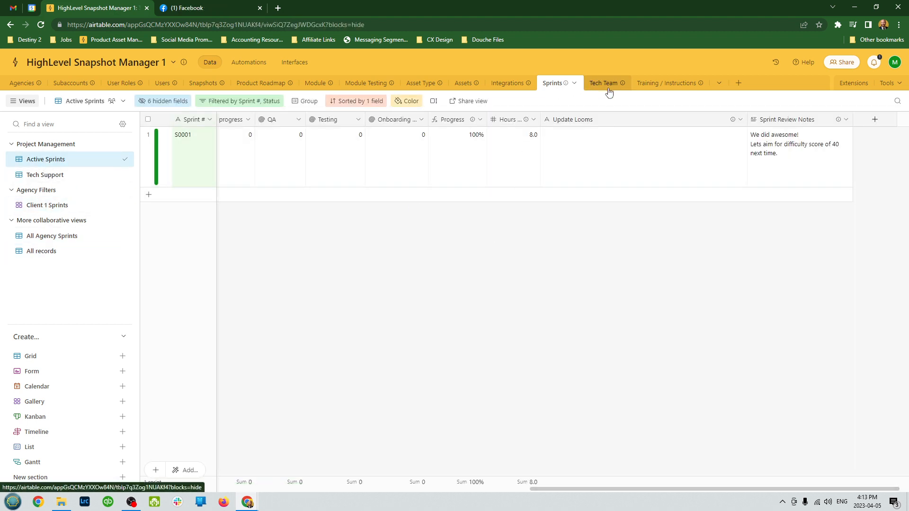
Step: In Tech Team, preview Triage / New Tickets, then return to All Support Tickets
left_click(603, 83)
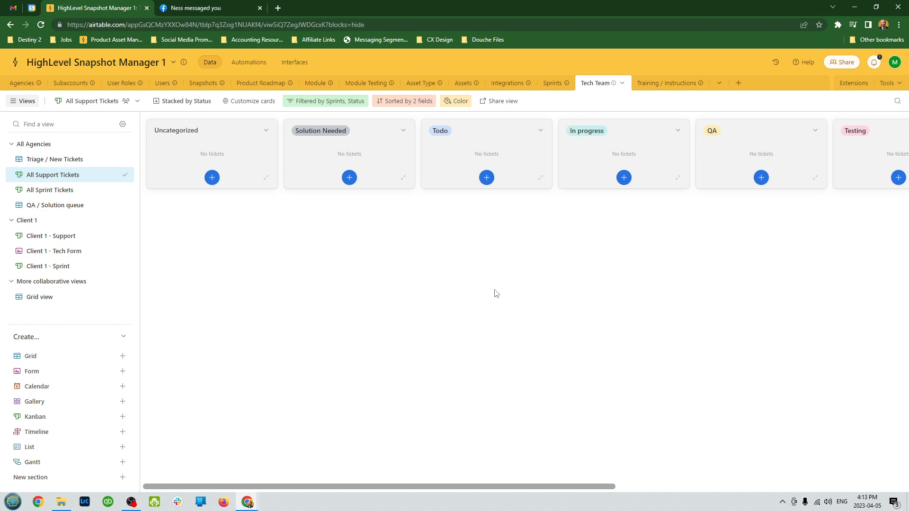
left_click(55, 159)
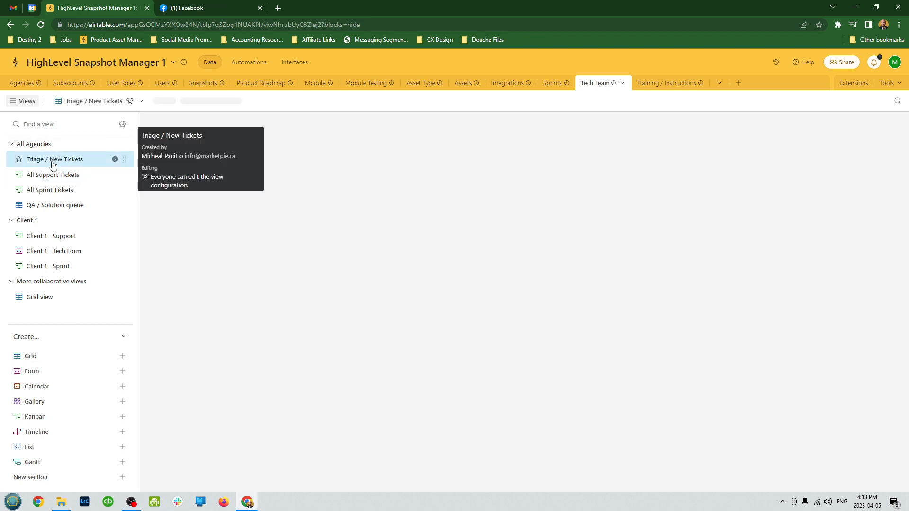
left_click(55, 159)
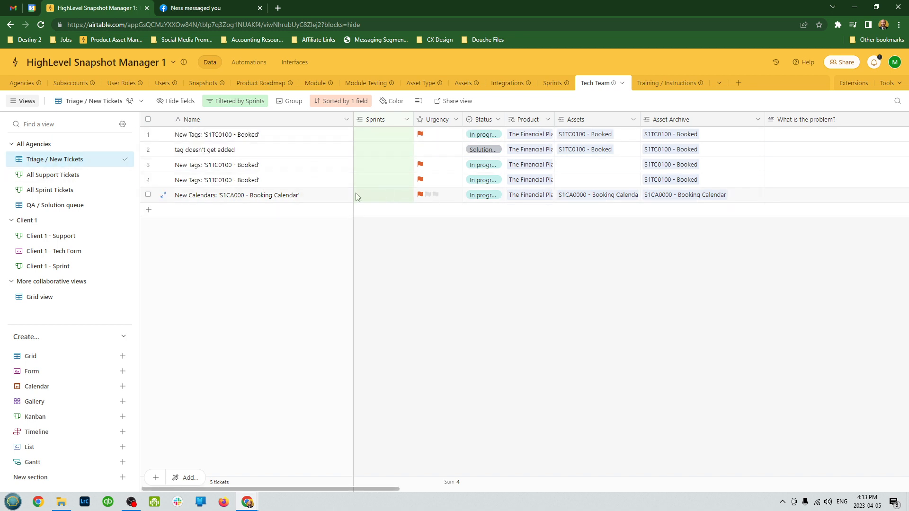
left_click(53, 175)
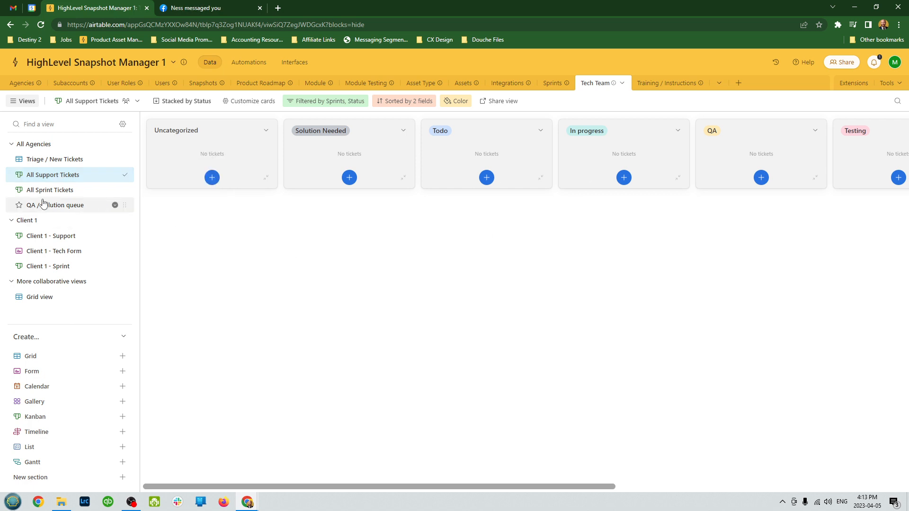
Step: On All Sprint Tickets, drag the New Calendars card from In progress to QA
left_click(50, 189)
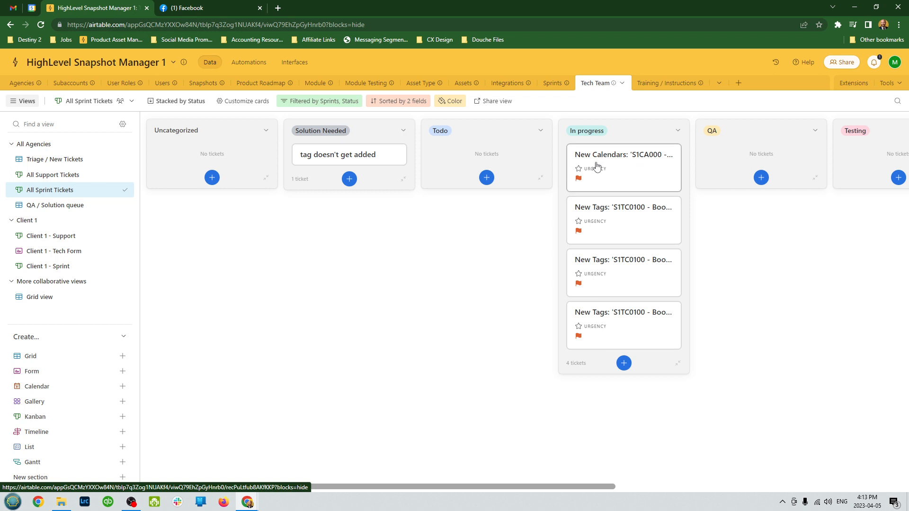
mouse_move(484, 256)
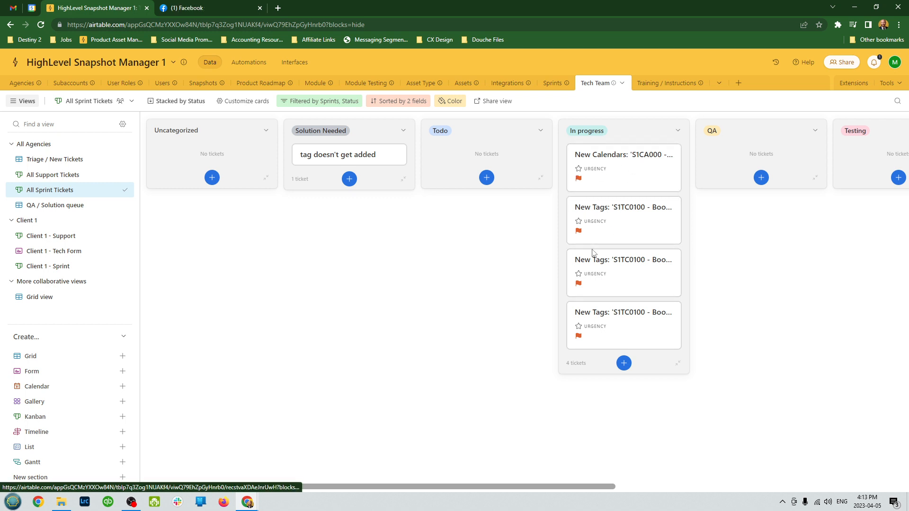
scroll("right", 3)
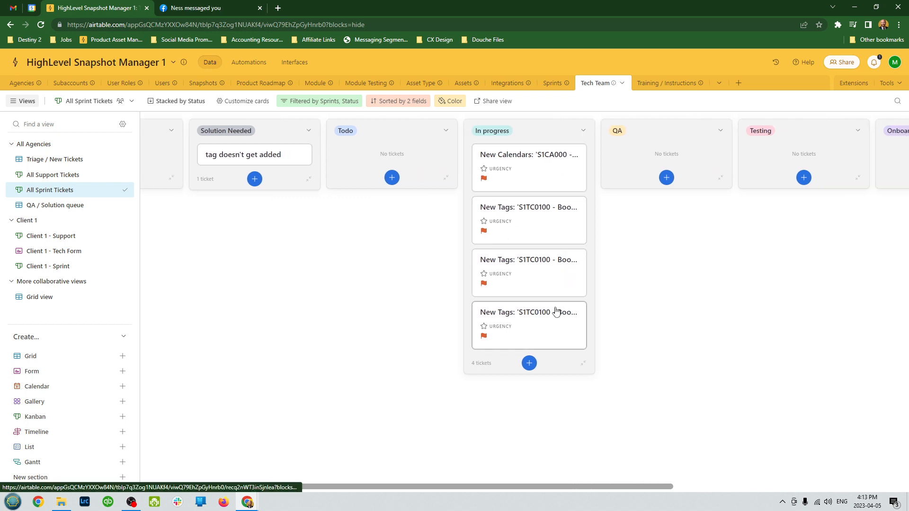
scroll("right", 3)
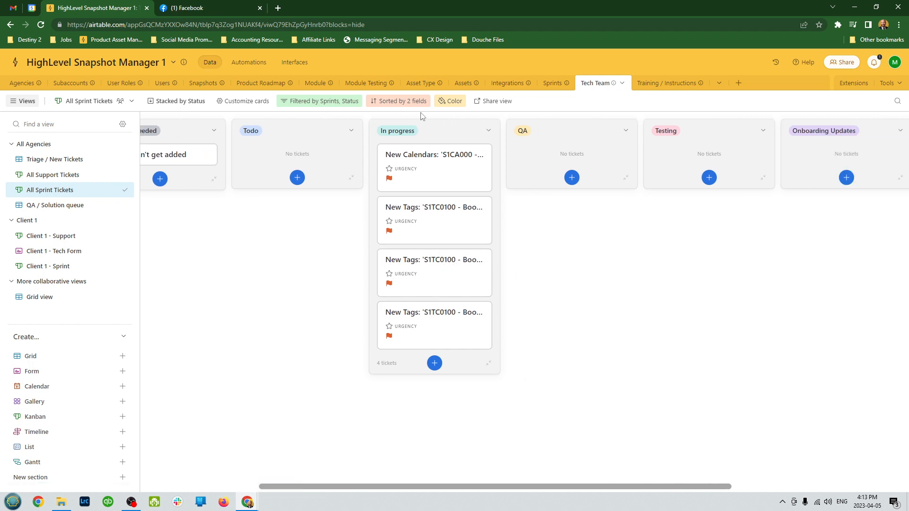
mouse_move(421, 166)
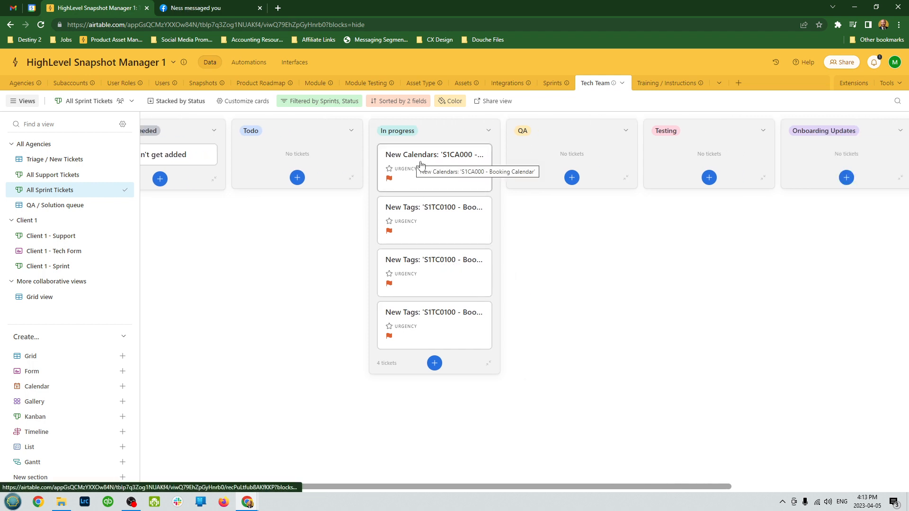
left_click_drag(434, 154, 569, 156)
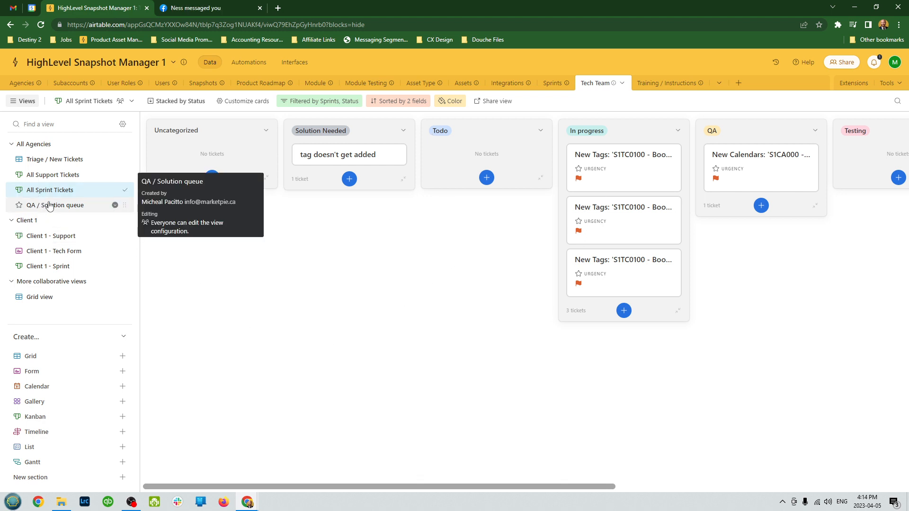
Step: Browse the QA / Solution queue, Client 1 - Support and Client 1 - Tech Form views
left_click(60, 204)
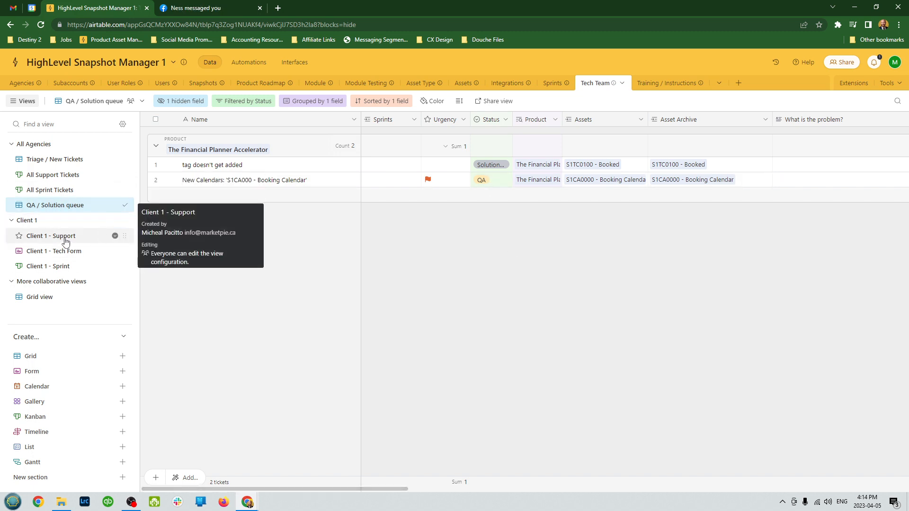
left_click(51, 235)
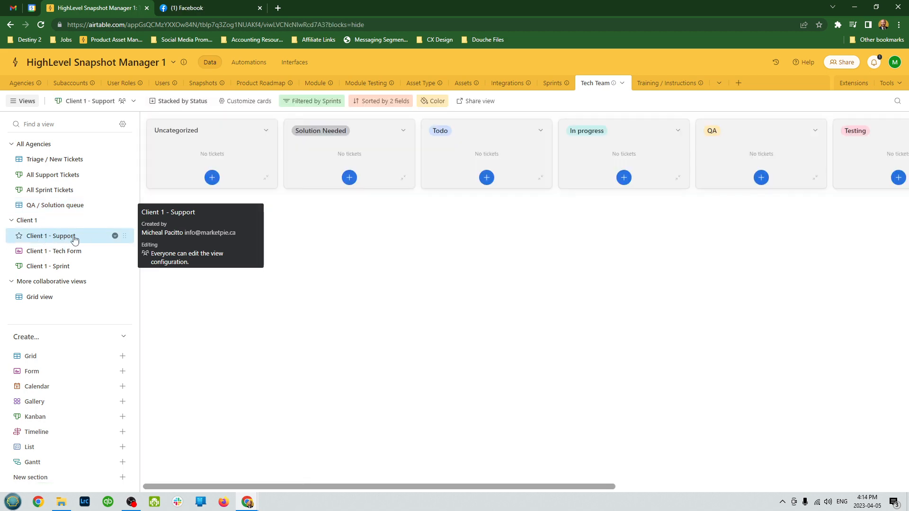
left_click(55, 251)
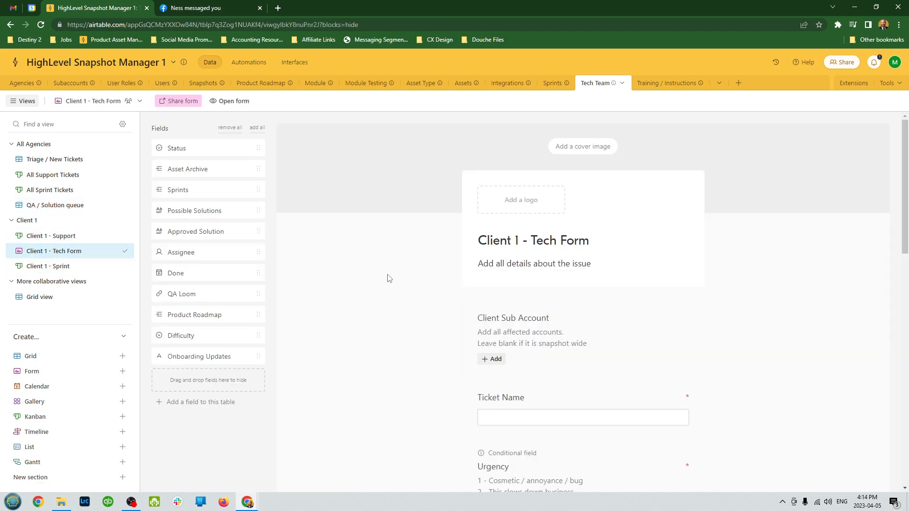
Step: Compare the Client 1 - Sprint and Client 1 - Support boards, ending on Sprint
scroll("down", 3)
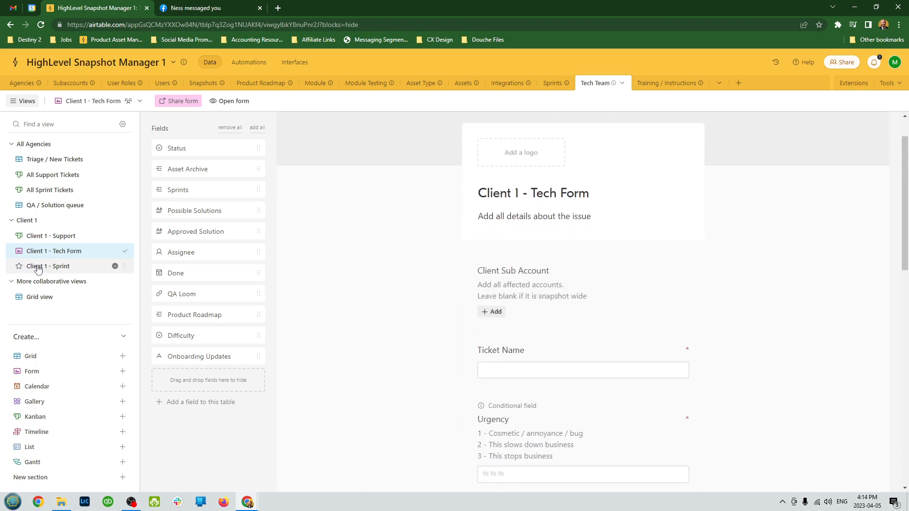
left_click(49, 266)
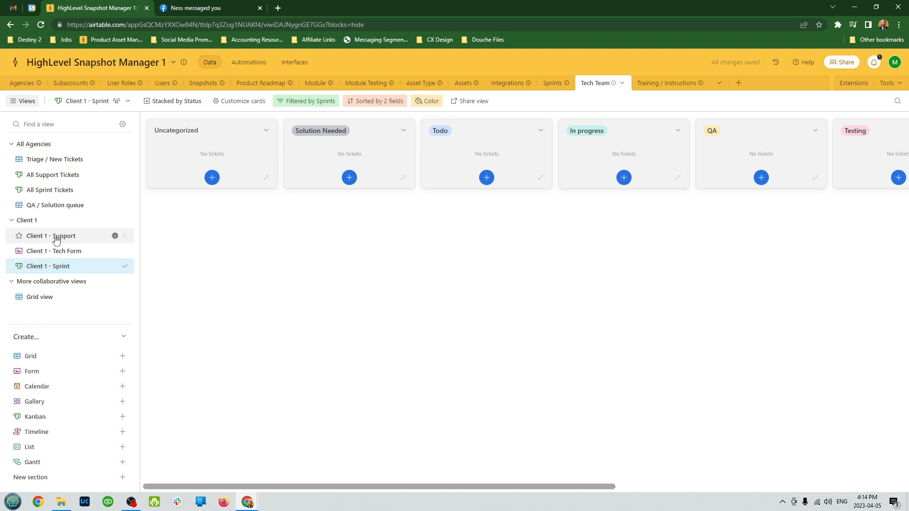
left_click(50, 236)
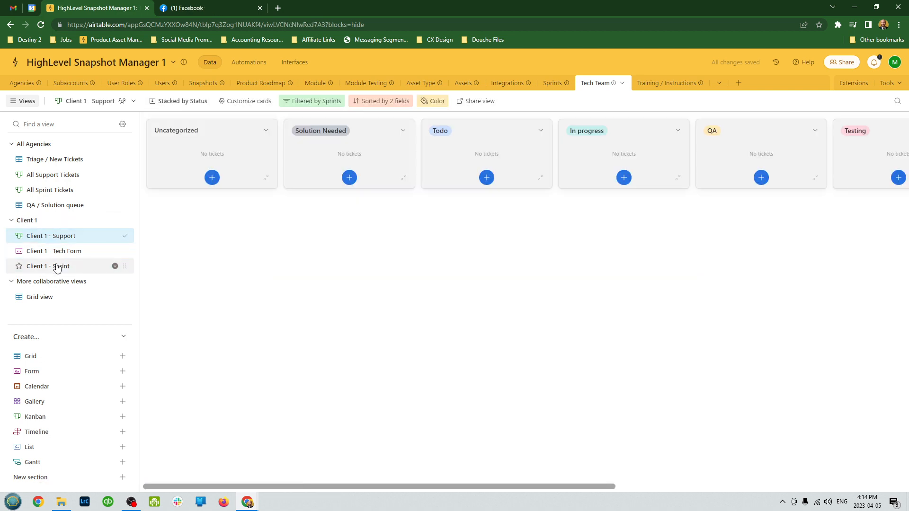
left_click(48, 266)
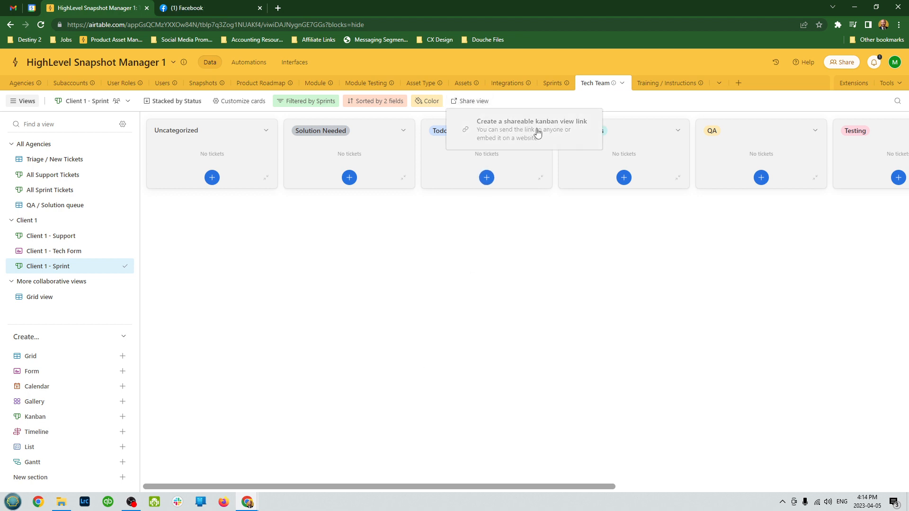
mouse_move(442, 318)
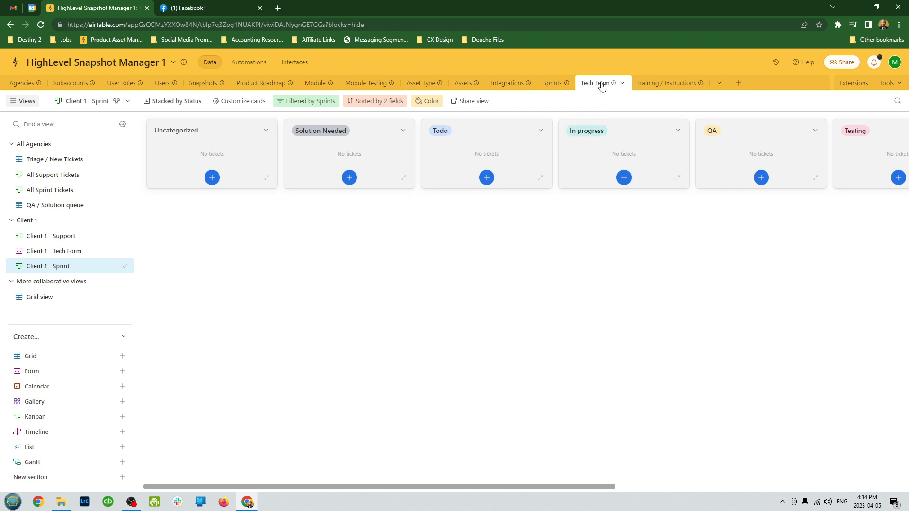
mouse_move(559, 314)
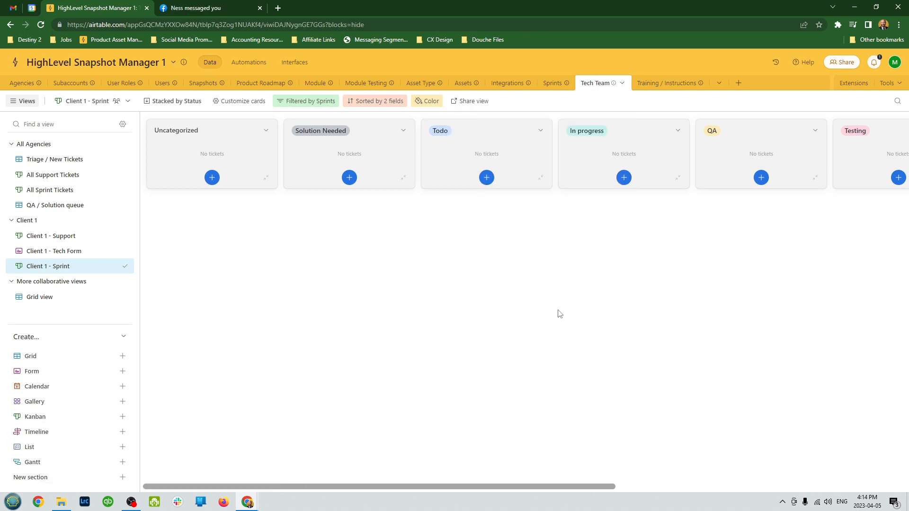